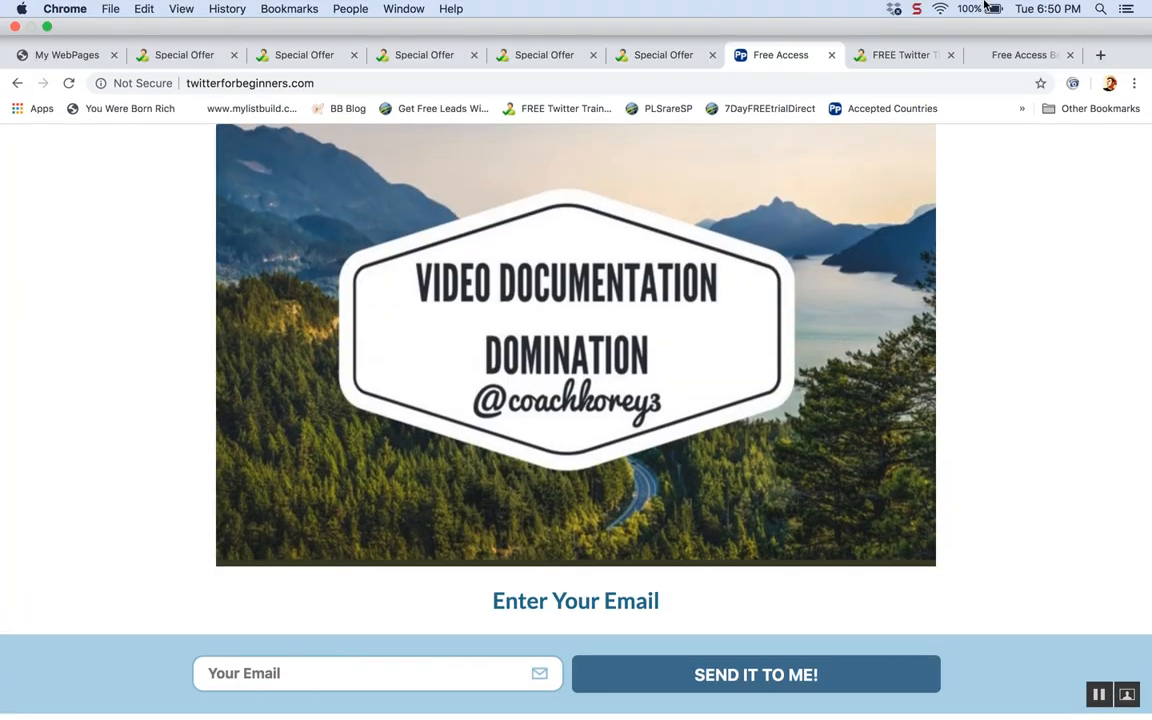
# Scroll through the FREE Twitter Training subdomain page.
pyautogui.scroll(-3)
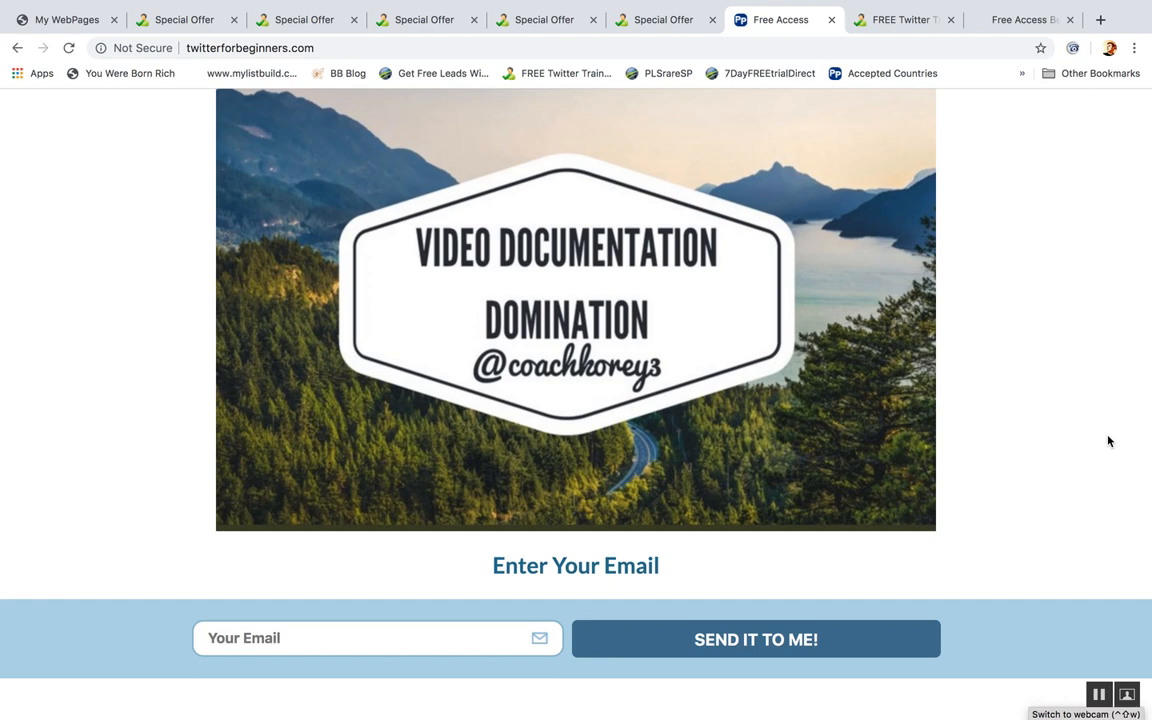
pyautogui.scroll(3)
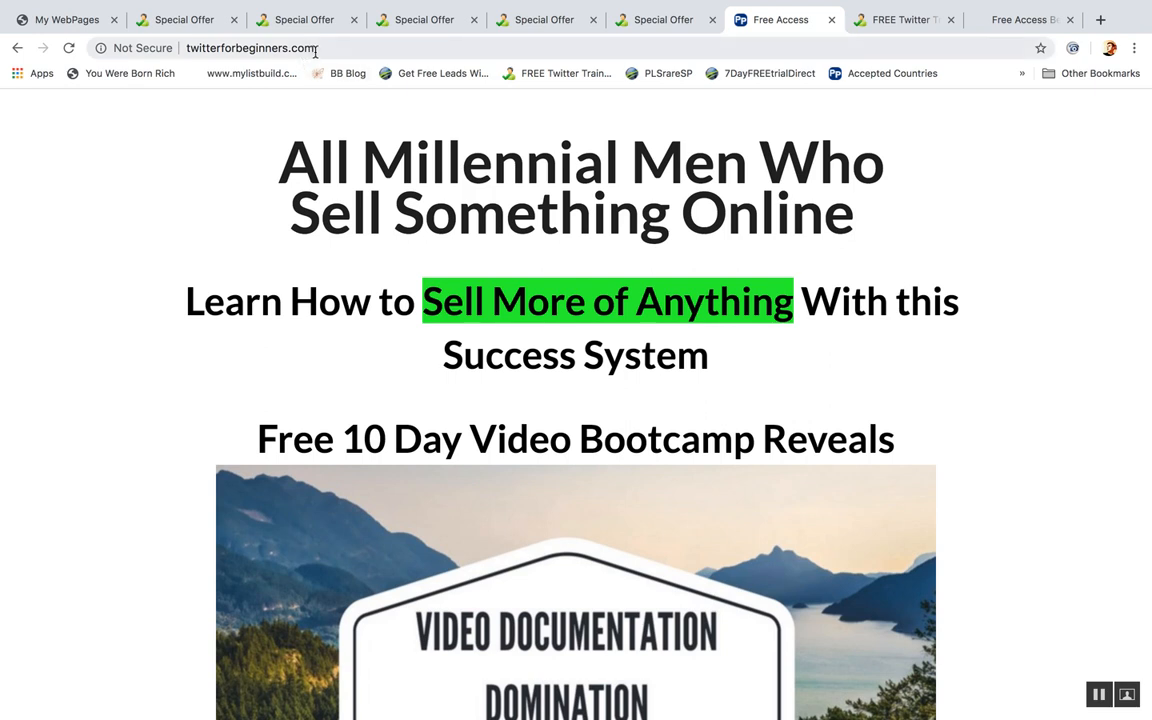
pyautogui.click(250, 48)
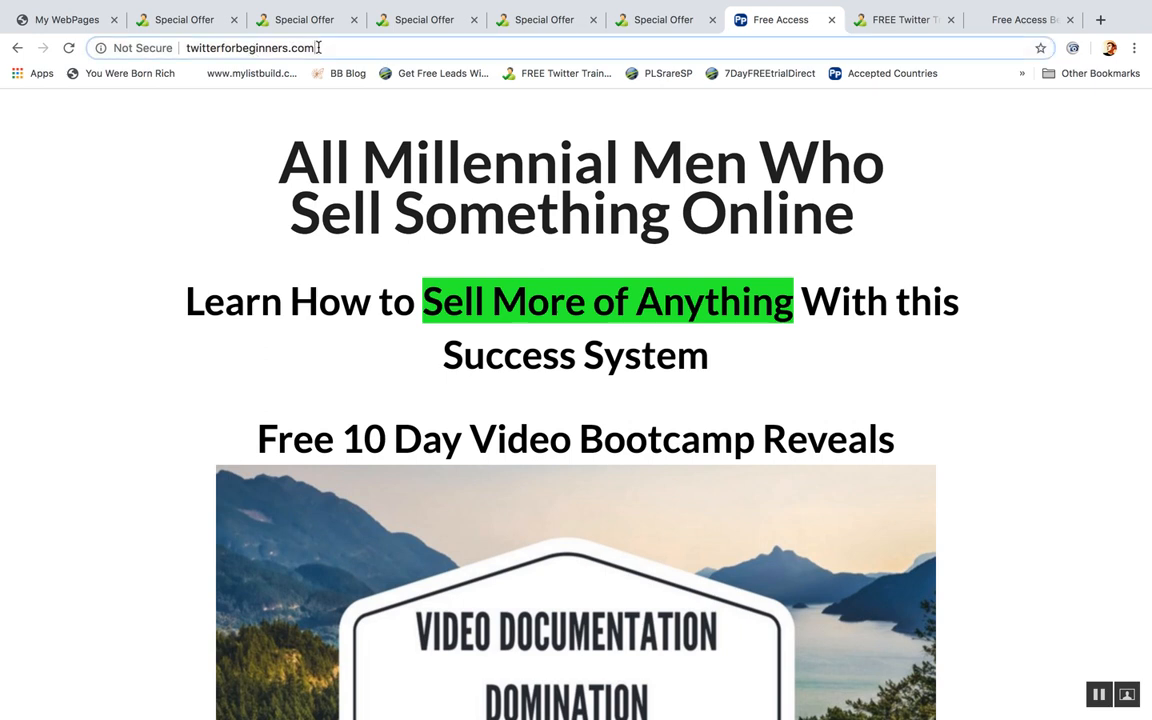
pyautogui.scroll(-3)
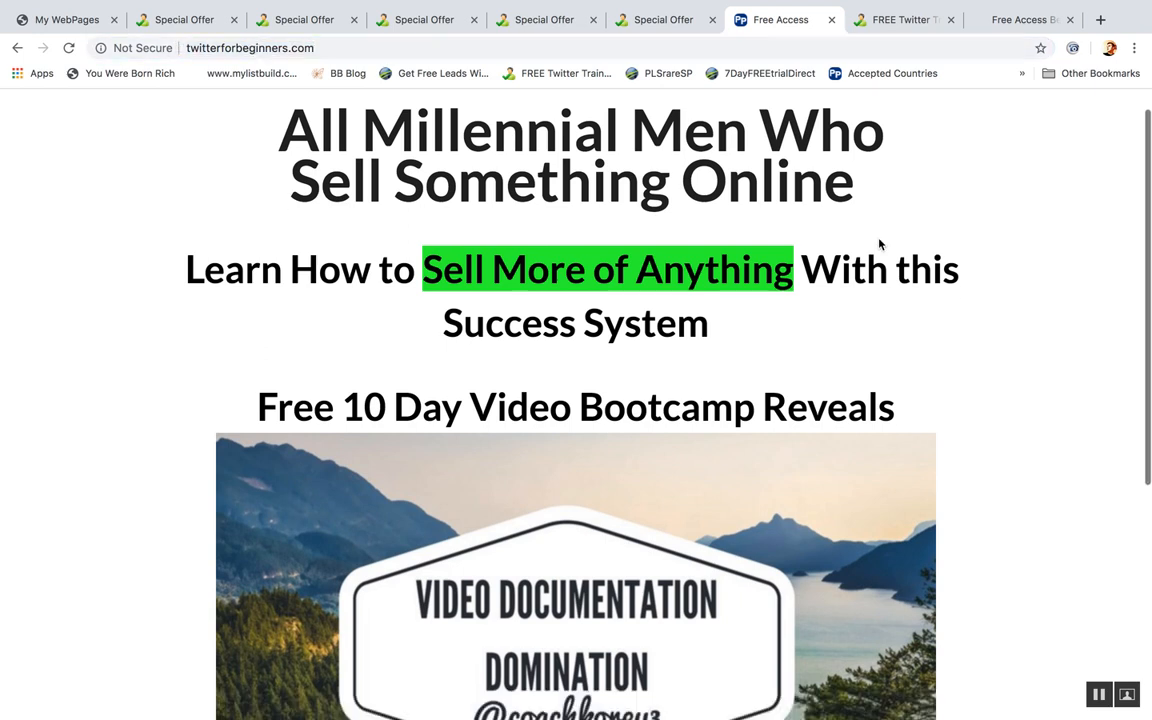
pyautogui.scroll(-3)
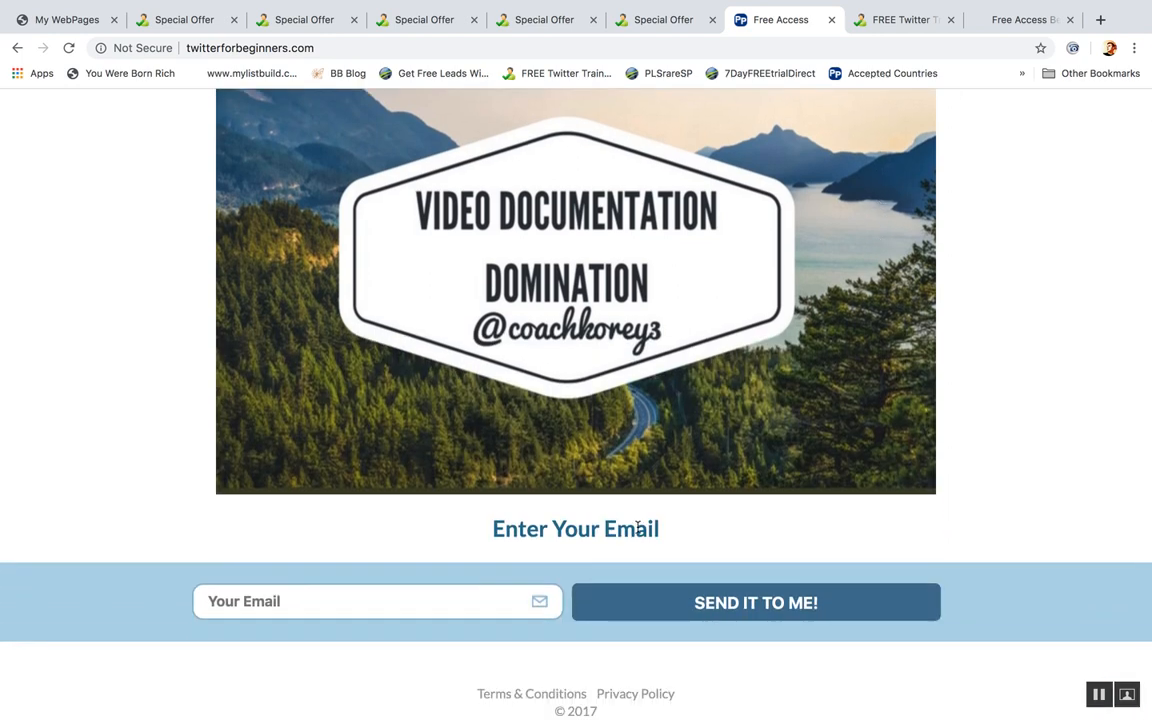
pyautogui.moveTo(835, 258)
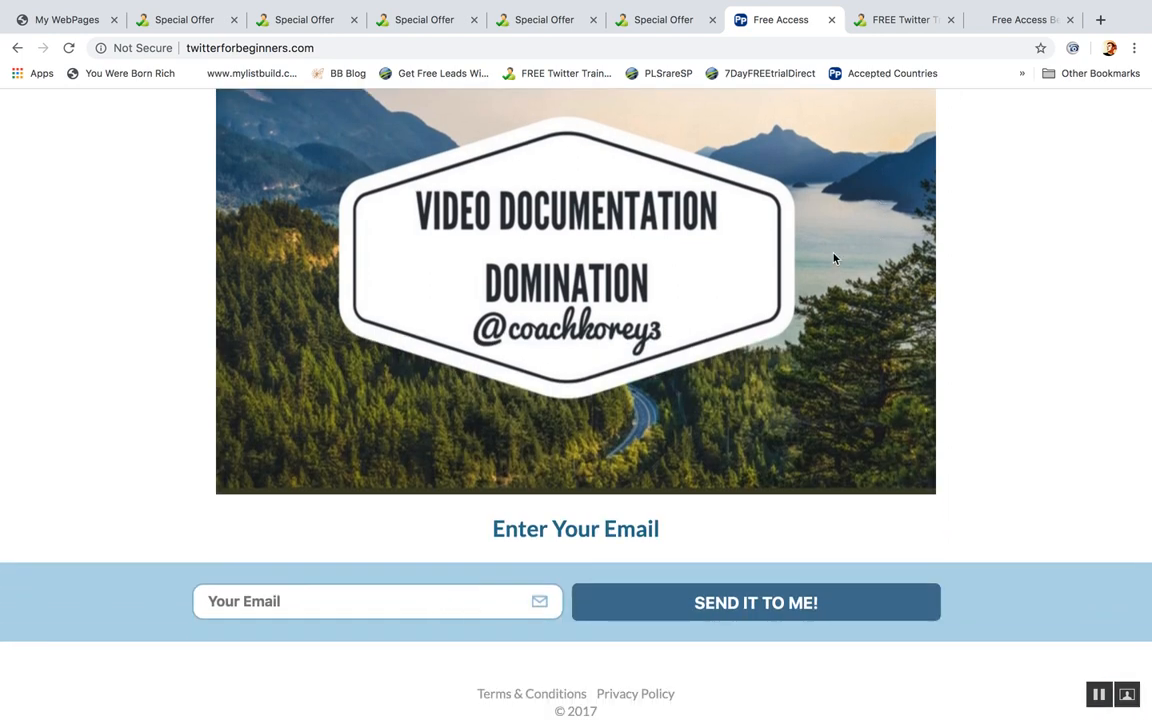
# View the Free Access lead system opt-in page, then the admin dashboard.
pyautogui.click(900, 19)
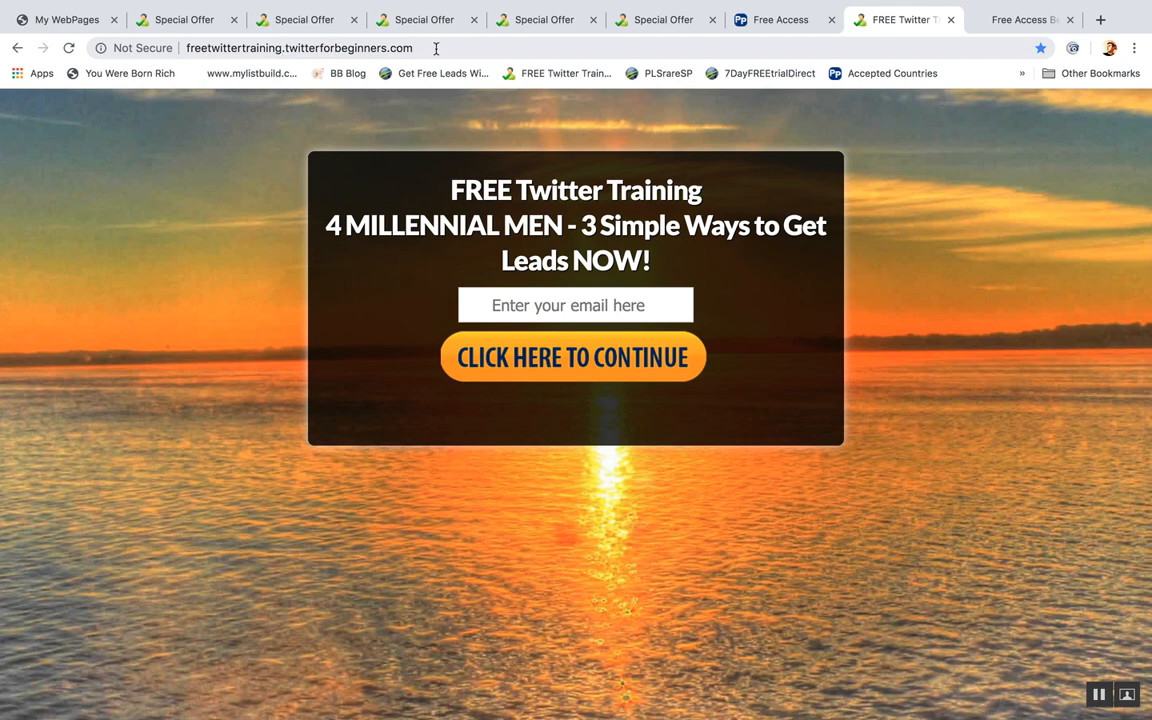
pyautogui.click(1020, 19)
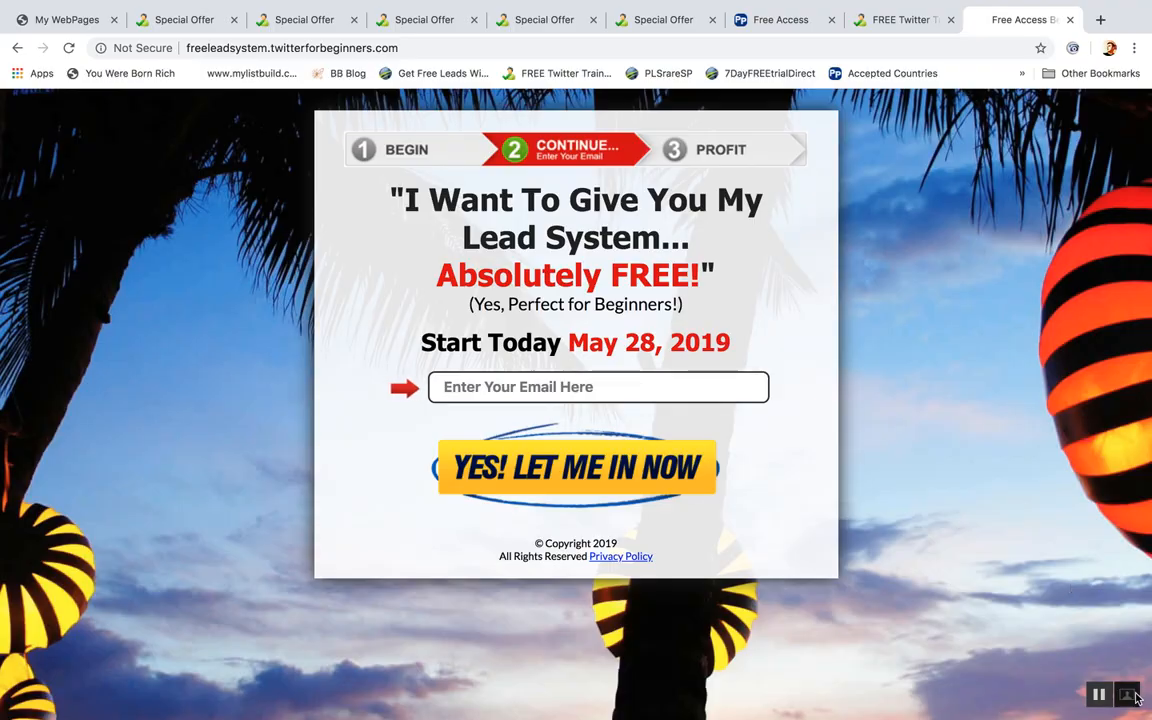
pyautogui.click(1127, 695)
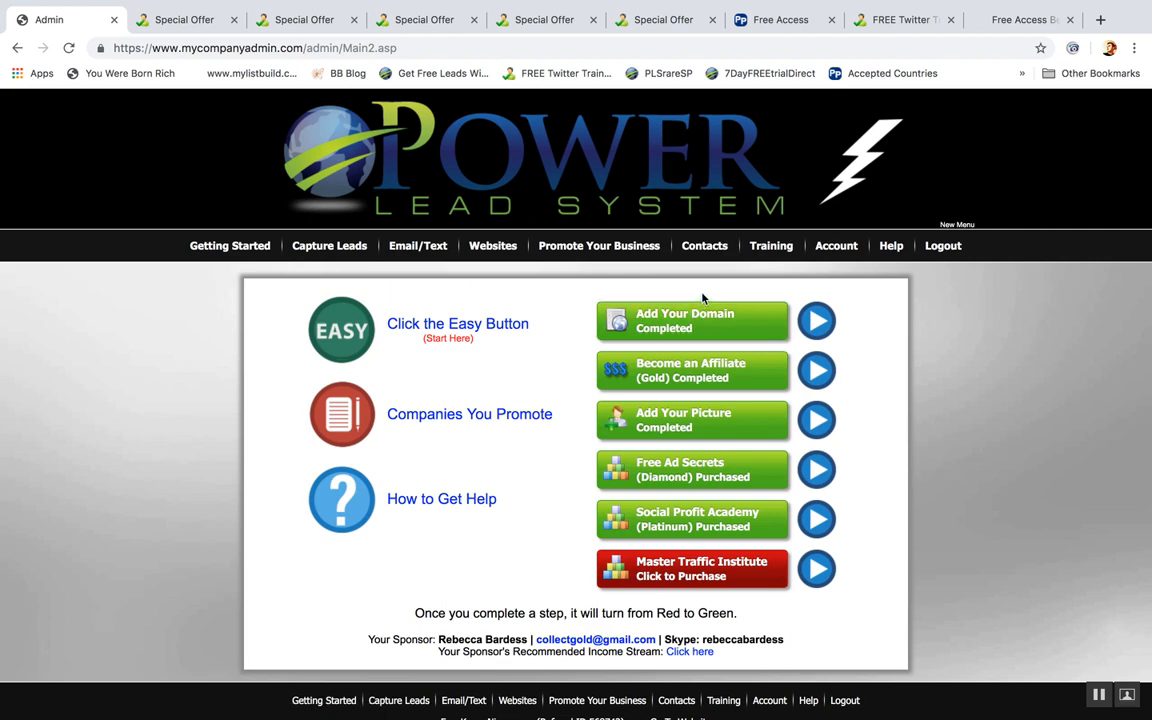
pyautogui.click(900, 19)
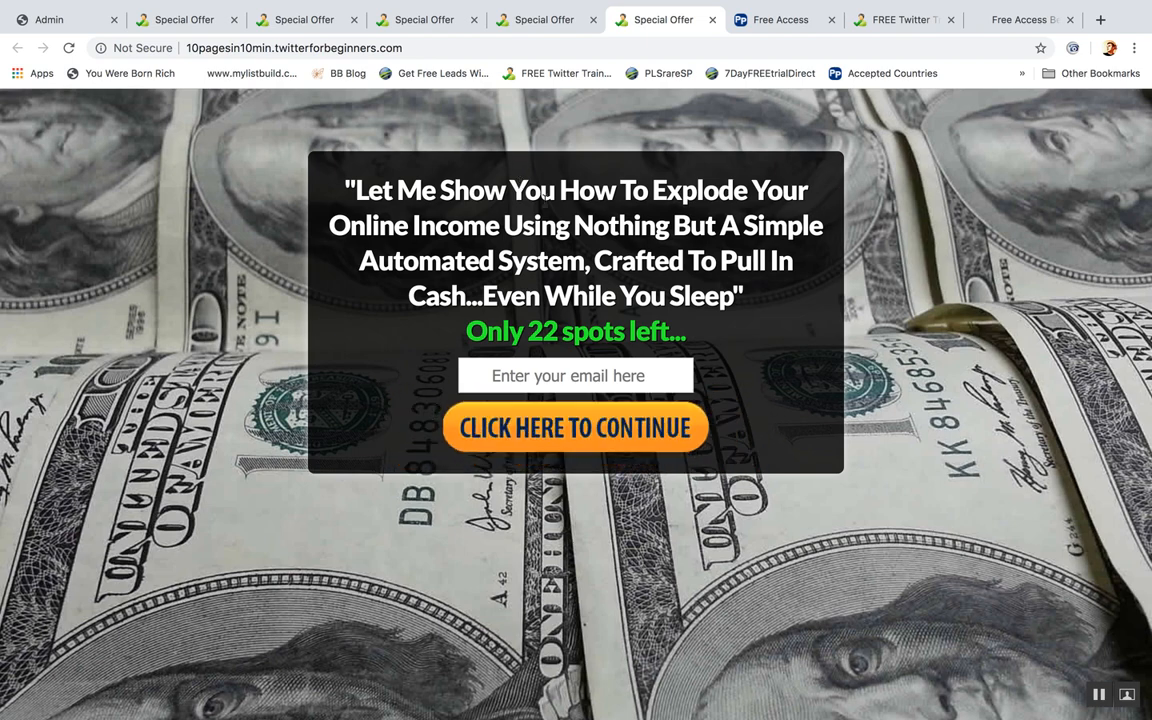
pyautogui.moveTo(355, 175); pyautogui.dragTo(685, 345)
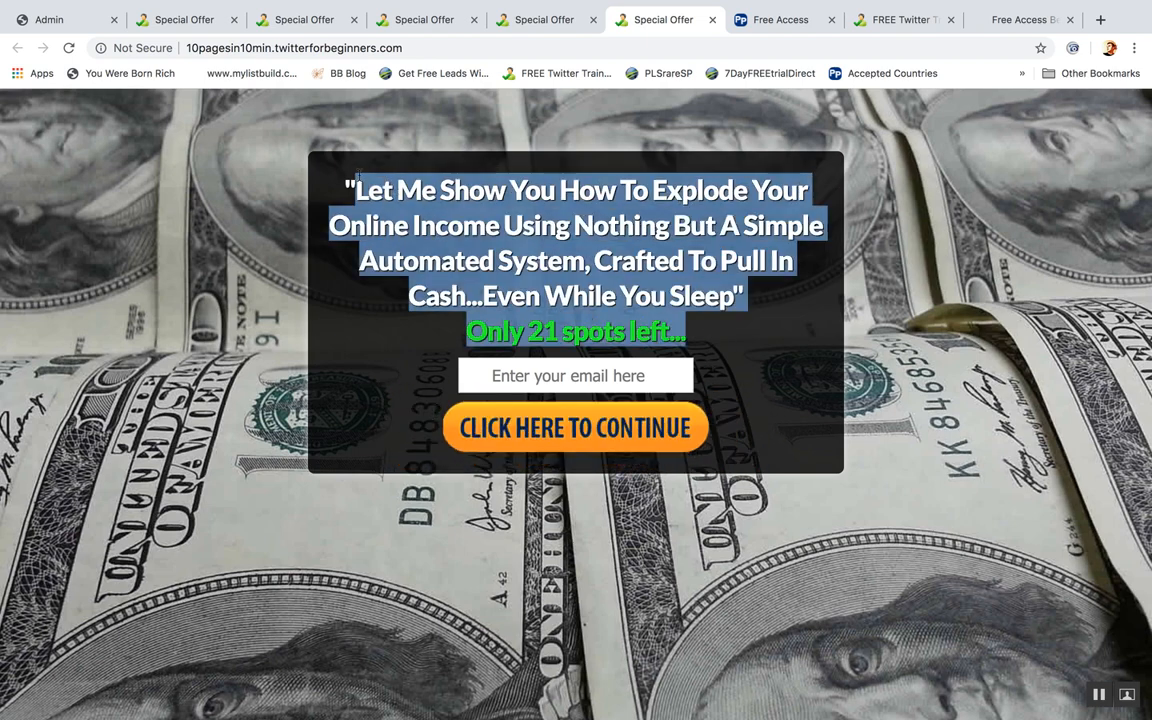
pyautogui.click(543, 19)
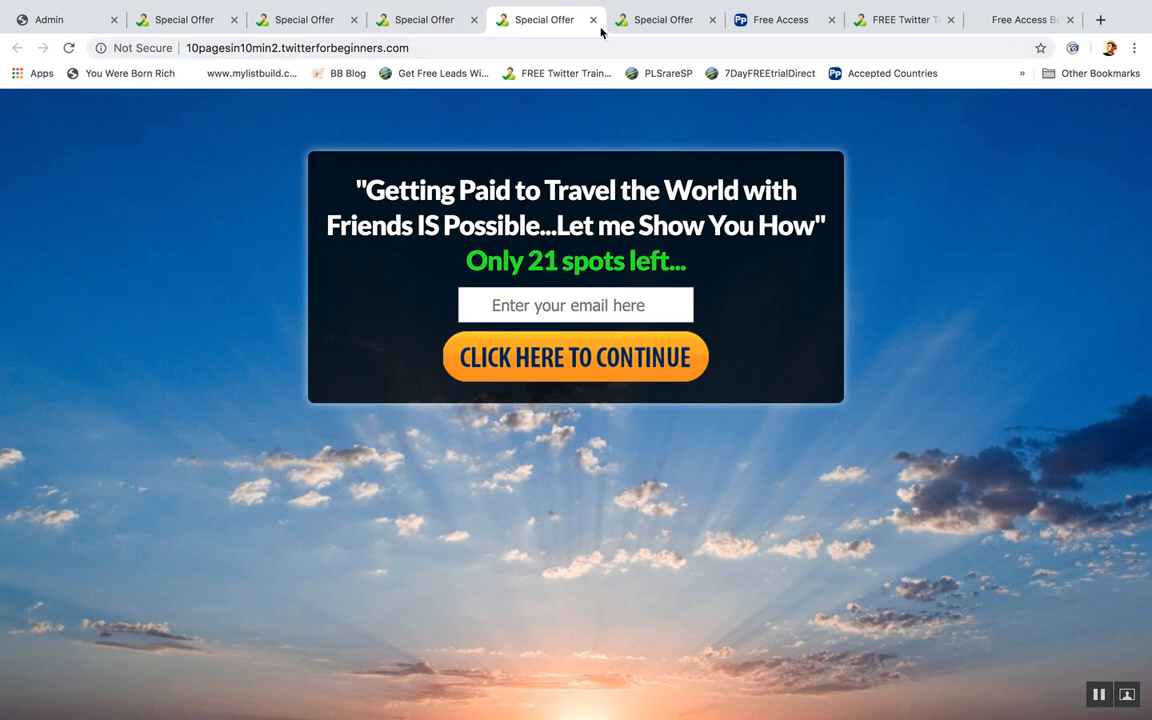
pyautogui.moveTo(357, 189); pyautogui.dragTo(793, 225)
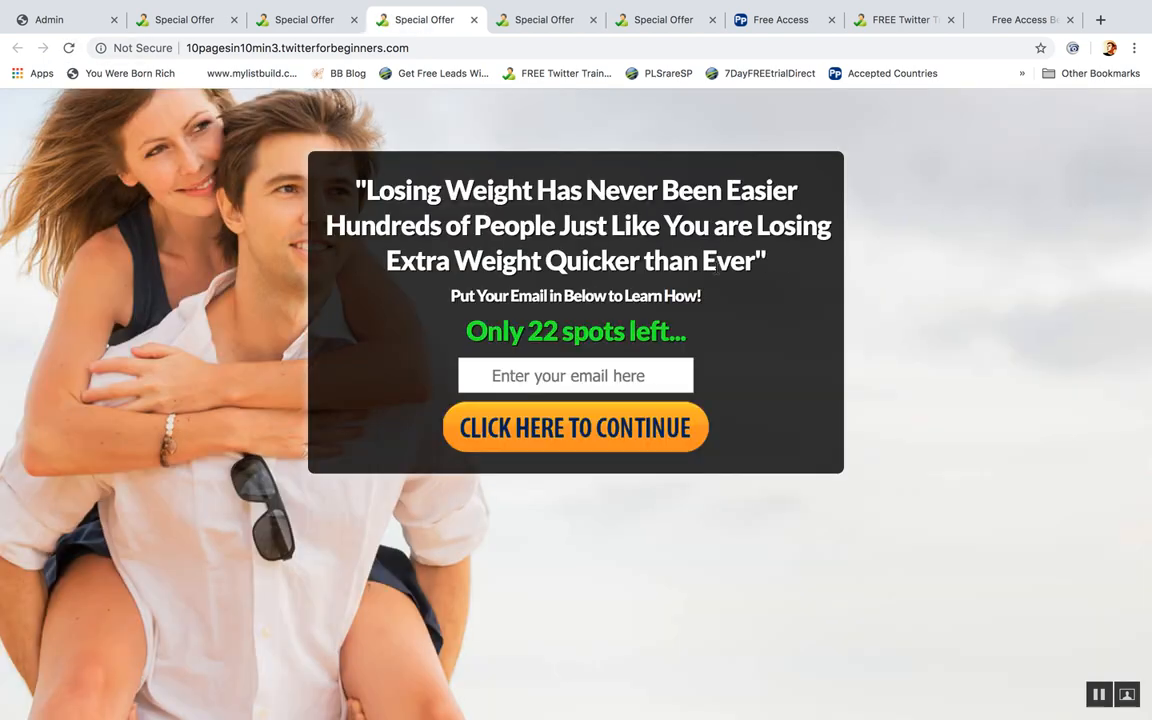
pyautogui.moveTo(358, 190); pyautogui.dragTo(835, 225)
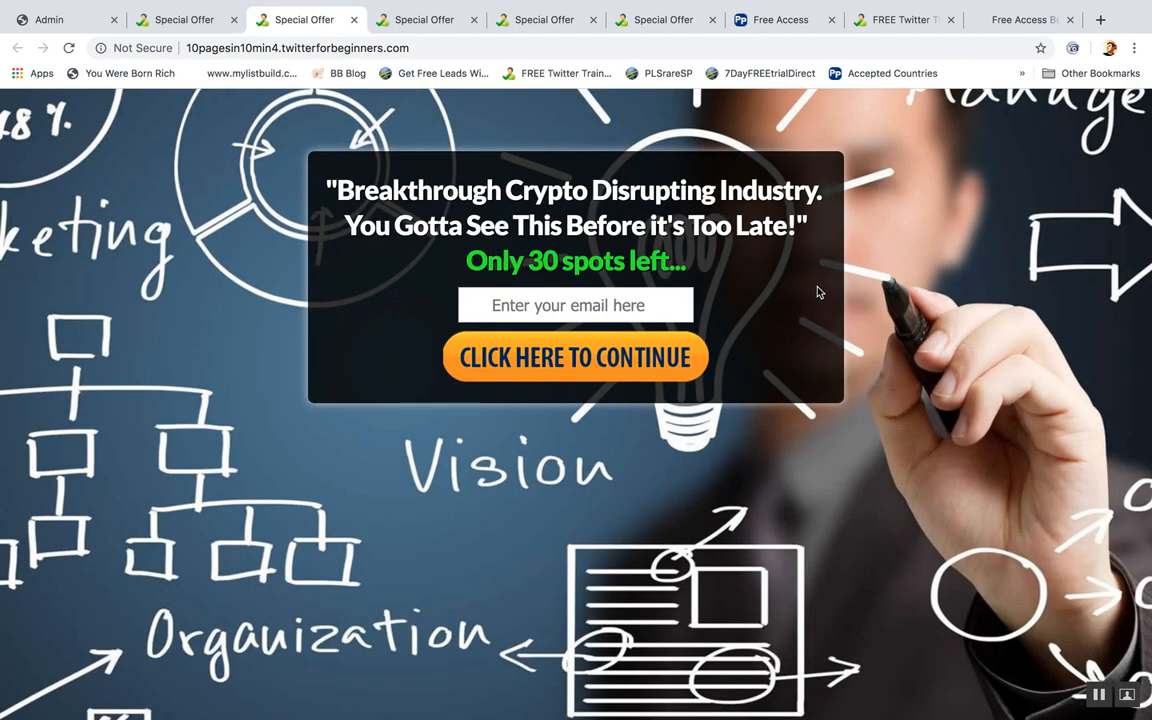
pyautogui.moveTo(818, 238)
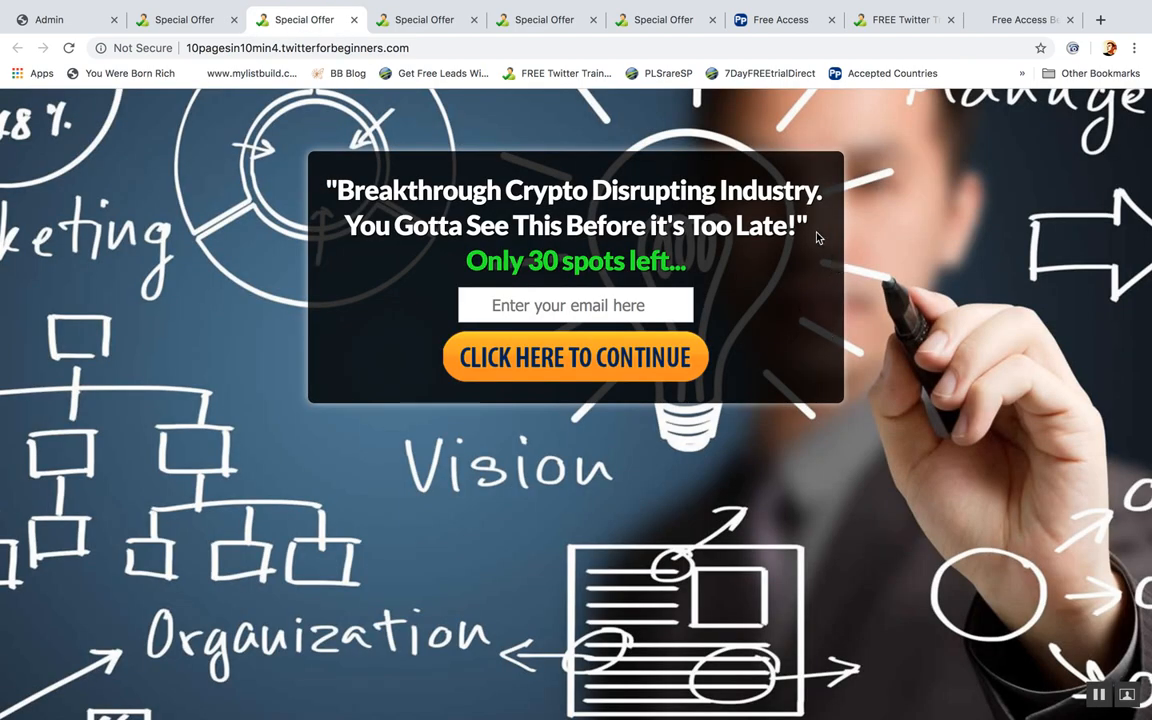
pyautogui.moveTo(250, 77)
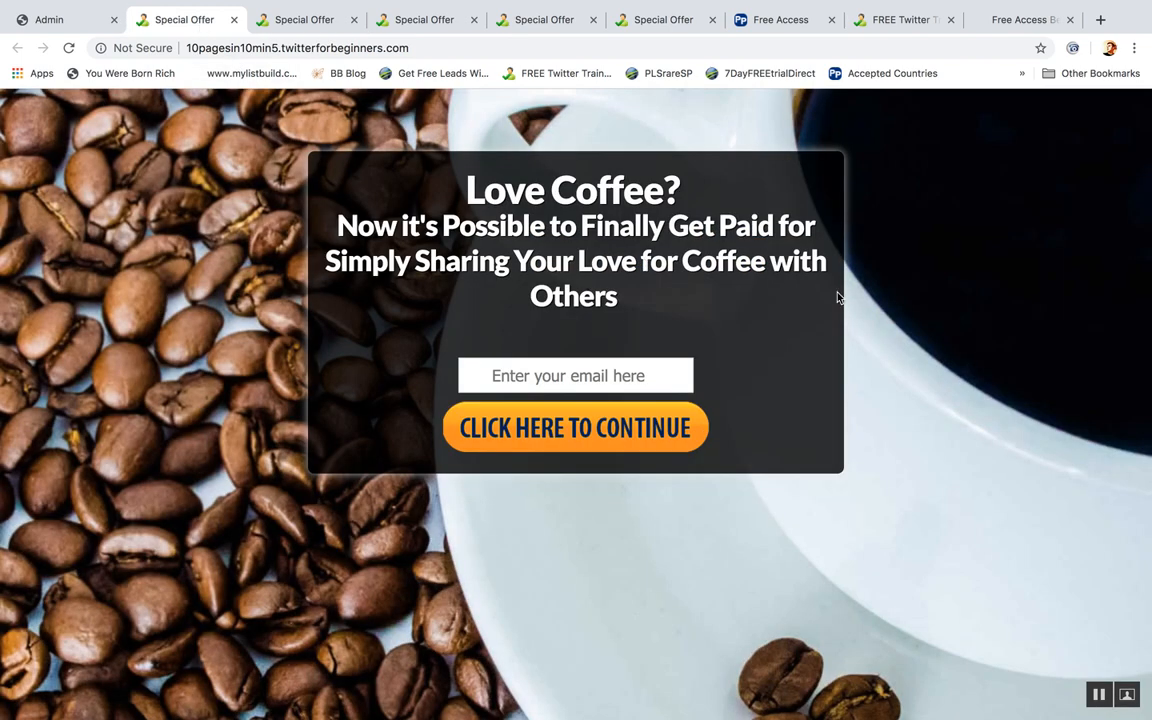
pyautogui.moveTo(1000, 367)
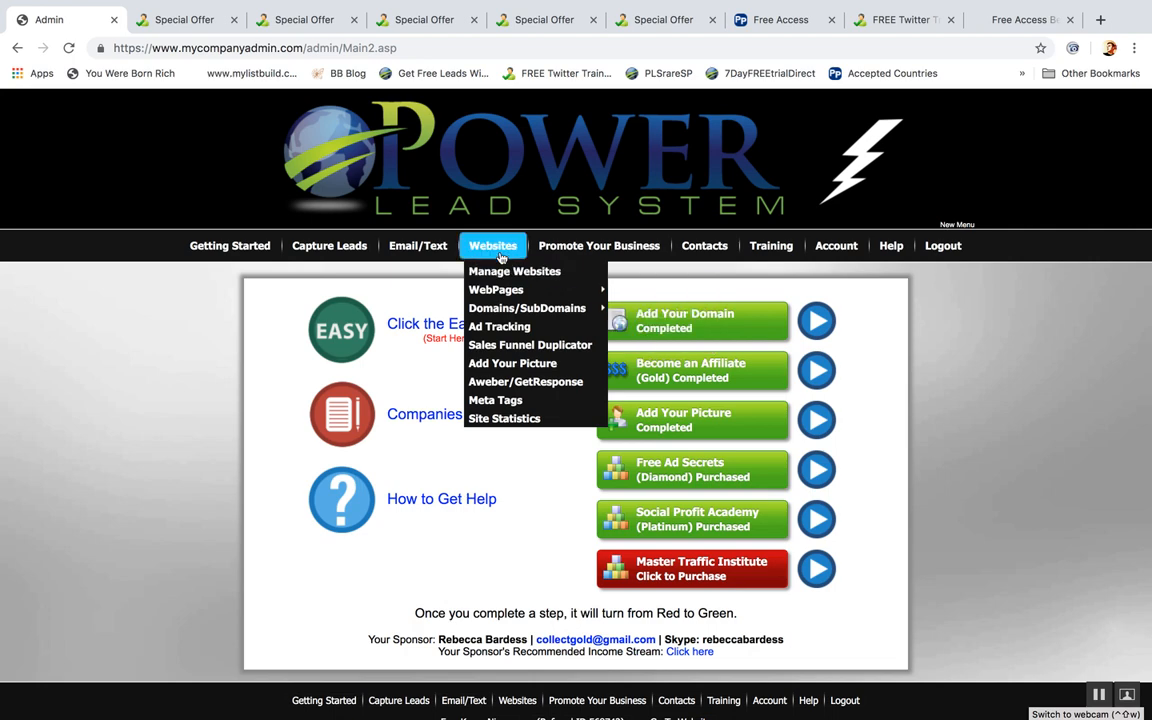
pyautogui.moveTo(496, 289)
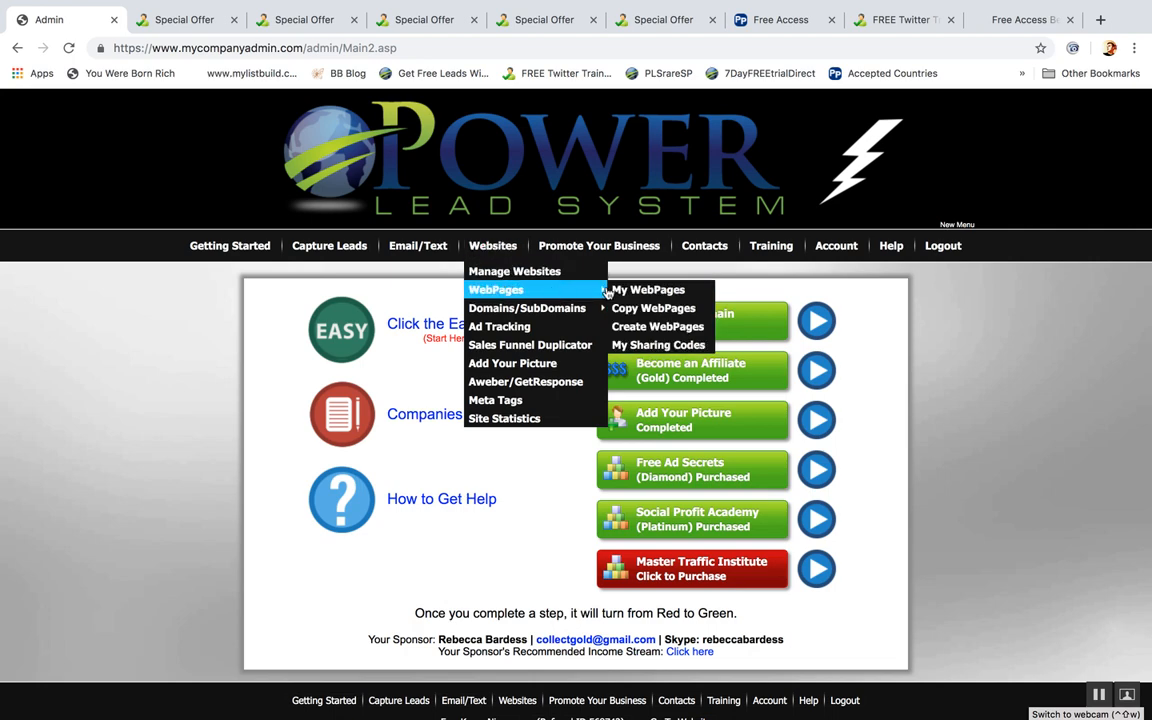
# Copy '10 Pages in 10 minutes. LC 1' from My WebPages and retitle it LC 6.
pyautogui.click(648, 289)
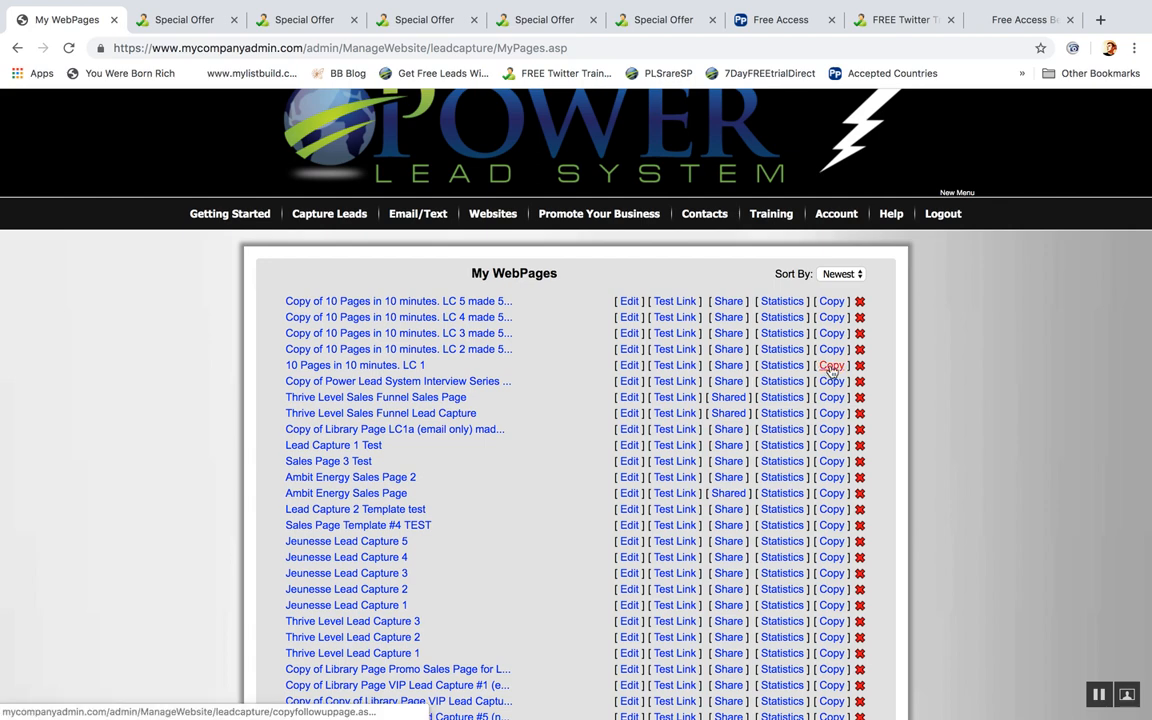
pyautogui.click(831, 365)
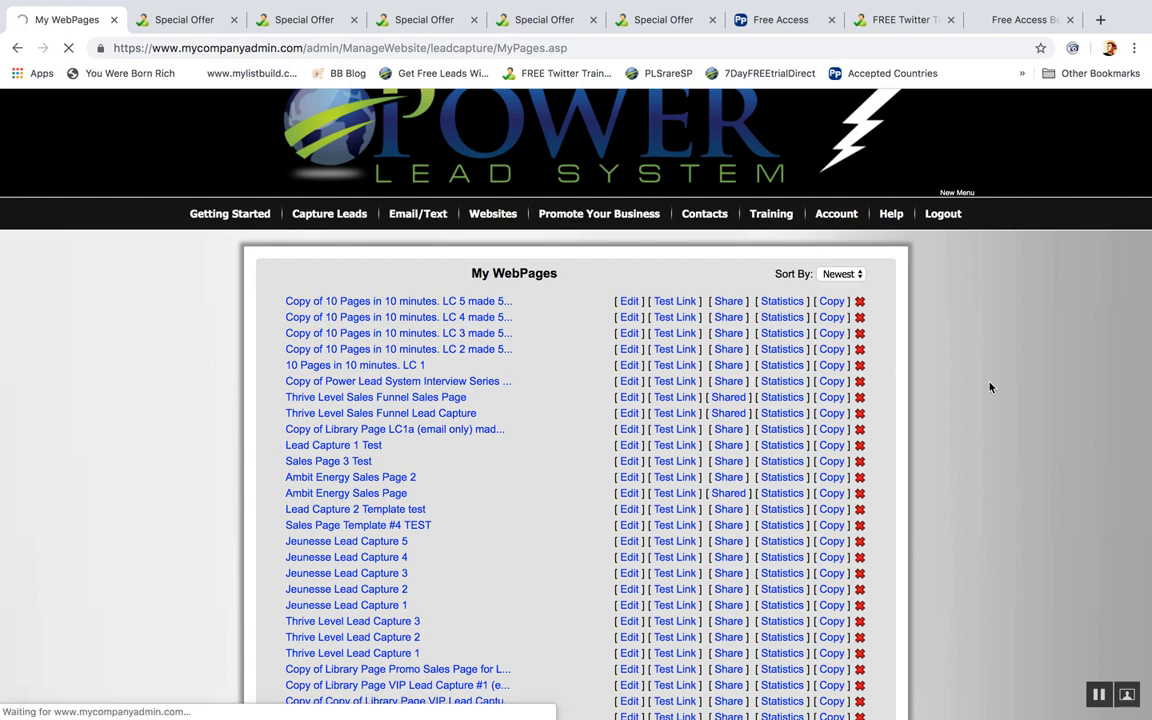
pyautogui.click(629, 301)
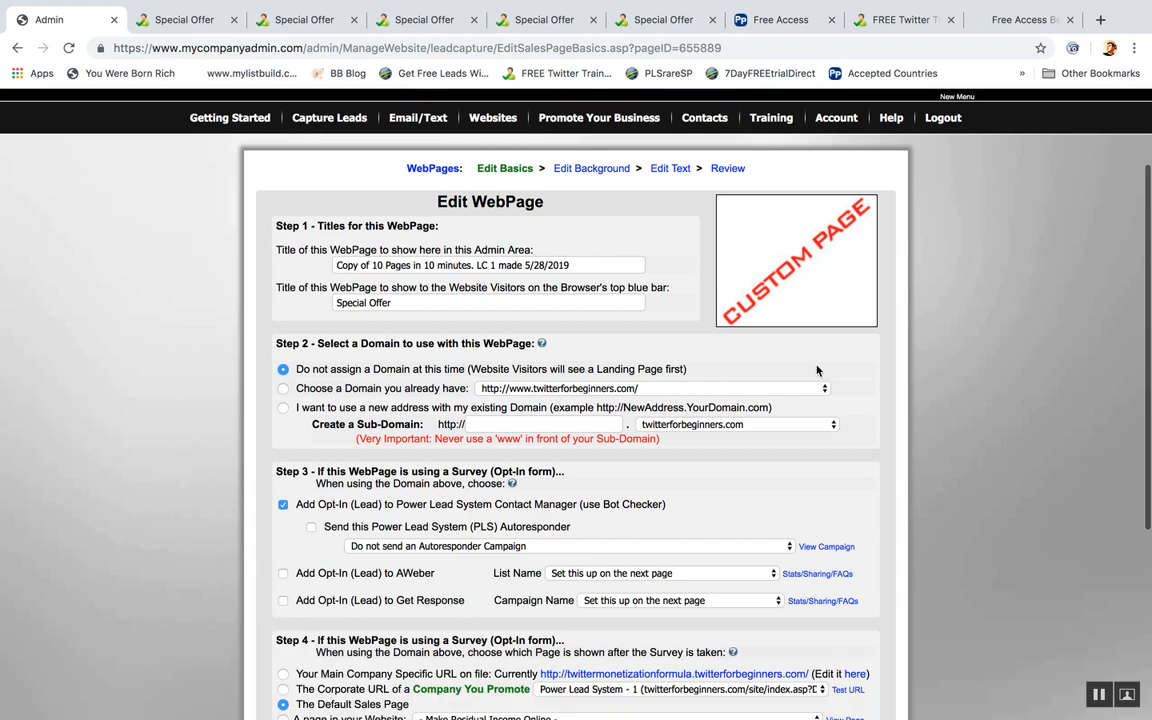
pyautogui.click(490, 265)
pyautogui.write('6')
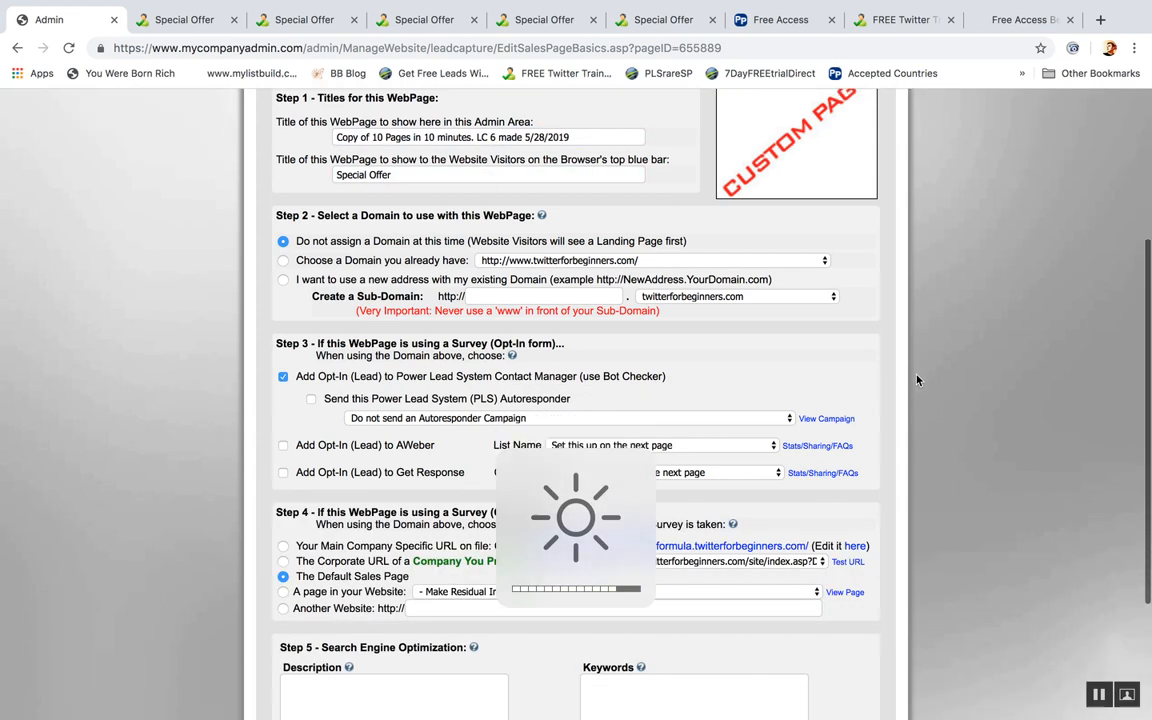
pyautogui.scroll(-3)
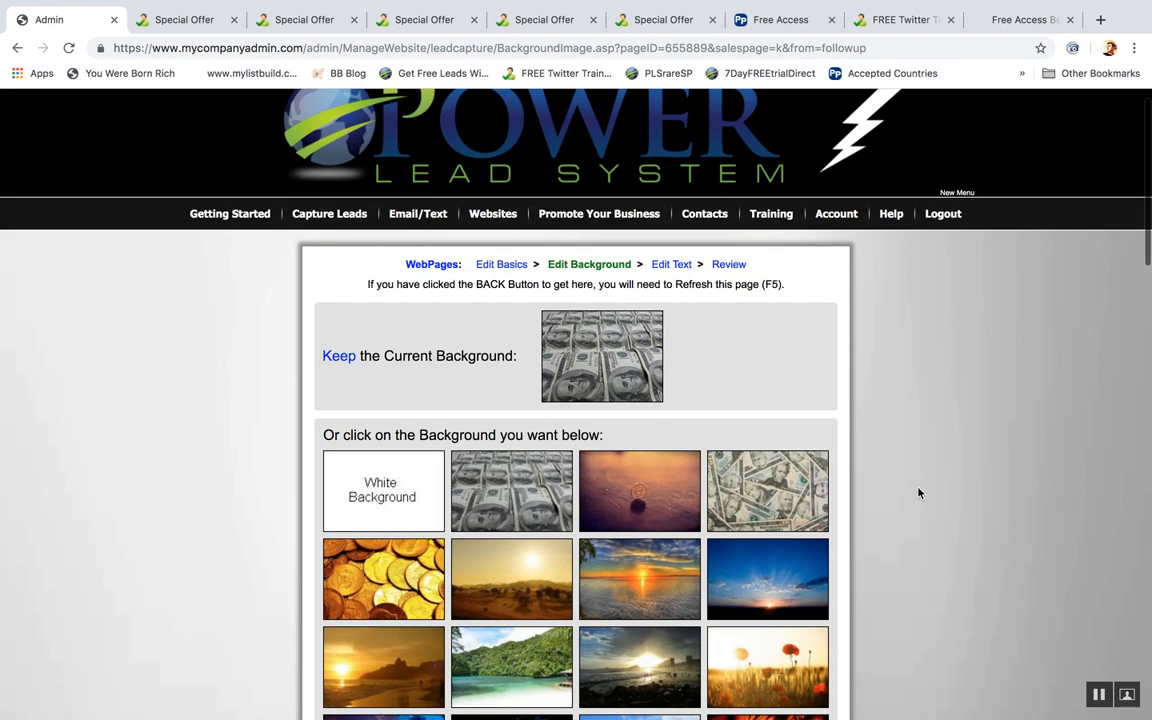
# Change LC 6's headline to 'How to finally get leads from Twitter daily' and publish it.
pyautogui.scroll(-3)
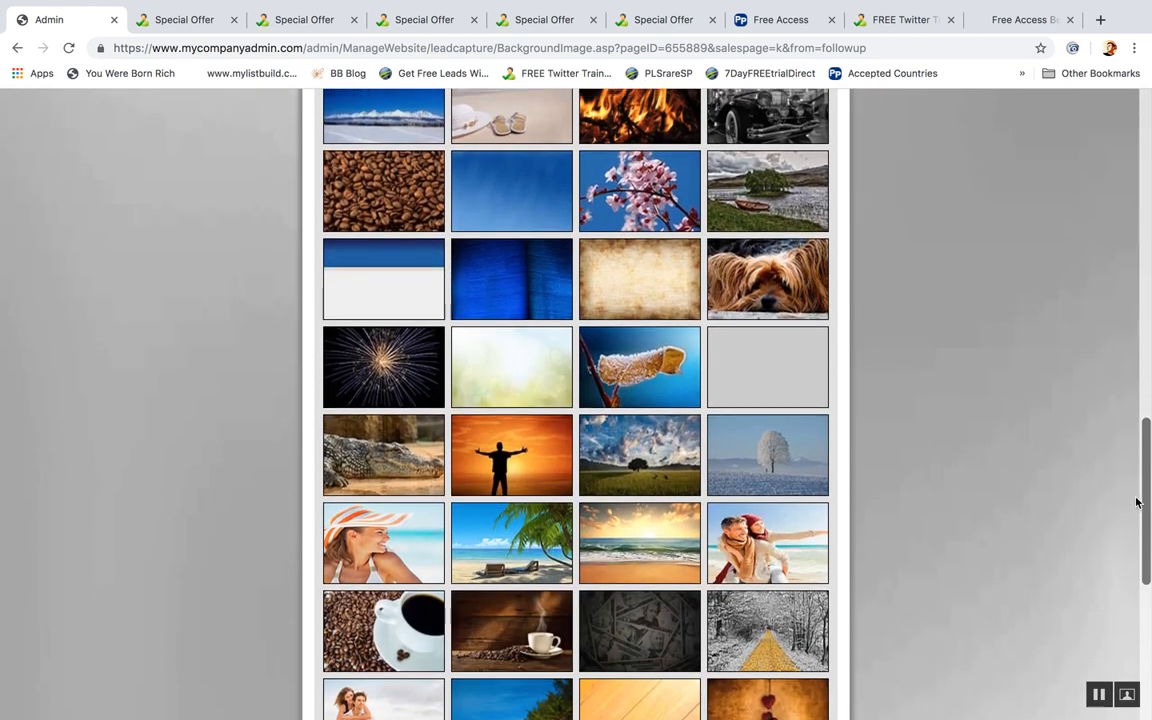
pyautogui.scroll(-3)
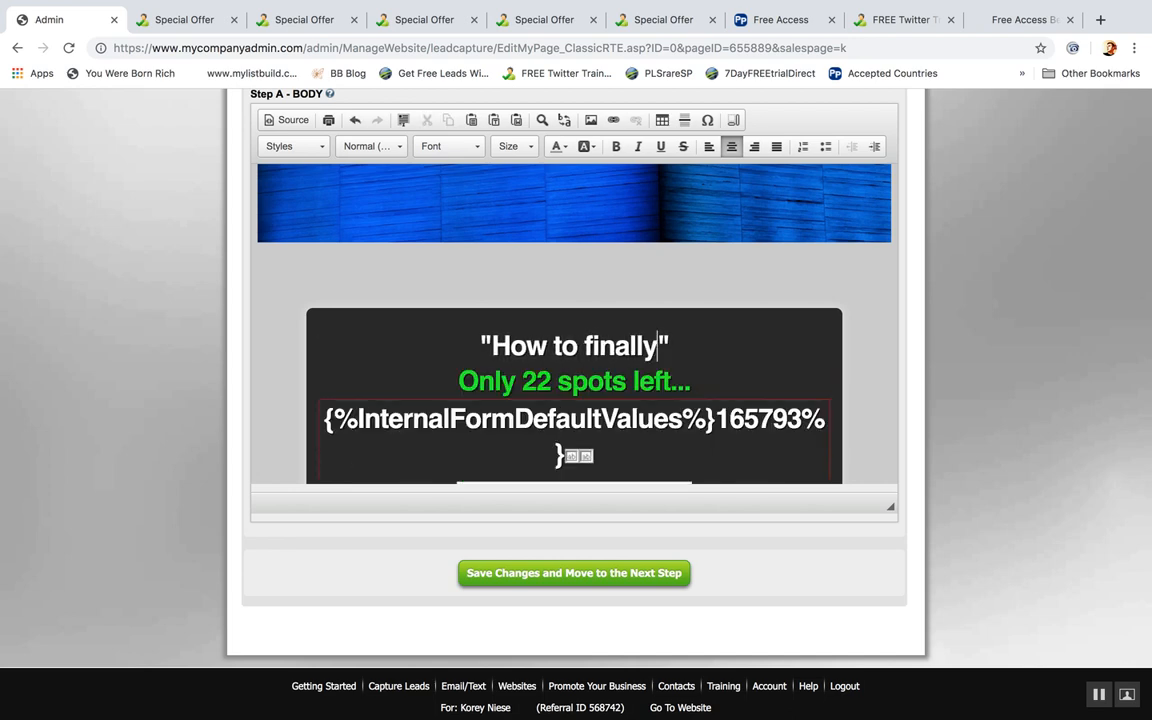
pyautogui.write('get leads from Twitter daily')
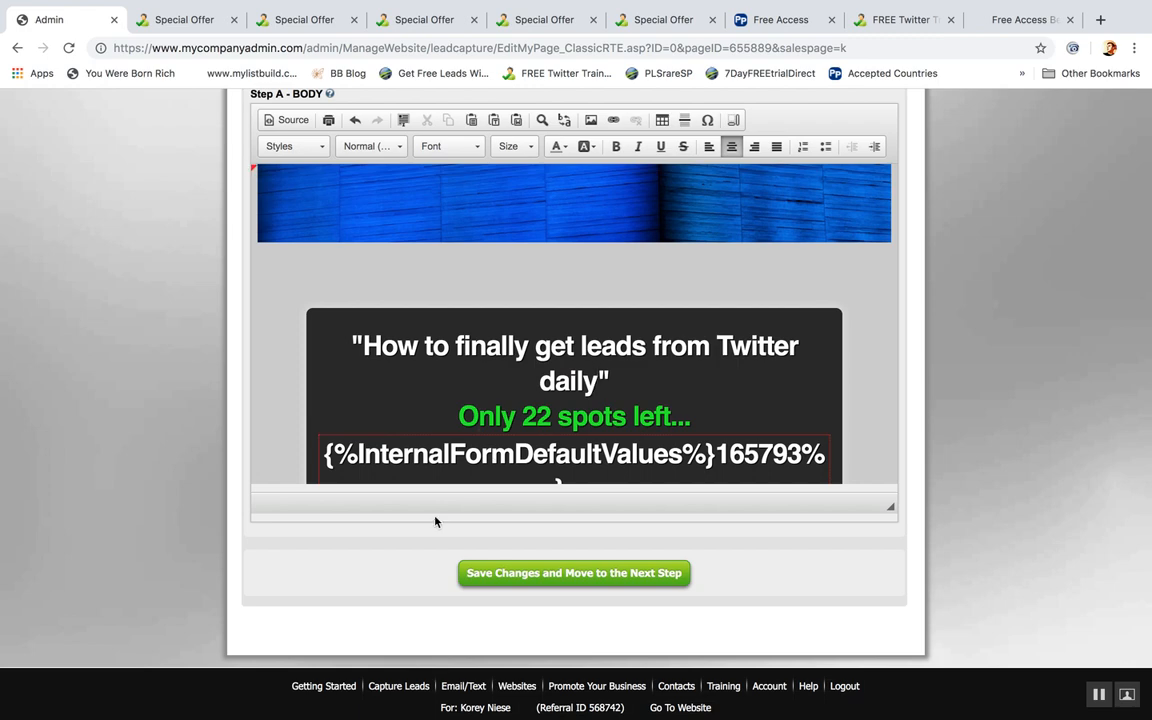
pyautogui.click(573, 572)
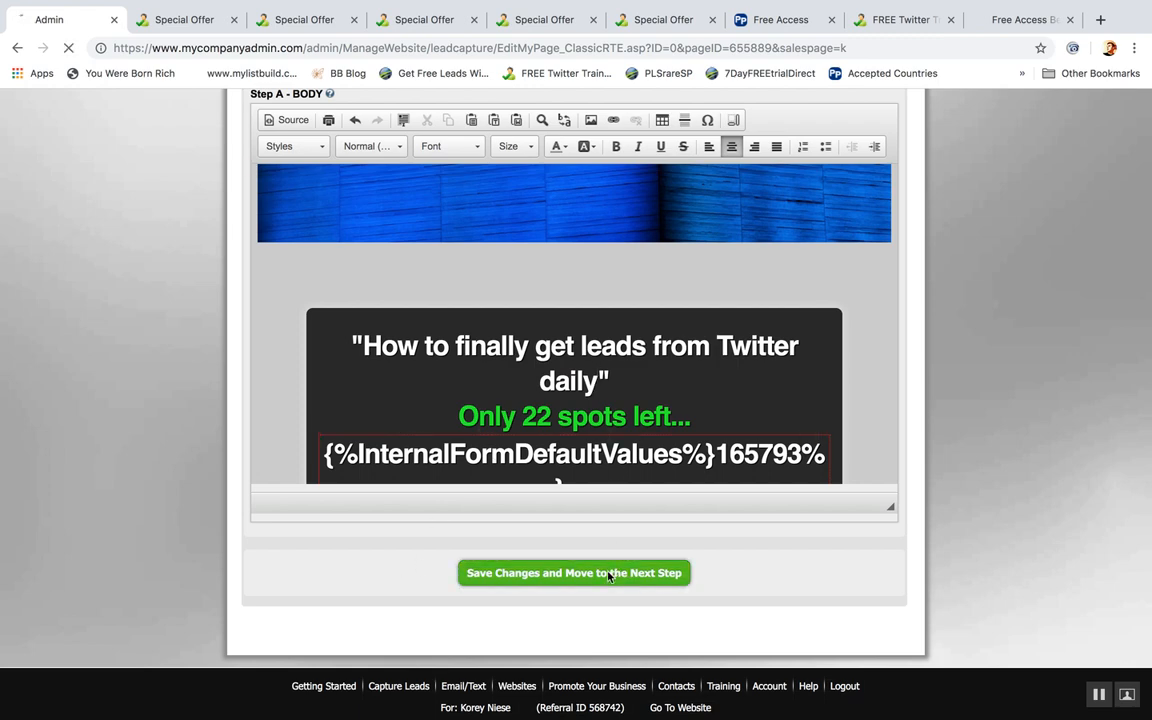
pyautogui.click(573, 572)
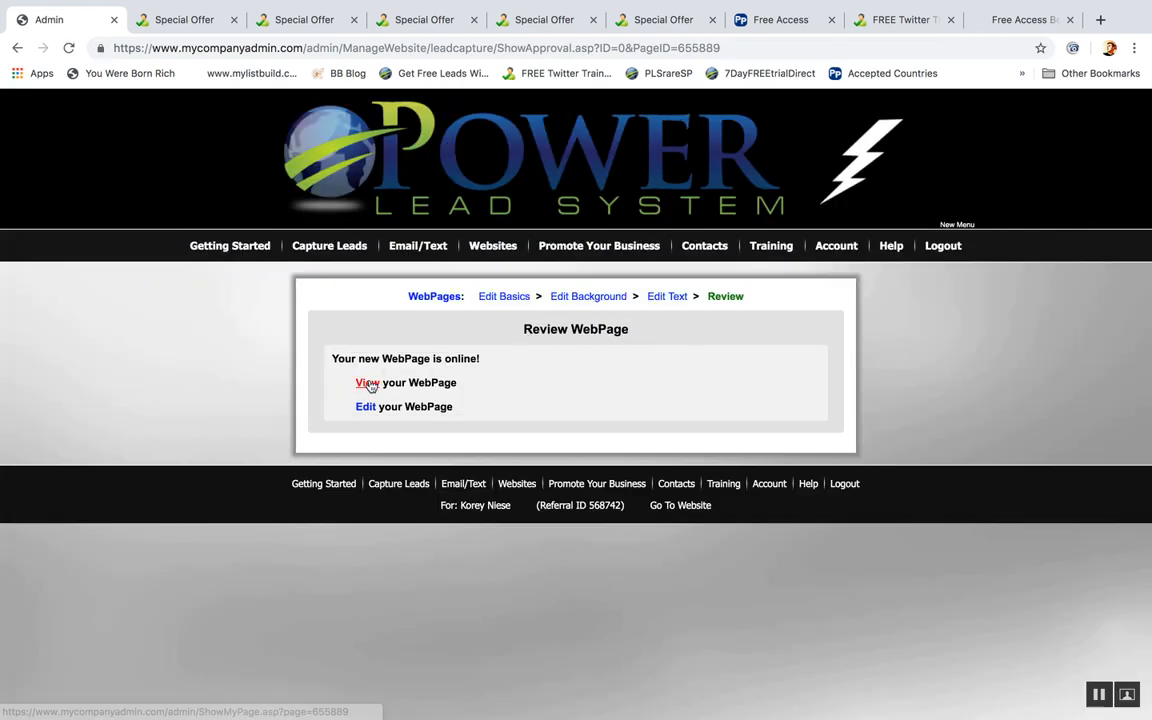
# Return to the LC 6 review screen and open its basic settings.
pyautogui.click(367, 382)
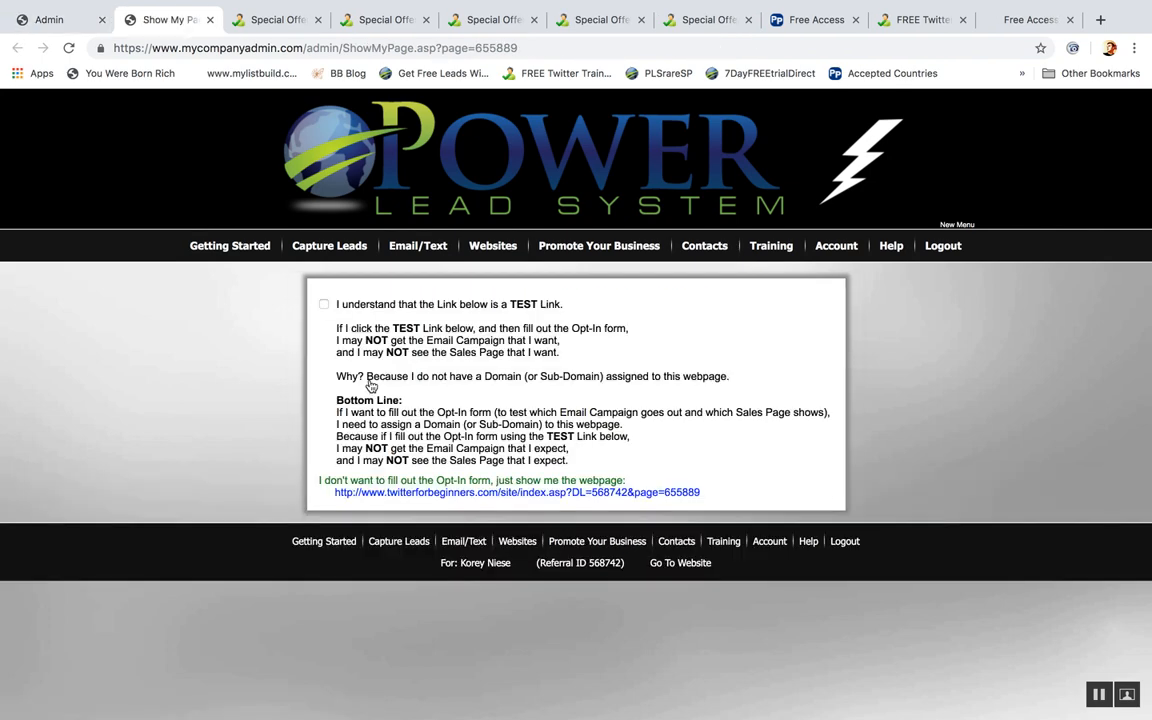
pyautogui.click(329, 245)
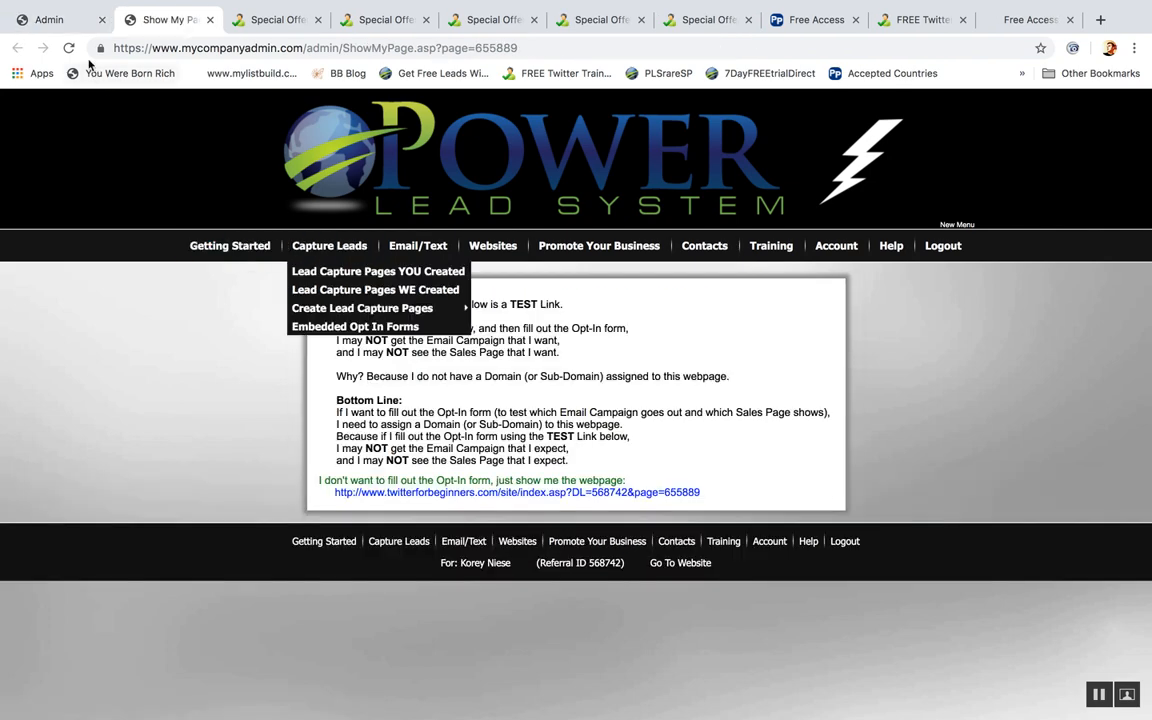
pyautogui.click(361, 308)
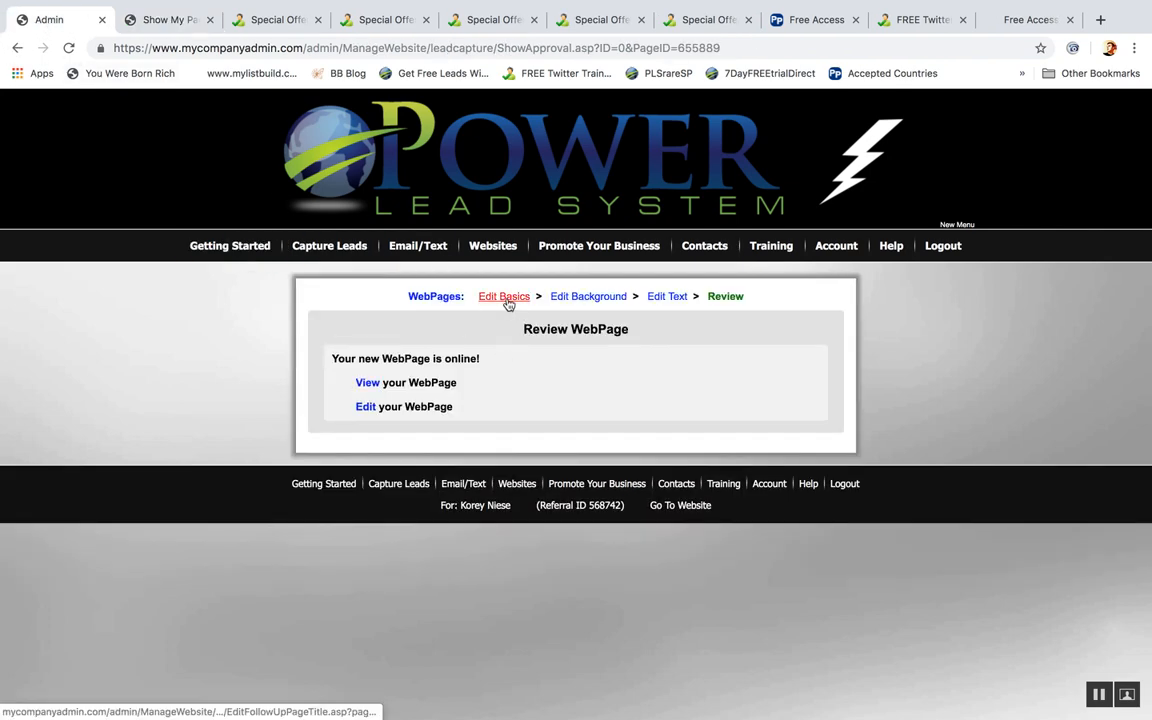
pyautogui.click(504, 296)
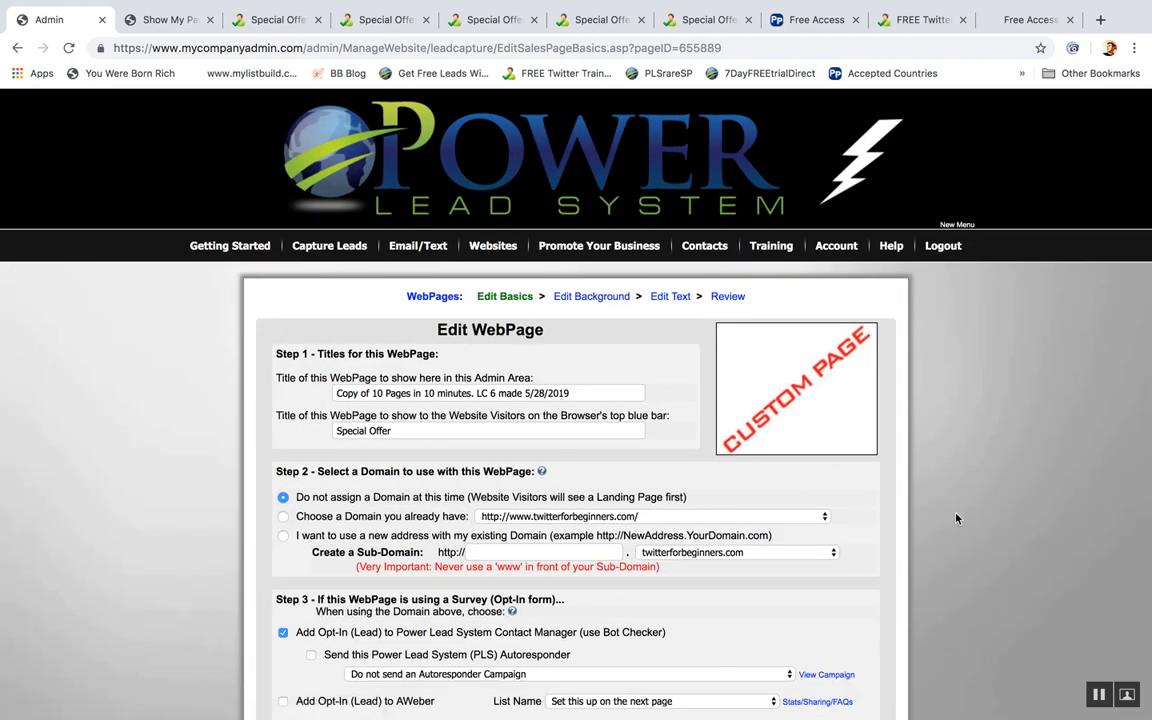
# Give LC 6 the new sub-domain 10pagesin10min6 and save the page settings.
pyautogui.scroll(-3)
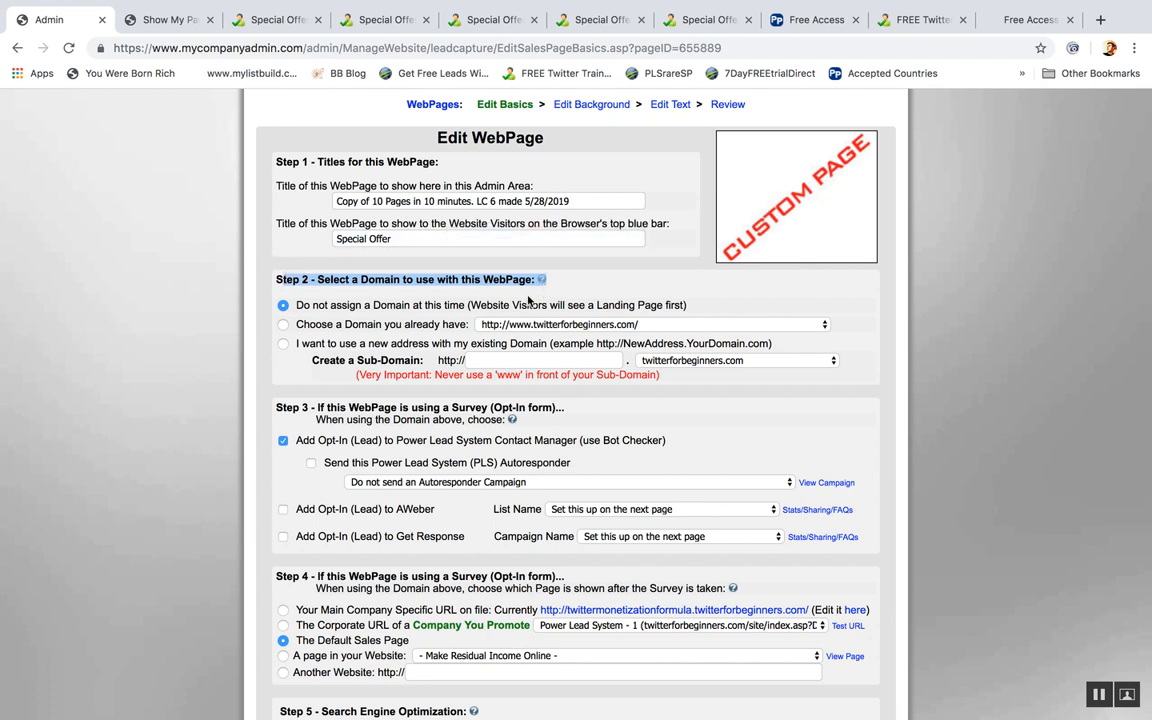
pyautogui.moveTo(557, 253)
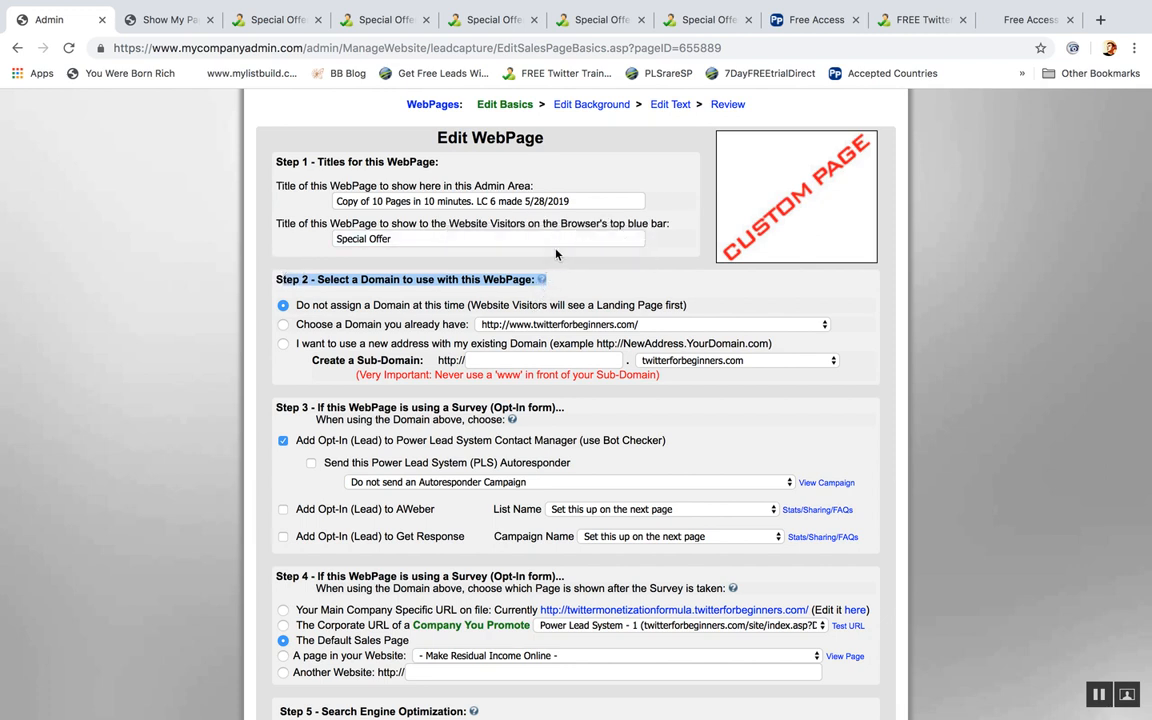
pyautogui.click(283, 343)
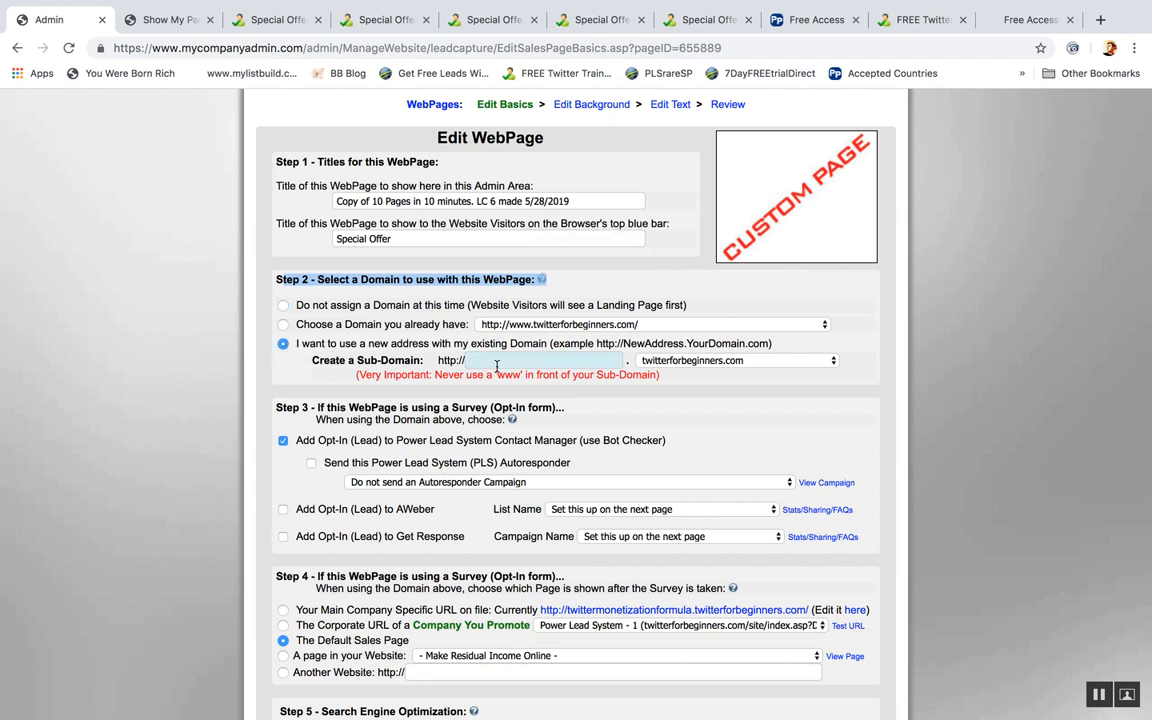
pyautogui.write('DailyFreeLeads')
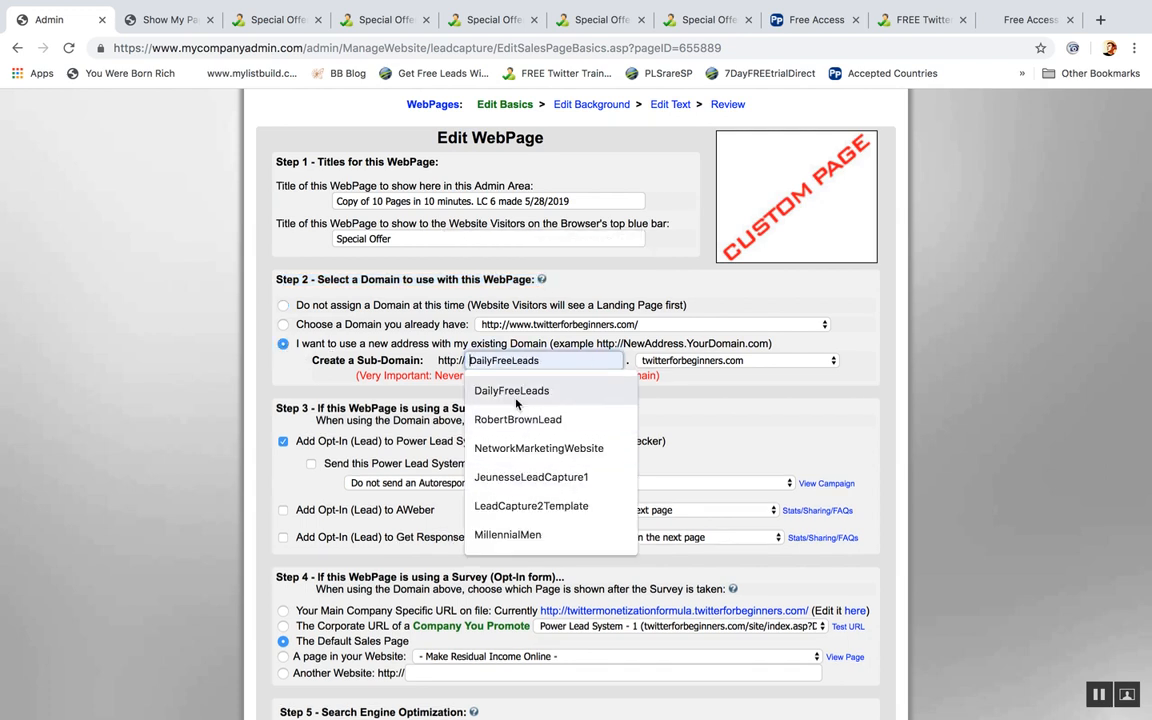
pyautogui.write('10pagesin10min5')
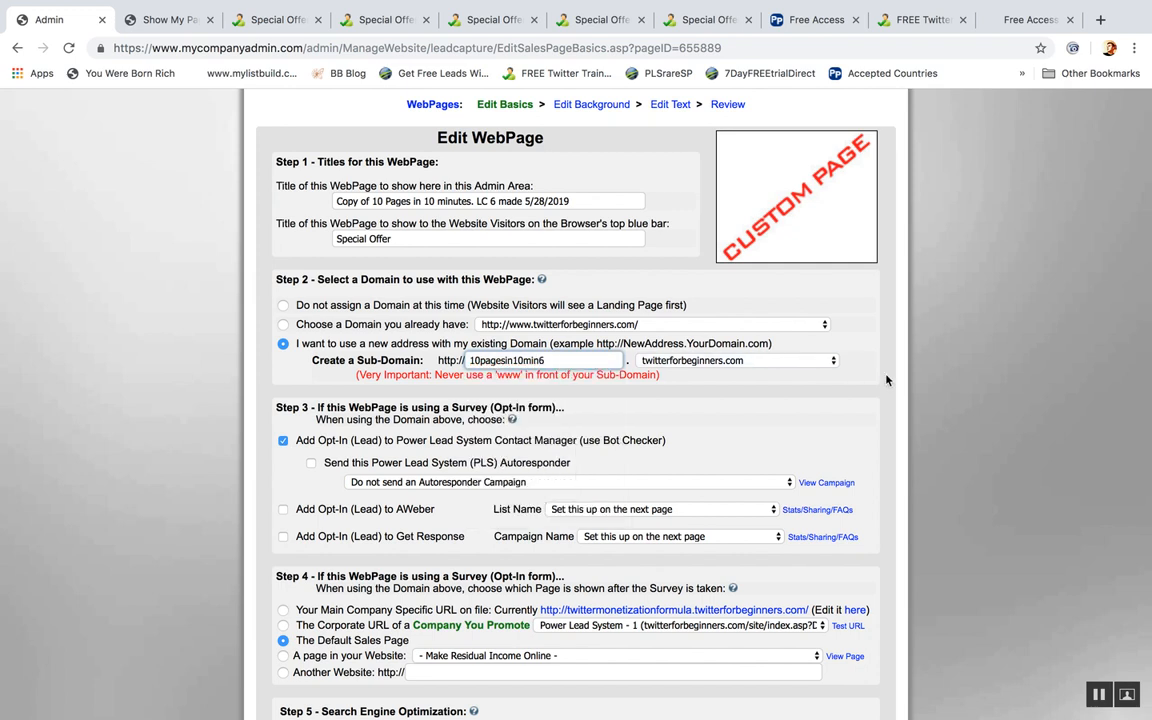
pyautogui.scroll(-3)
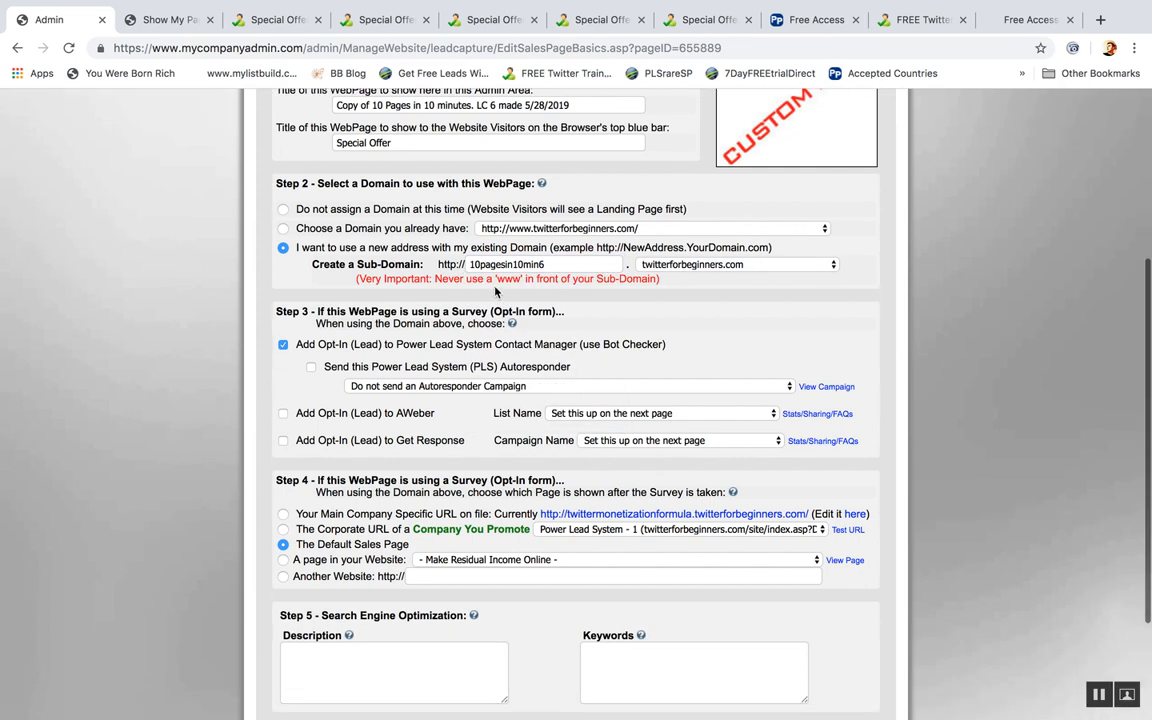
pyautogui.tripleClick(528, 264)
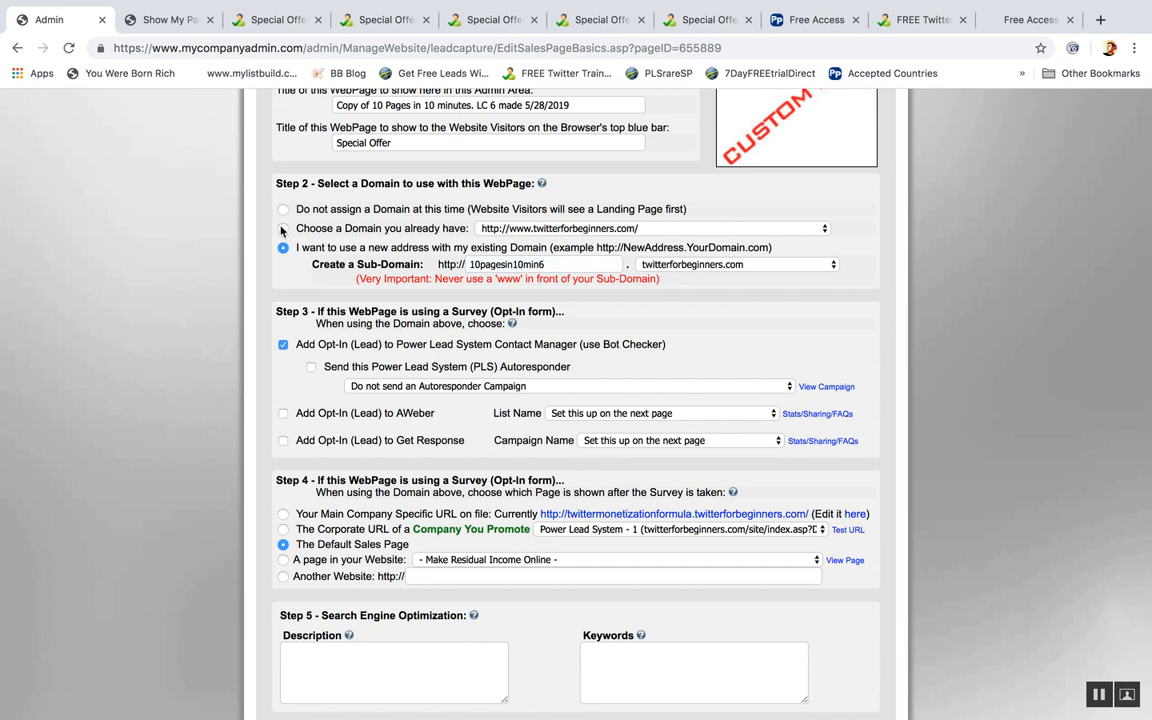
pyautogui.click(540, 264)
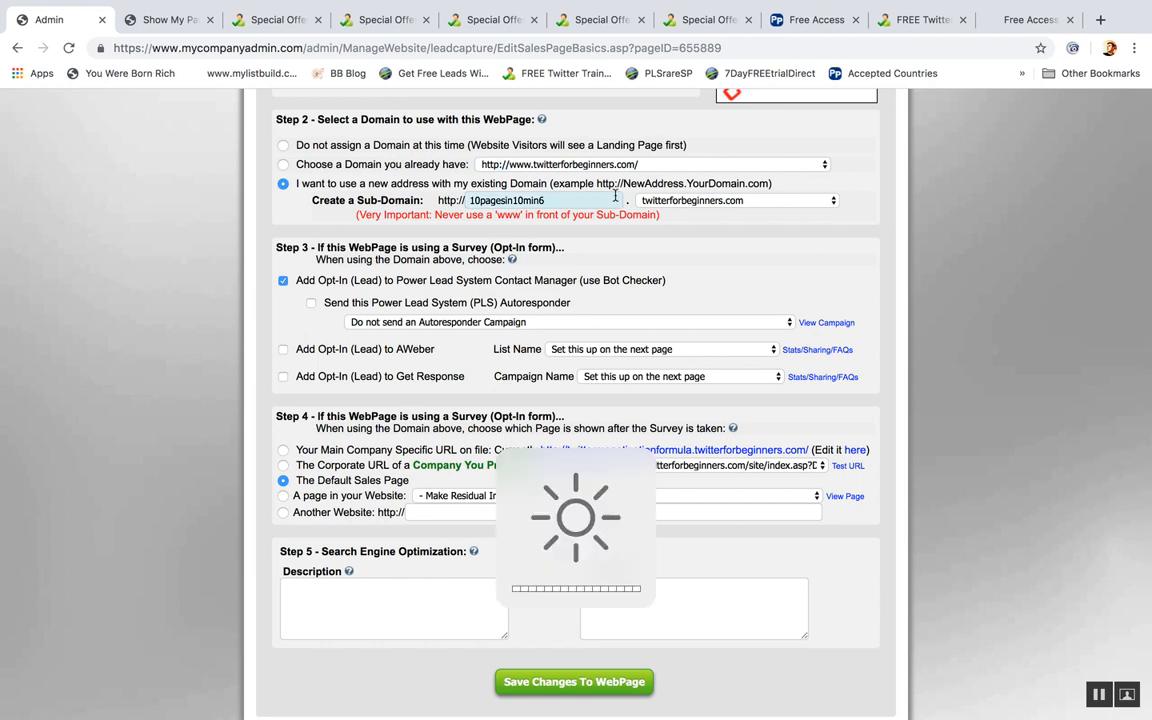
pyautogui.scroll(-3)
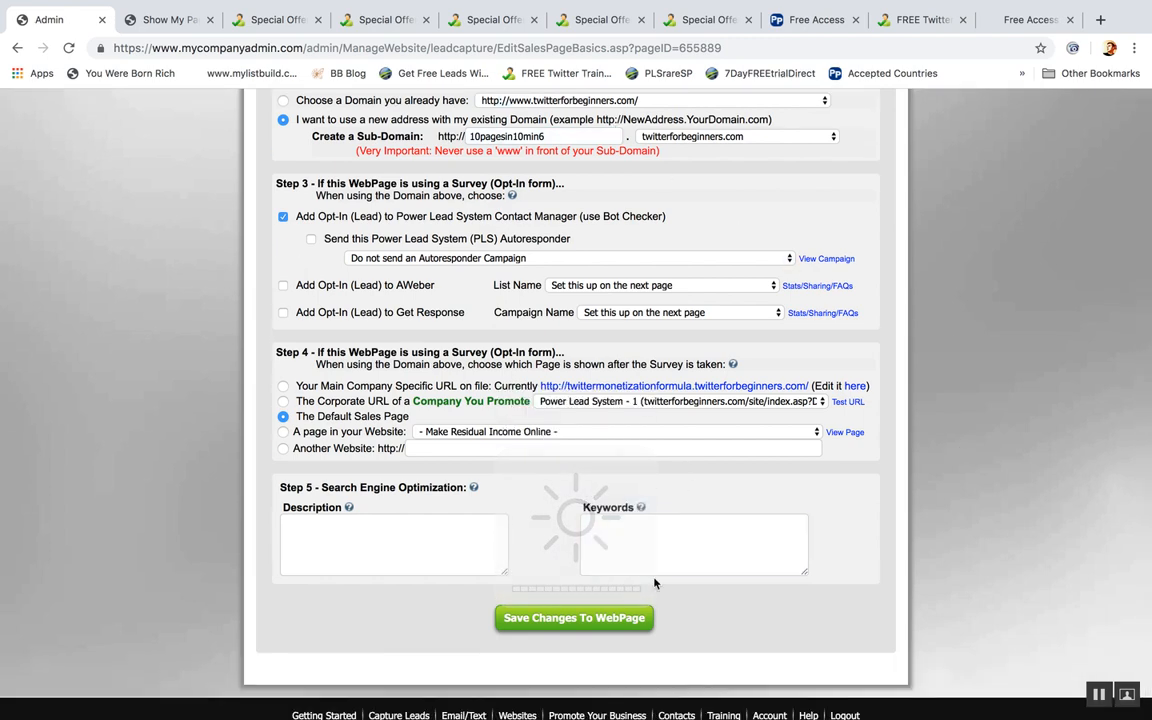
pyautogui.click(574, 617)
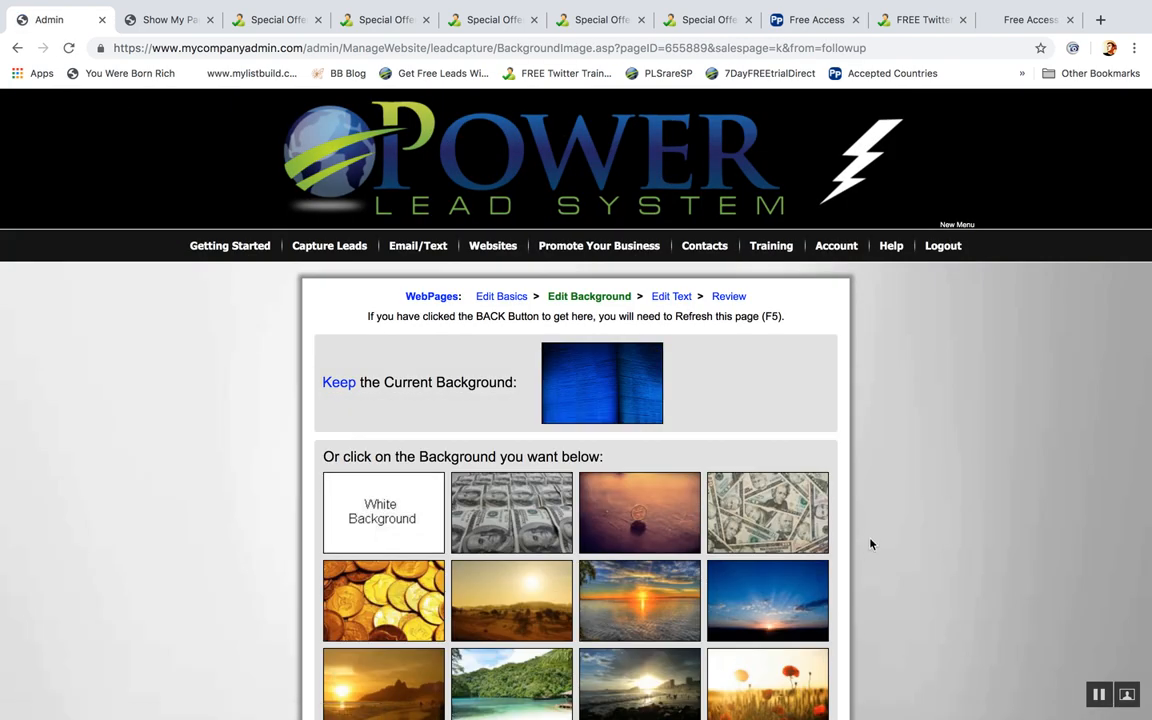
# Keep LC 6's blue background and save its Twitter headline text unchanged.
pyautogui.click(709, 363)
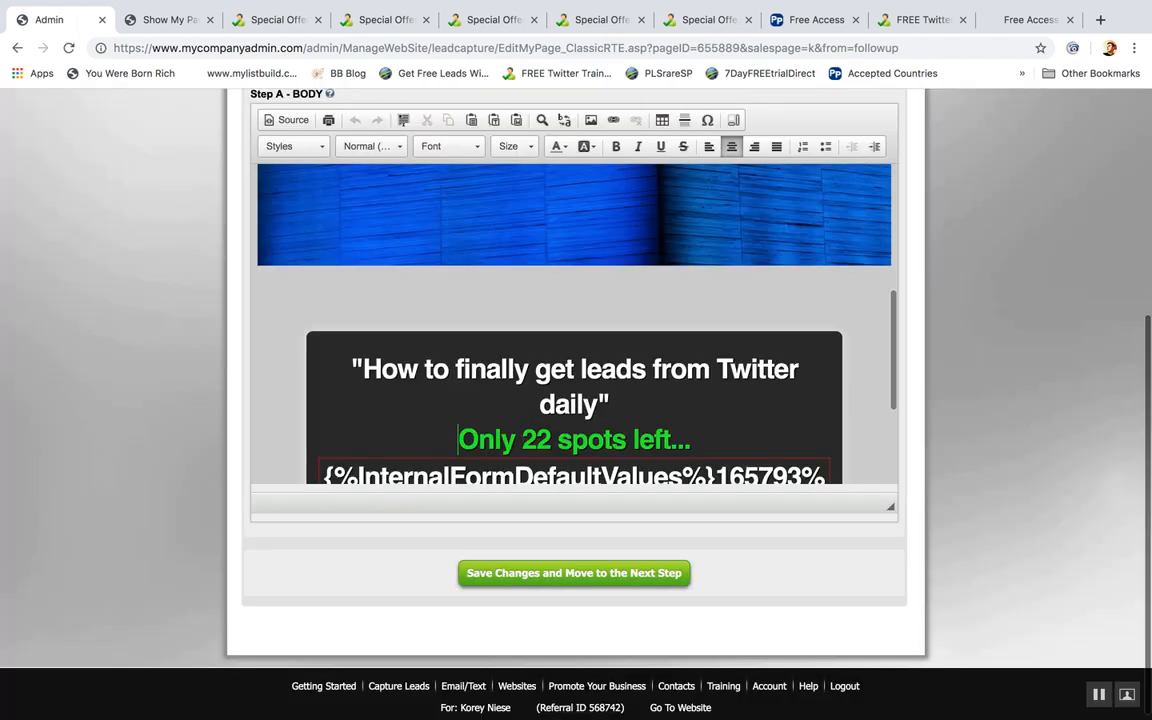
pyautogui.scroll(-3)
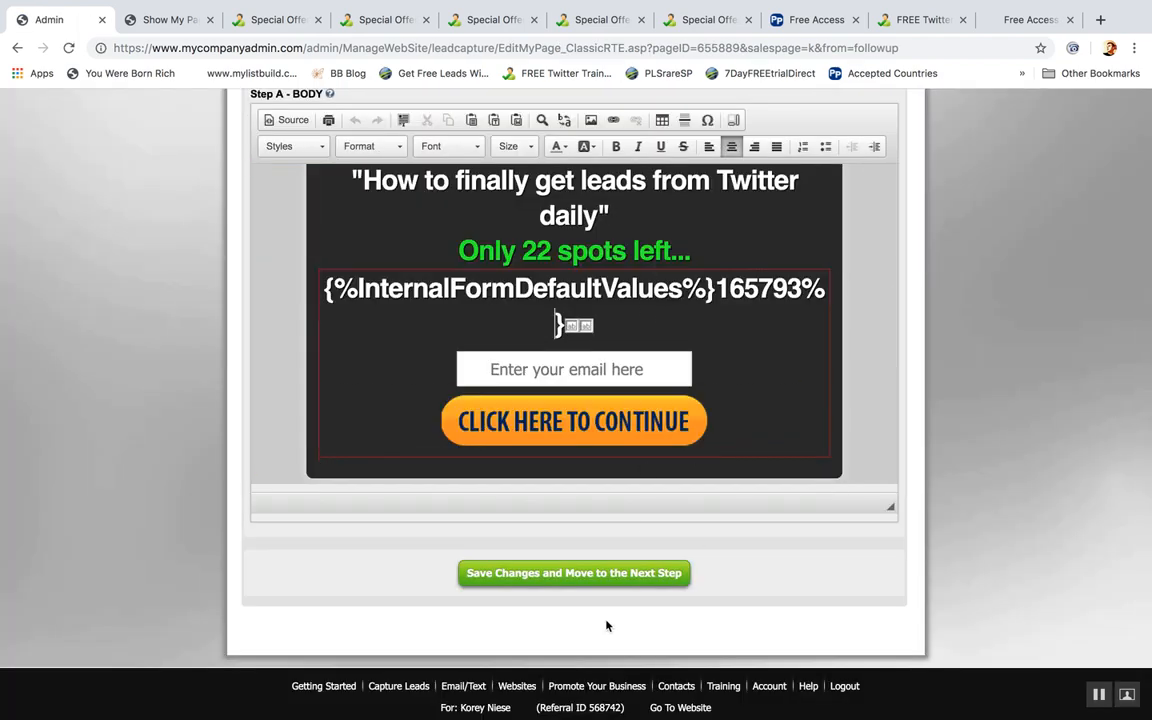
pyautogui.click(573, 572)
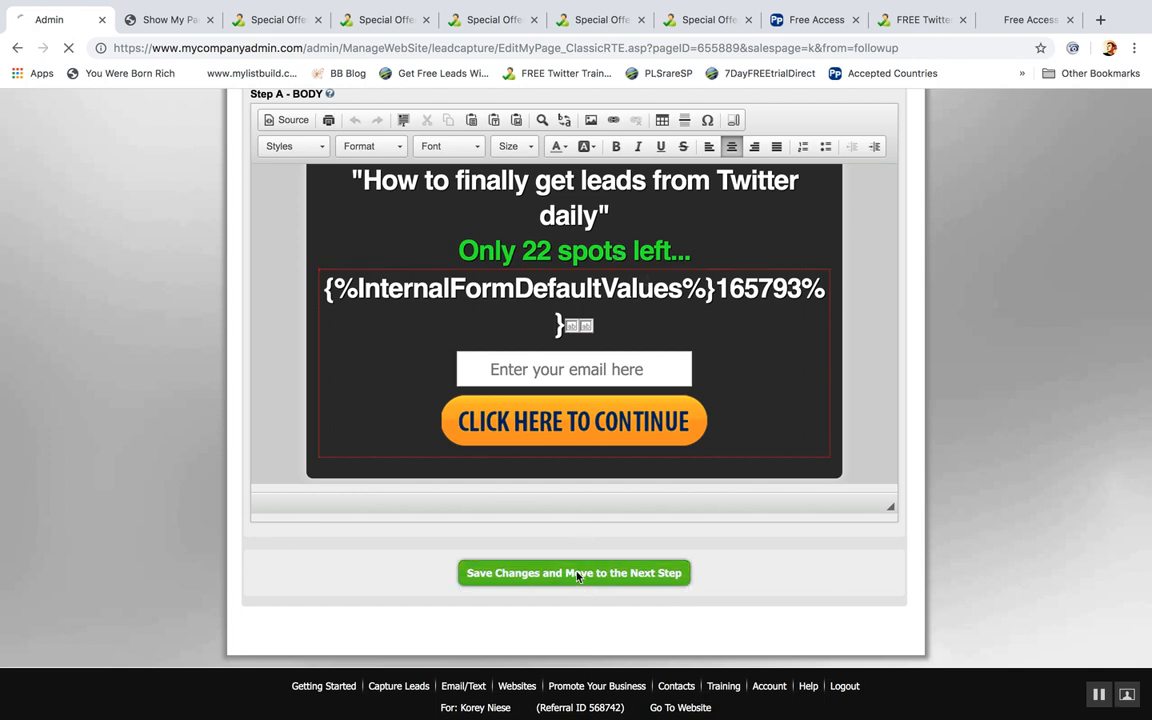
# Open the LC 7 copy from My WebPages and save it with sub-domain 10pagesin10min7.
pyautogui.click(573, 572)
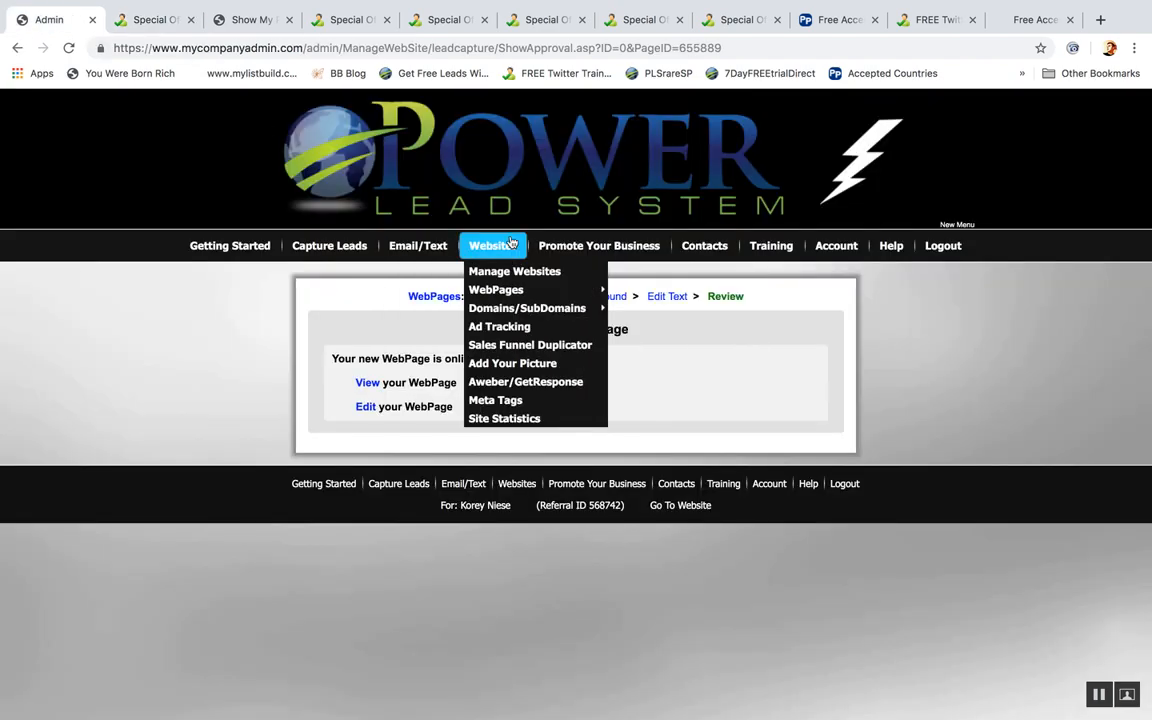
pyautogui.click(496, 289)
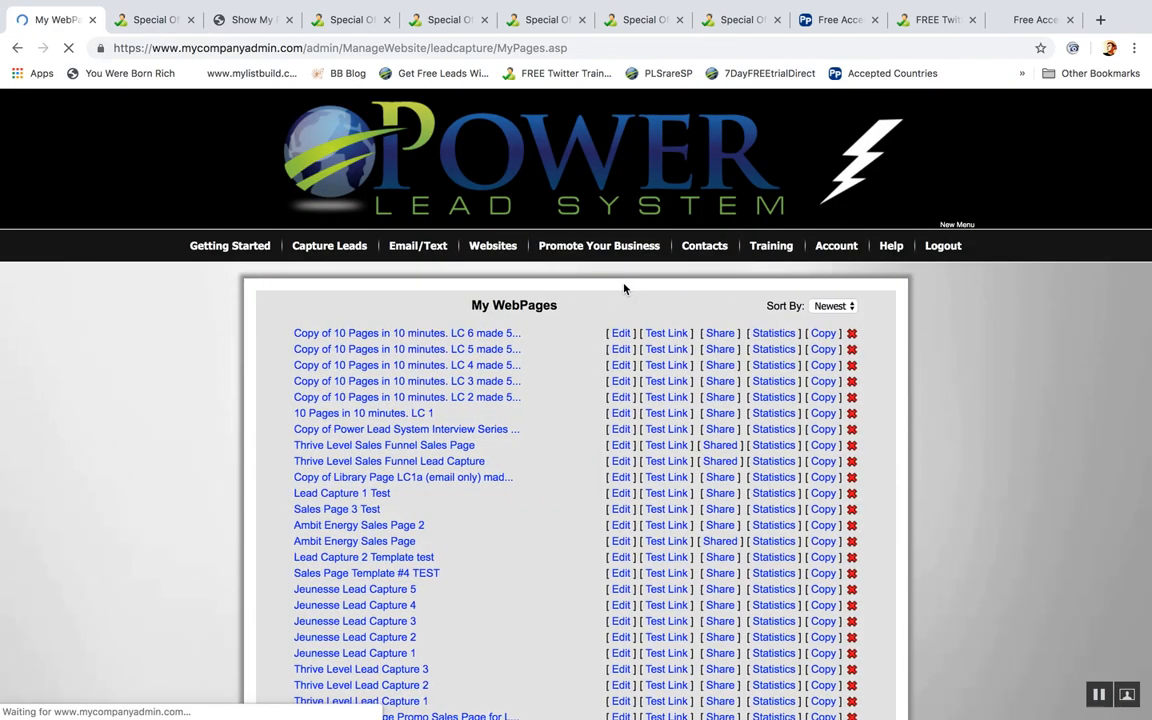
pyautogui.scroll(-3)
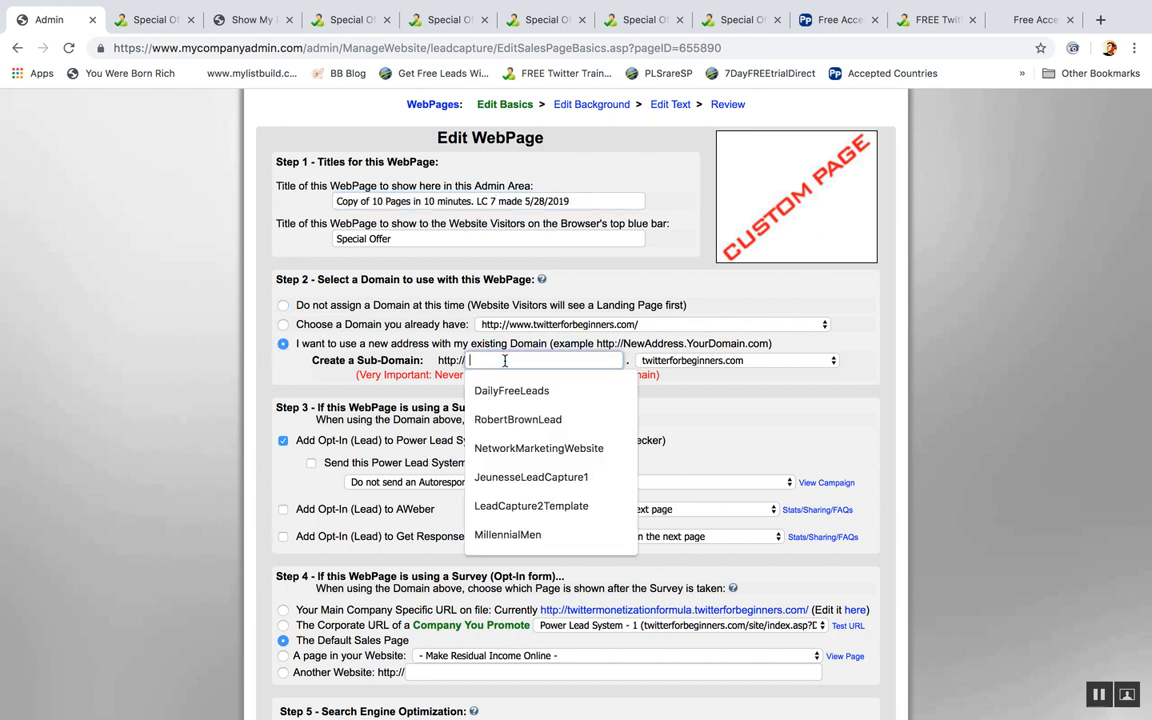
pyautogui.write('10pagesin10min6')
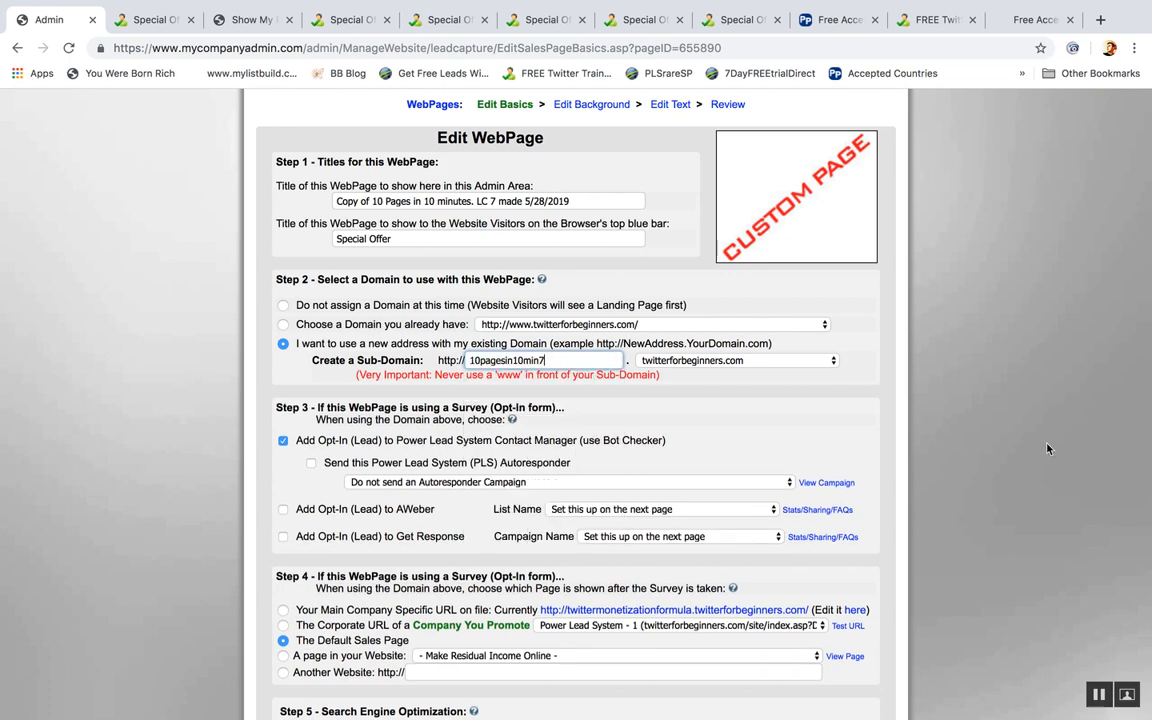
pyautogui.scroll(-3)
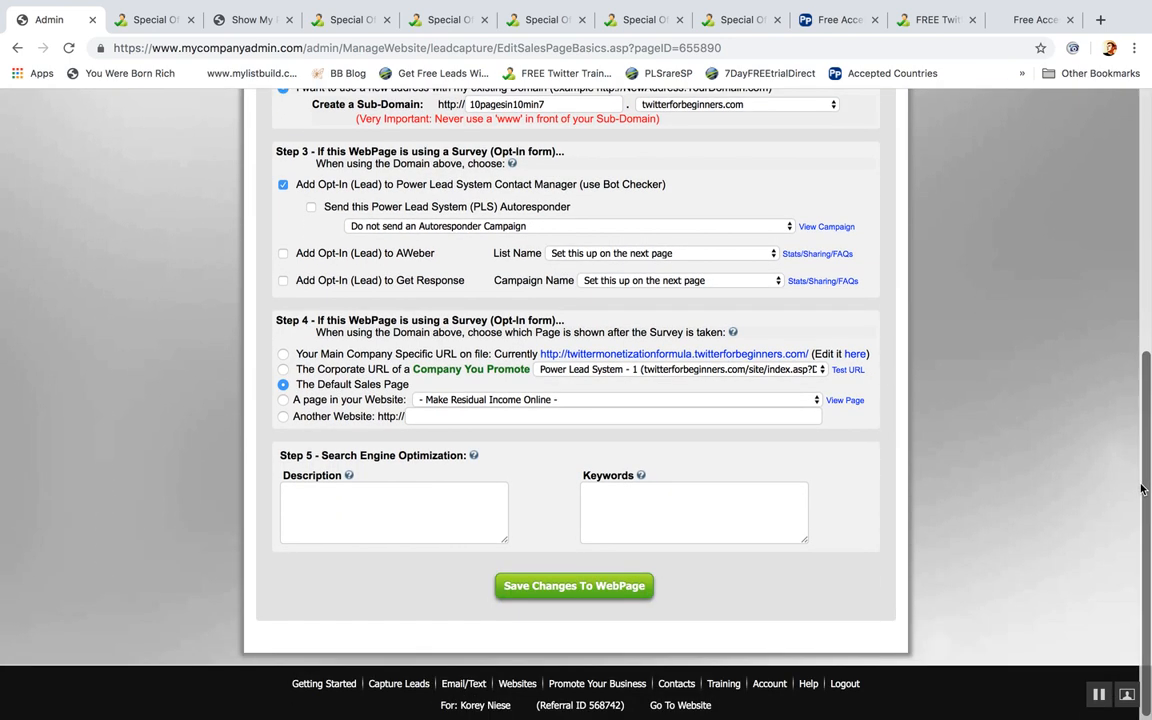
pyautogui.click(573, 585)
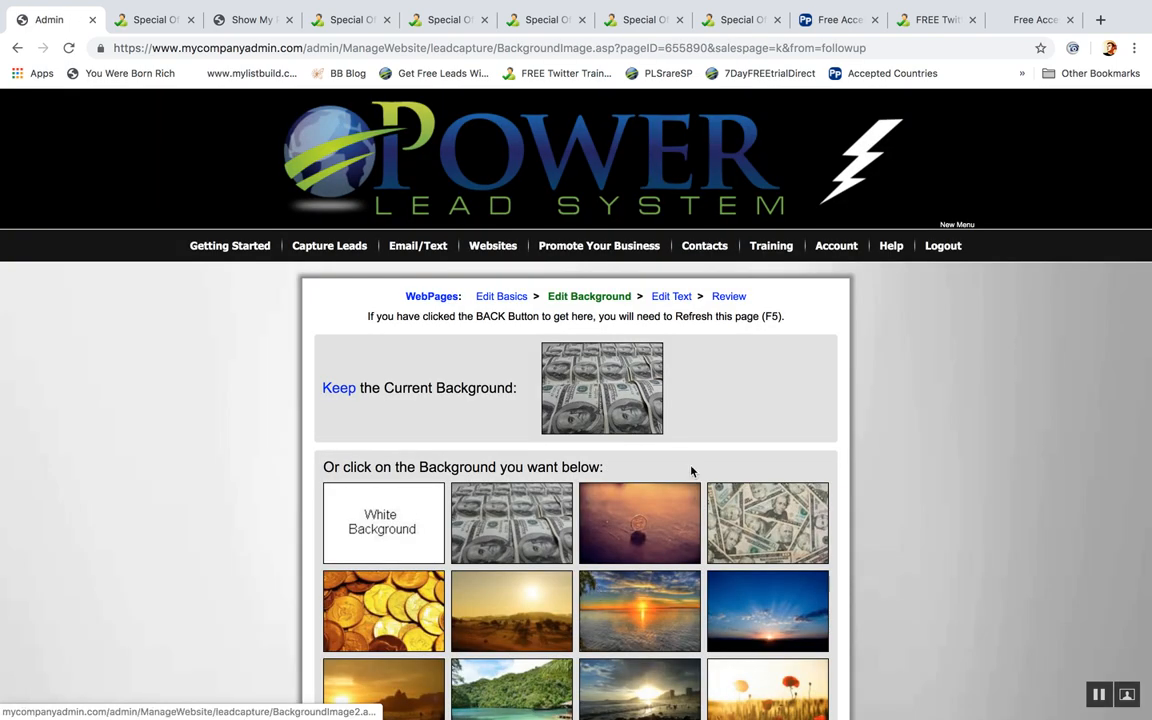
pyautogui.scroll(-3)
pyautogui.write('free blue wa')
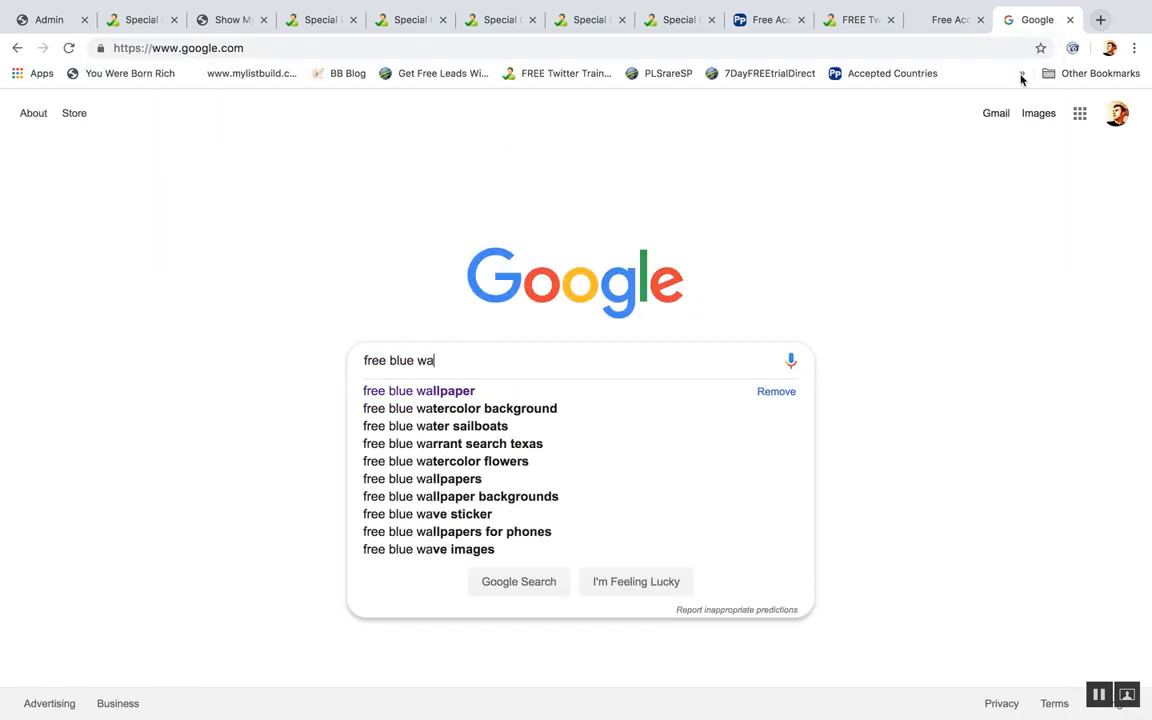
pyautogui.click(418, 390)
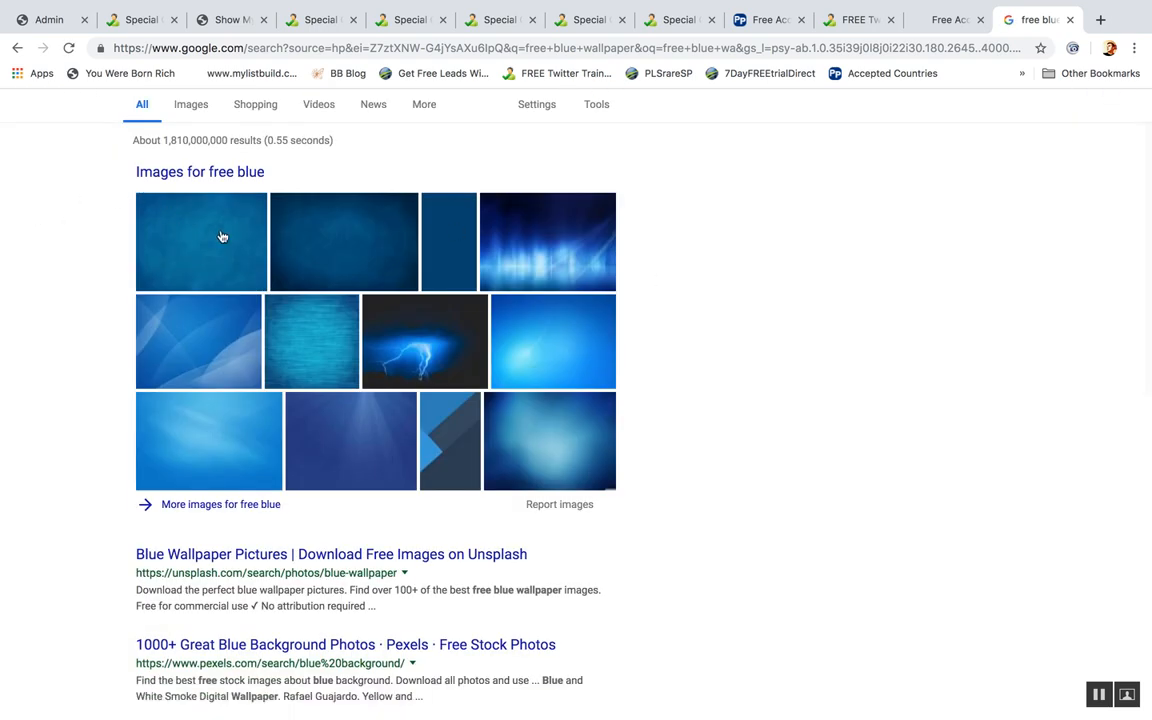
pyautogui.moveTo(158, 70)
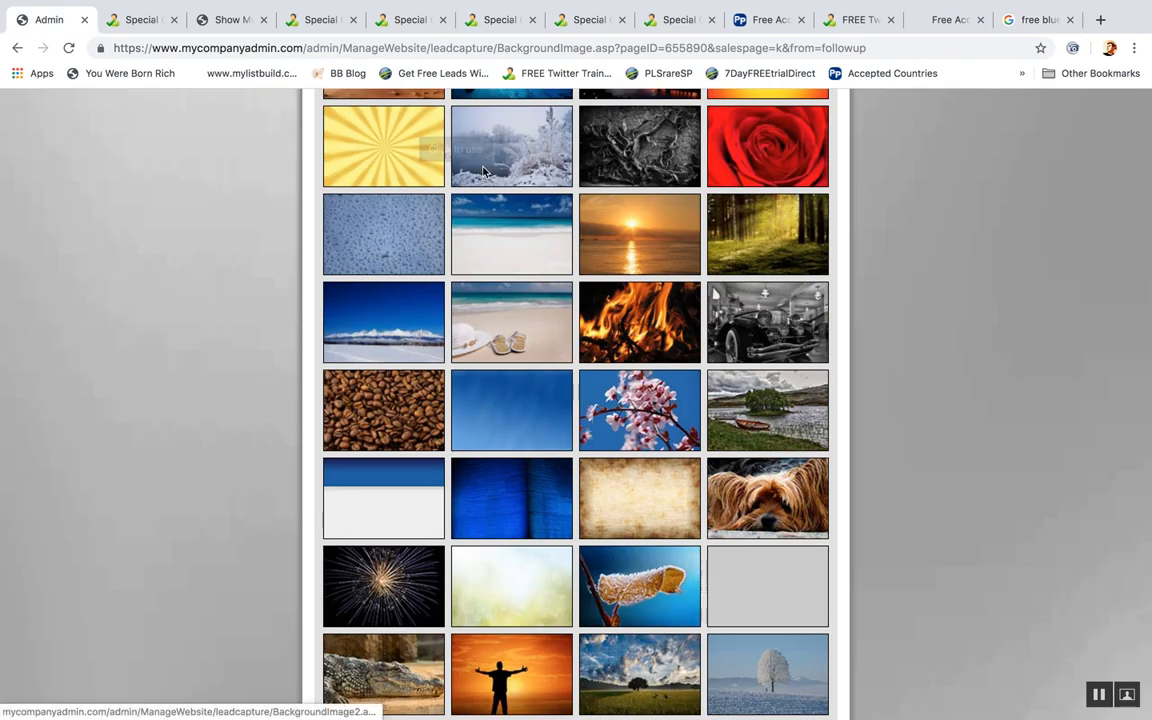
# Scroll the background gallery to find a beach picture for LC 7.
pyautogui.scroll(-3)
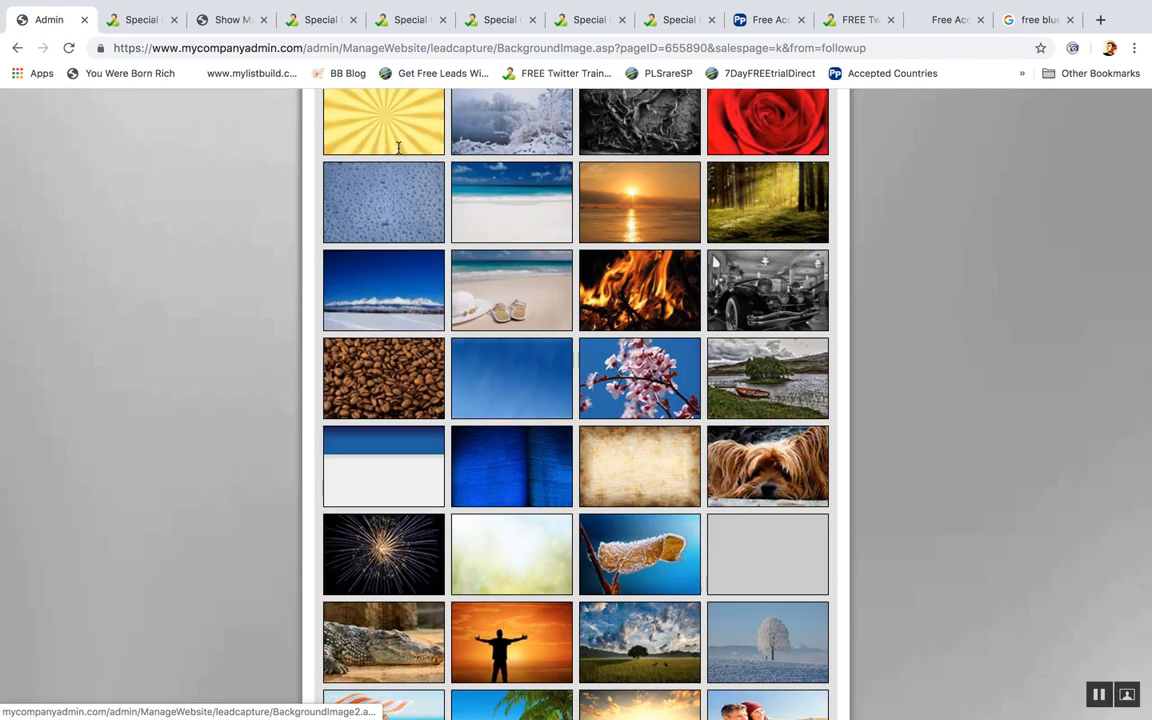
pyautogui.scroll(-3)
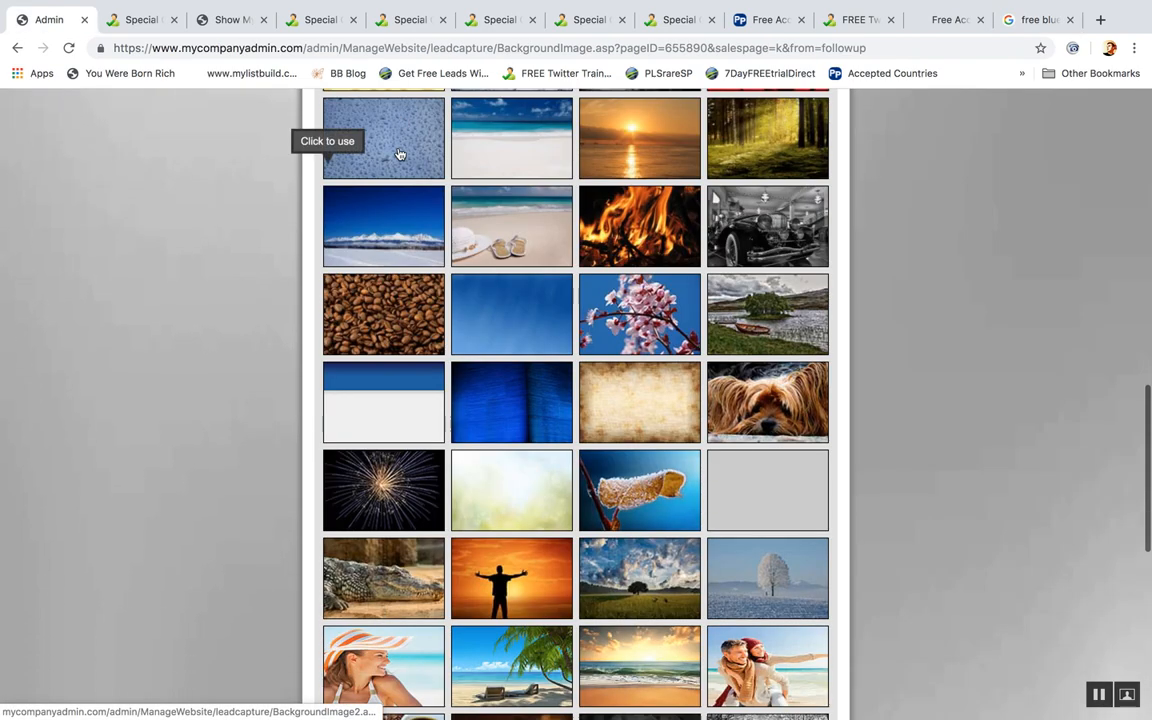
pyautogui.scroll(-3)
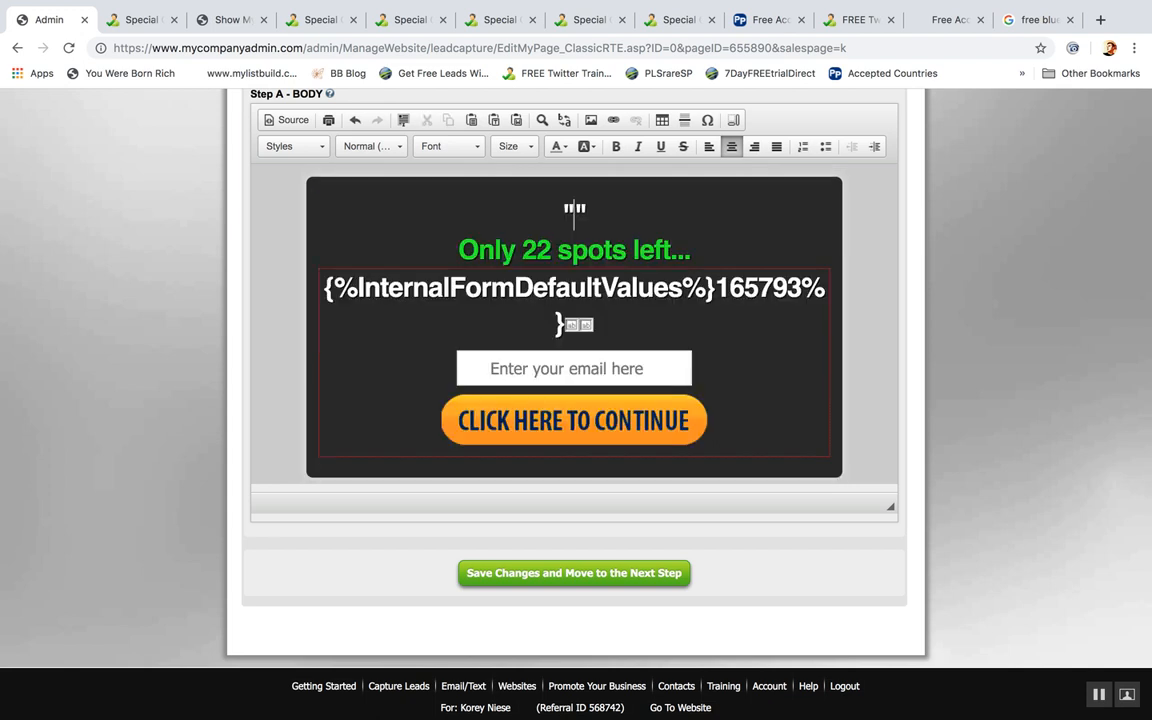
# Enter the headline 'Discover How to Create Unlimited Websites with the Push of a Button' and save.
pyautogui.write('"Discover H"')
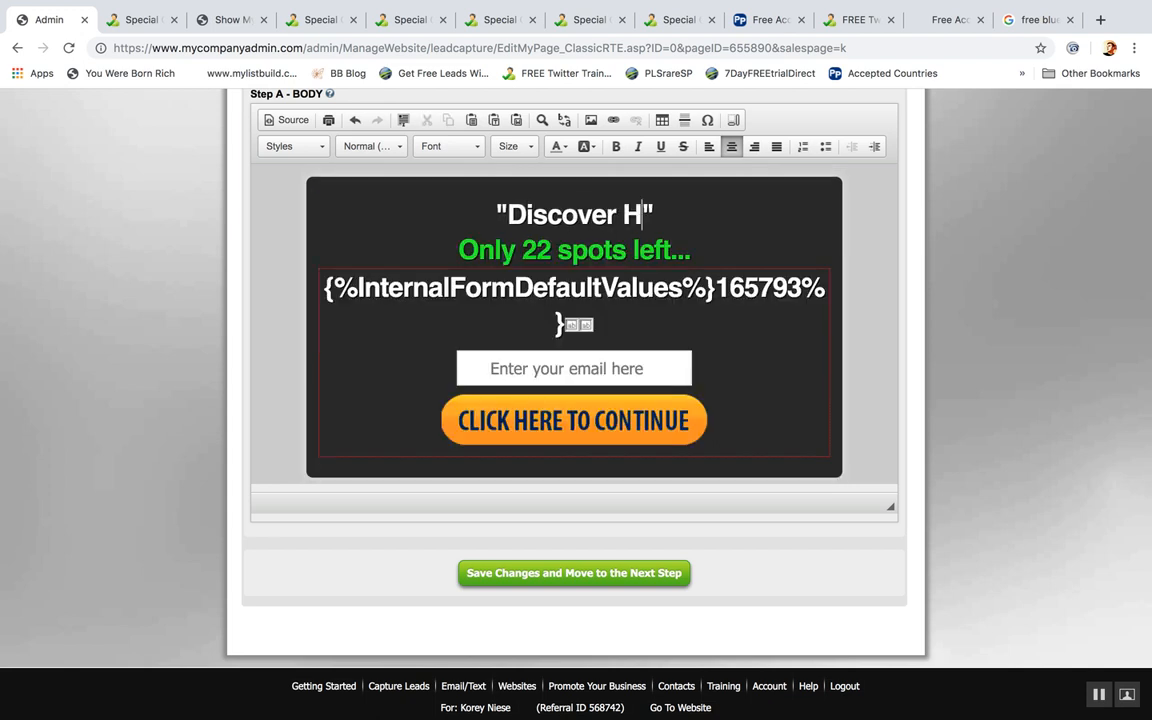
pyautogui.write('ow to Create Unlimited')
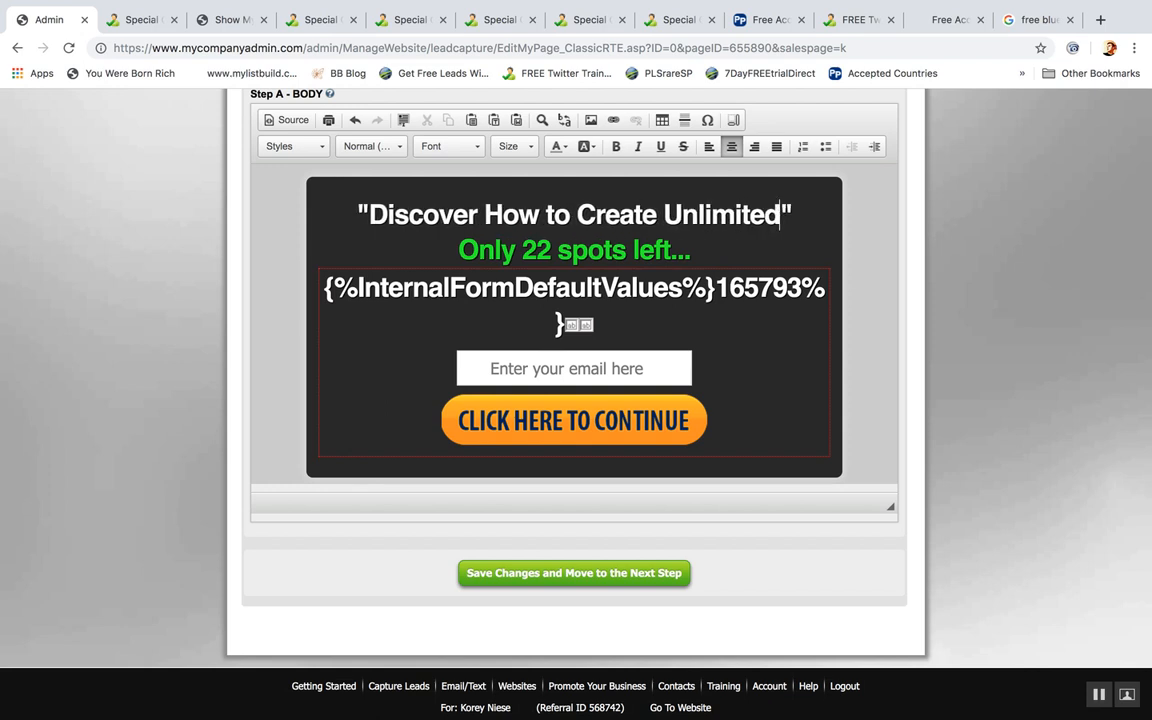
pyautogui.write('Websites with the')
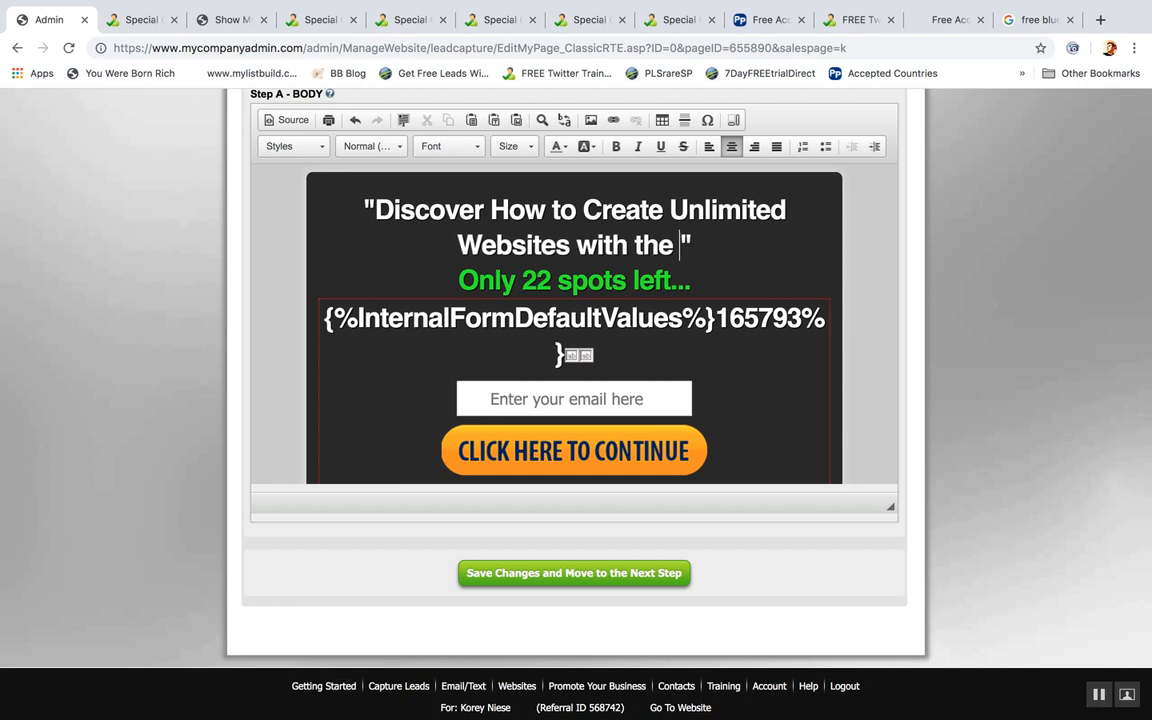
pyautogui.write('Push of a')
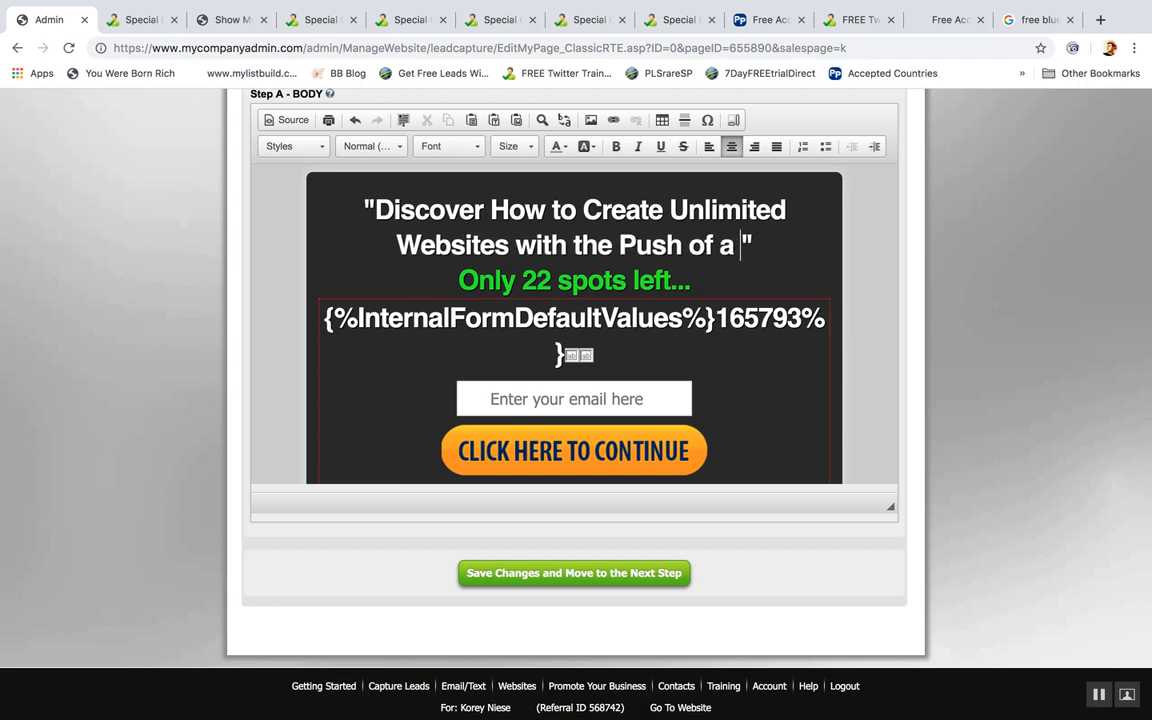
pyautogui.write('Button')
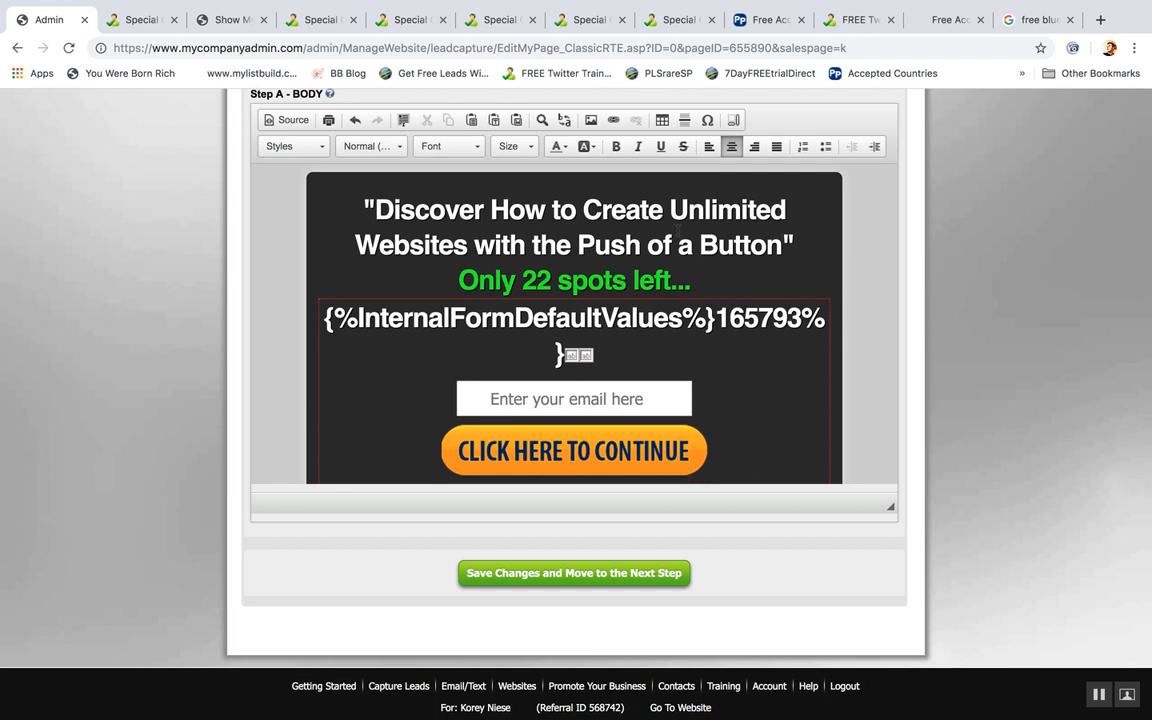
pyautogui.click(573, 572)
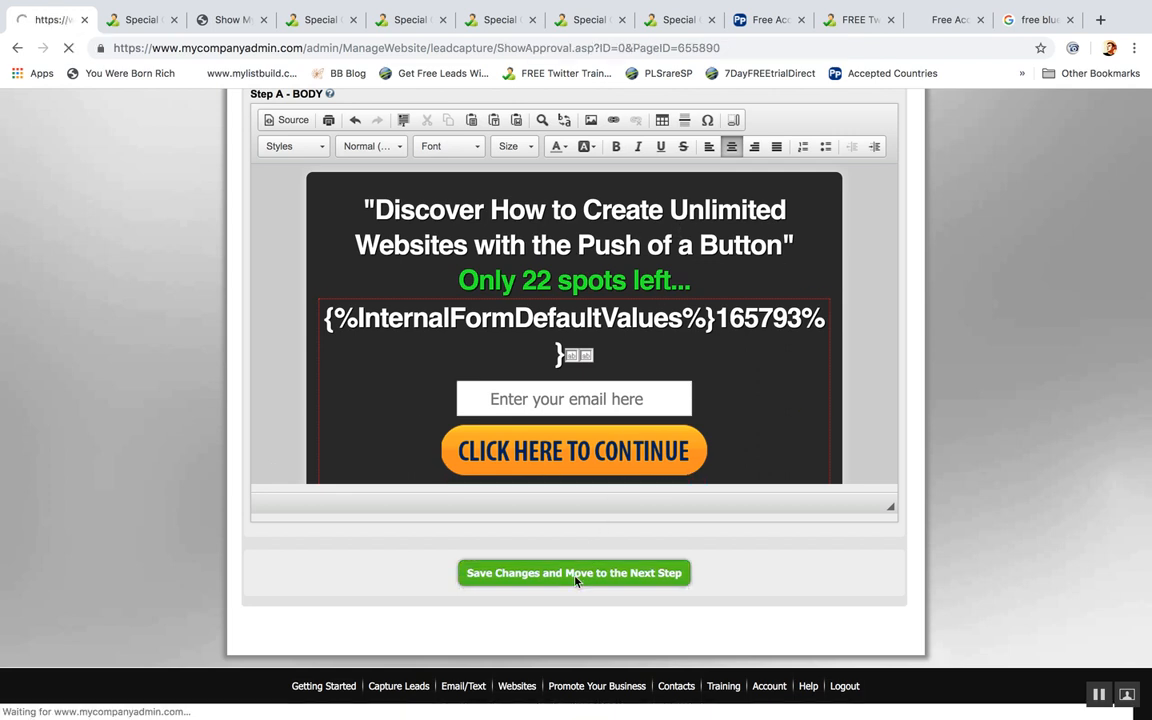
# View the live LC 7, min6, min3 and main subdomain pages, then the admin confirmation.
pyautogui.click(573, 572)
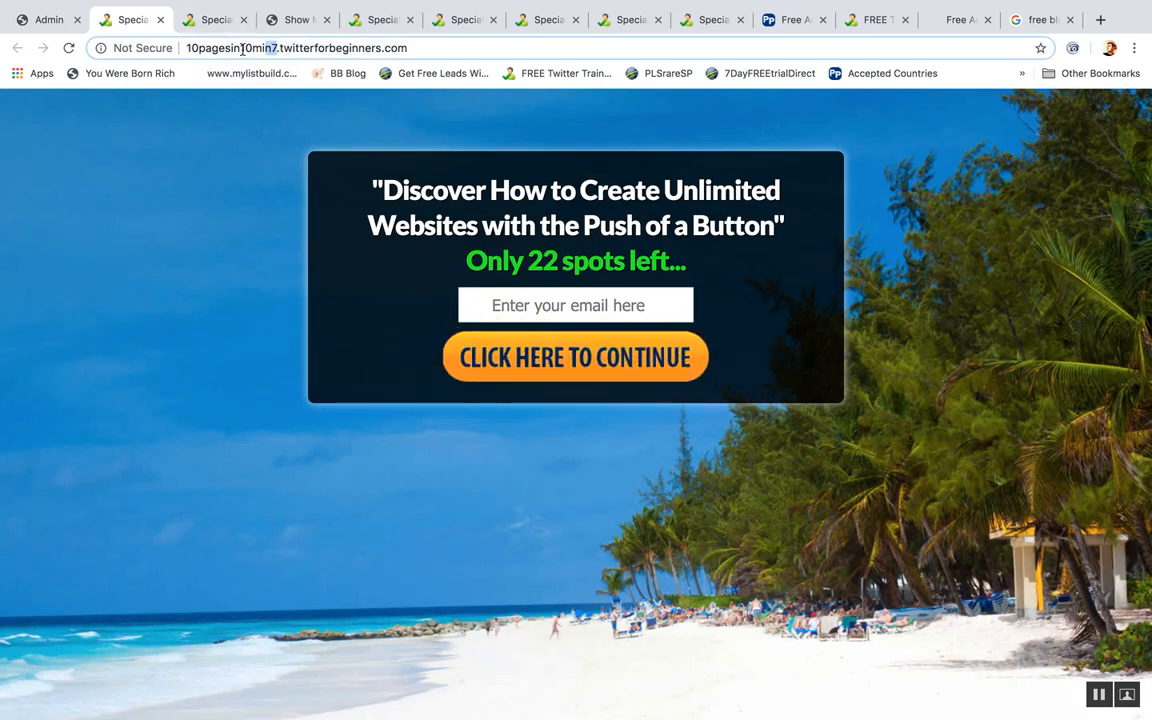
pyautogui.click(214, 19)
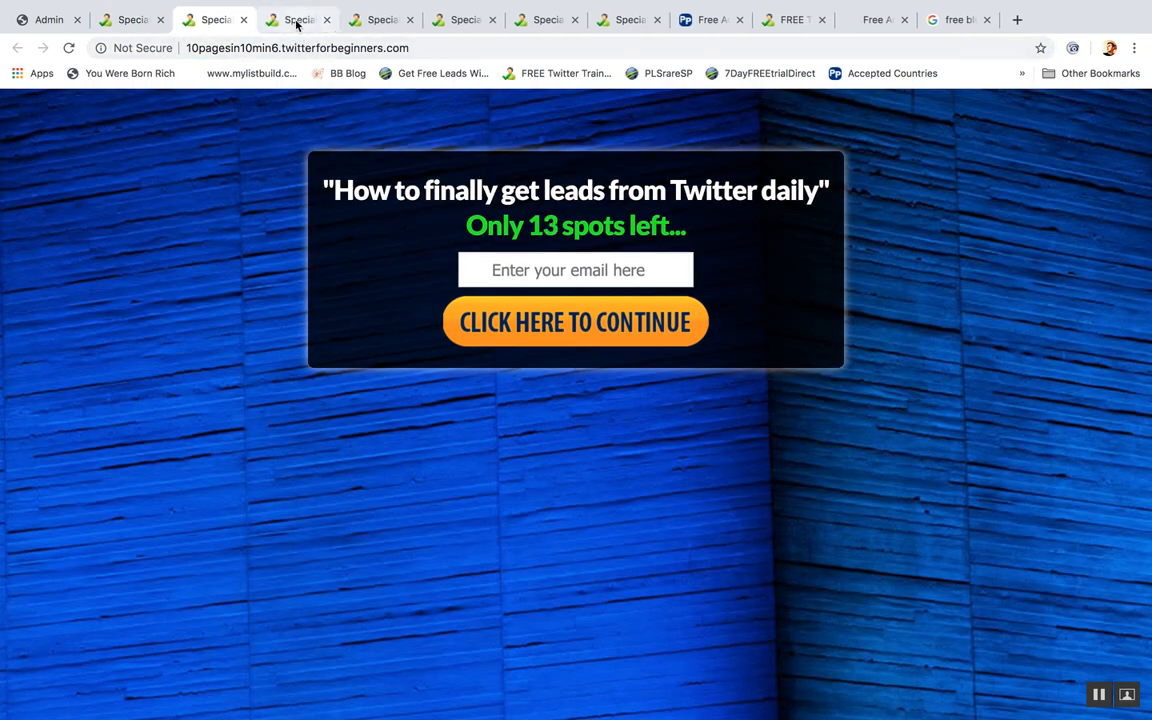
pyautogui.click(297, 19)
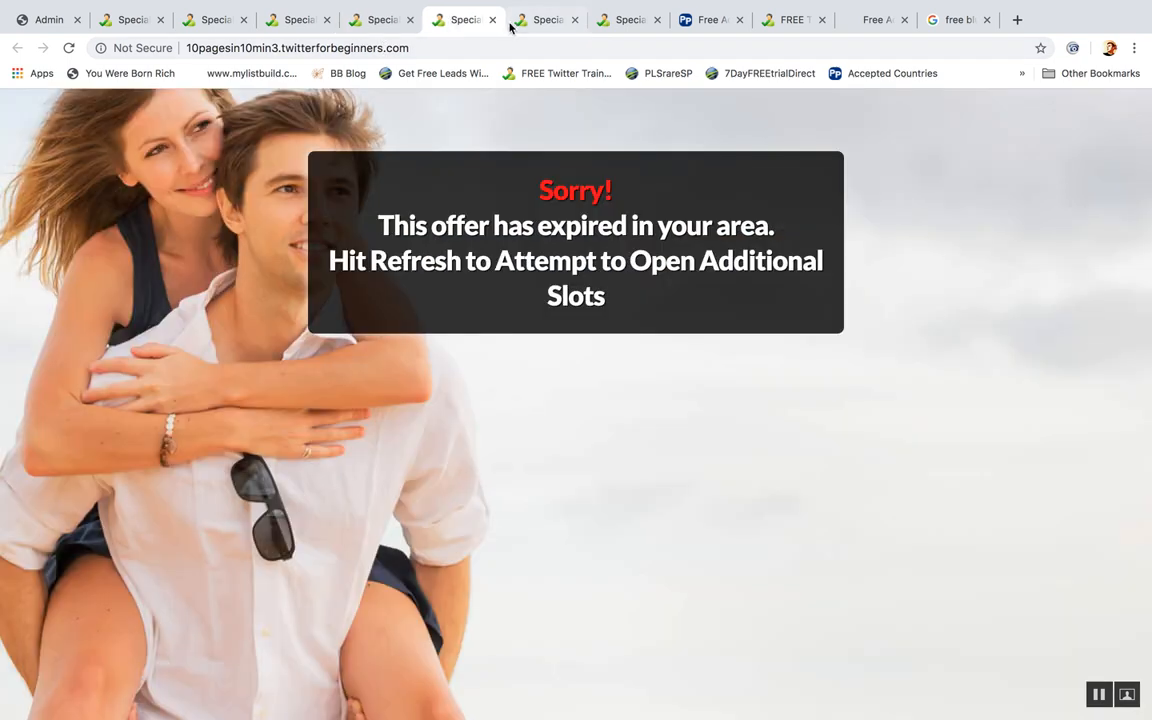
pyautogui.click(545, 19)
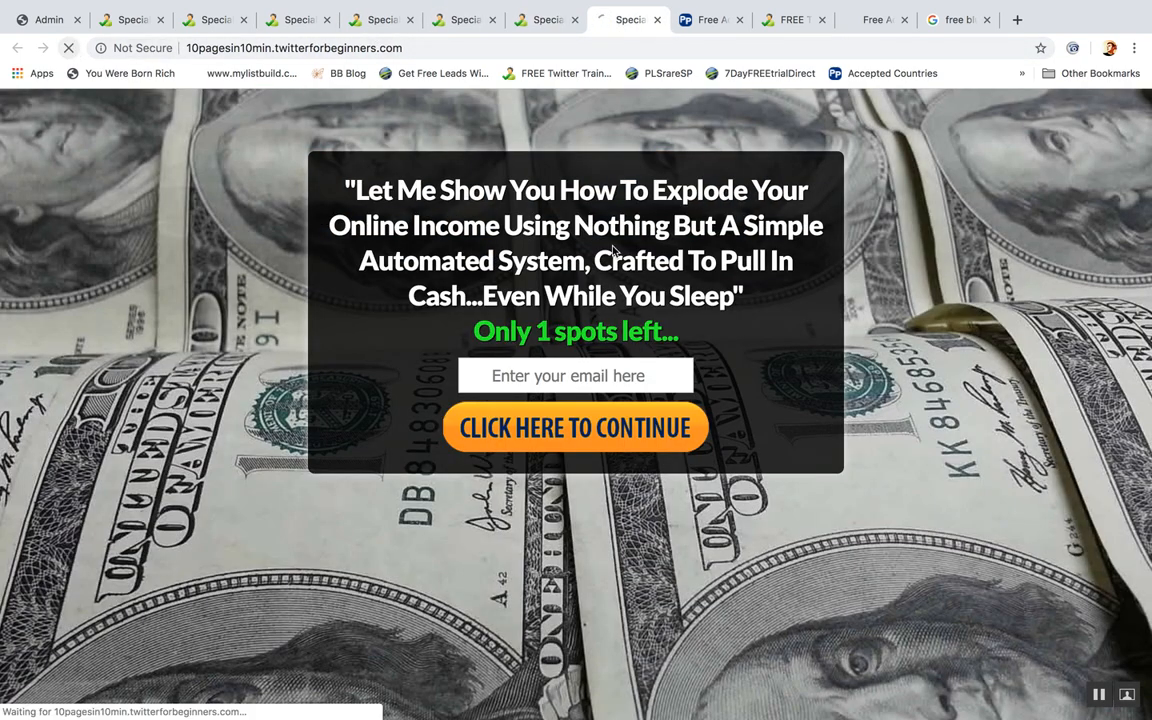
pyautogui.click(48, 19)
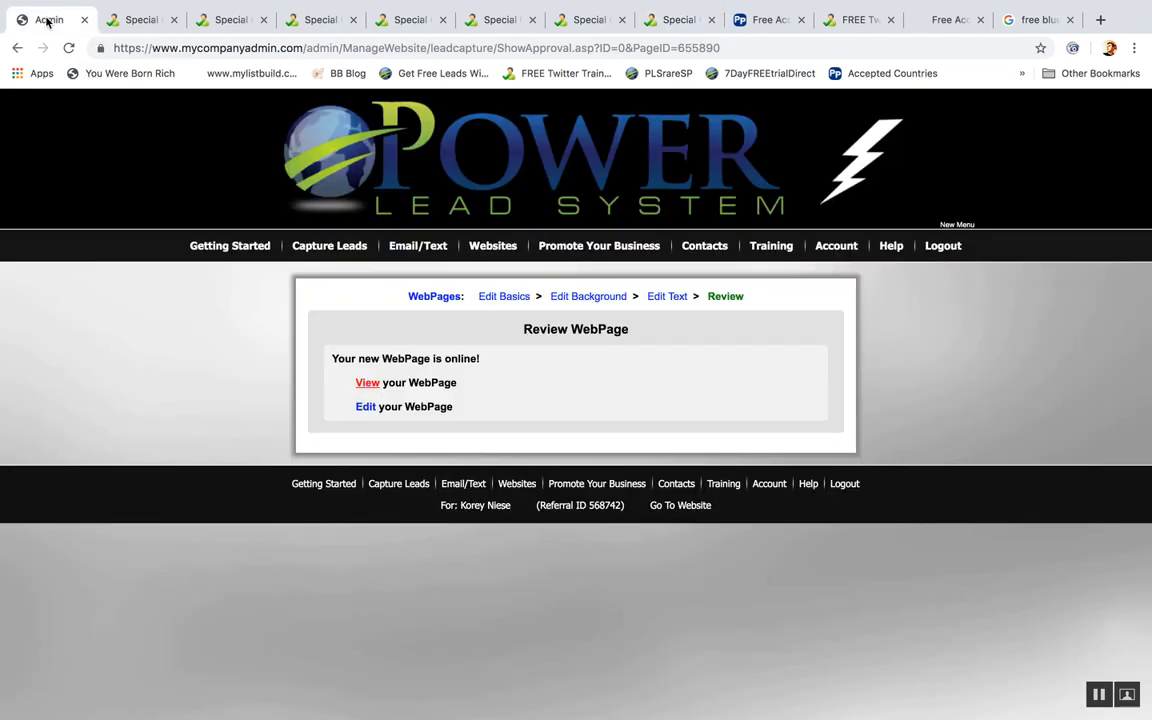
# Go to the admin dashboard, open domain setup, and view more capture page choices.
pyautogui.click(492, 245)
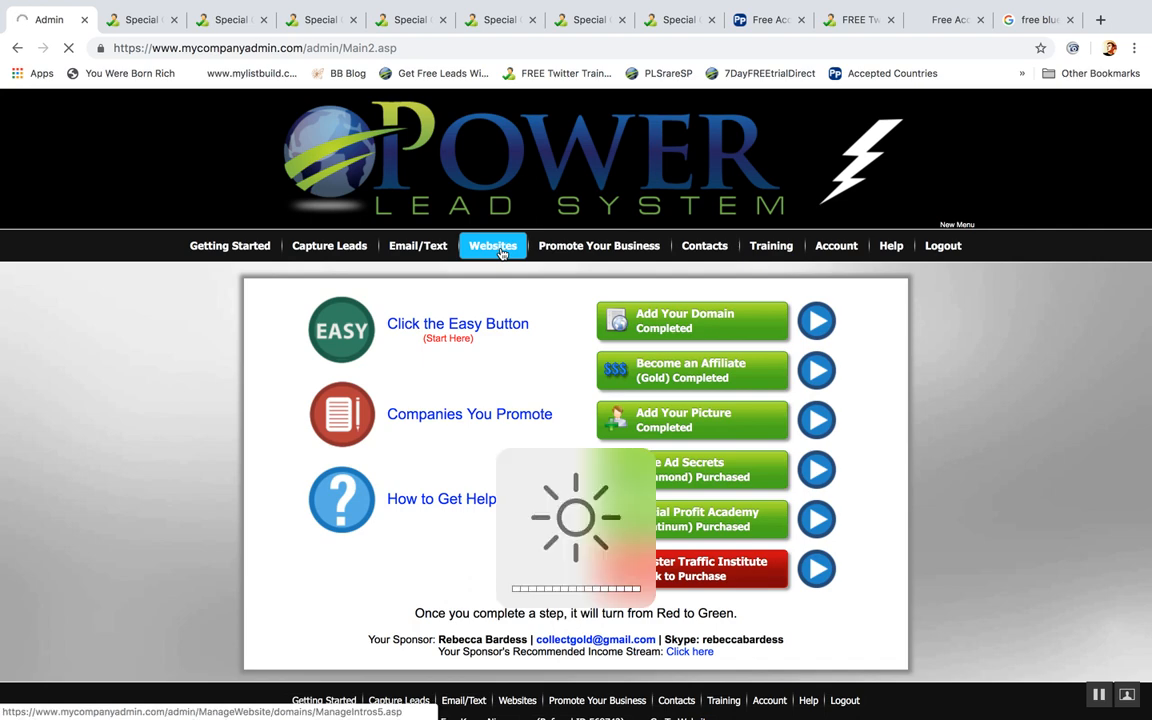
pyautogui.click(492, 245)
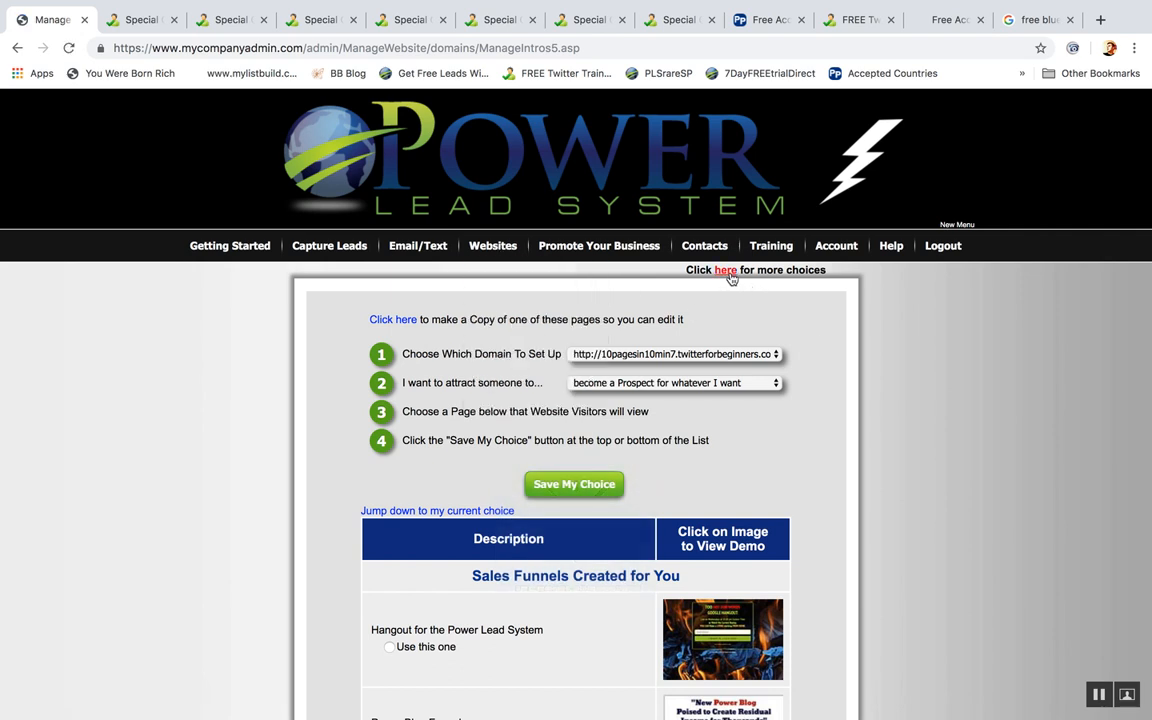
pyautogui.click(725, 269)
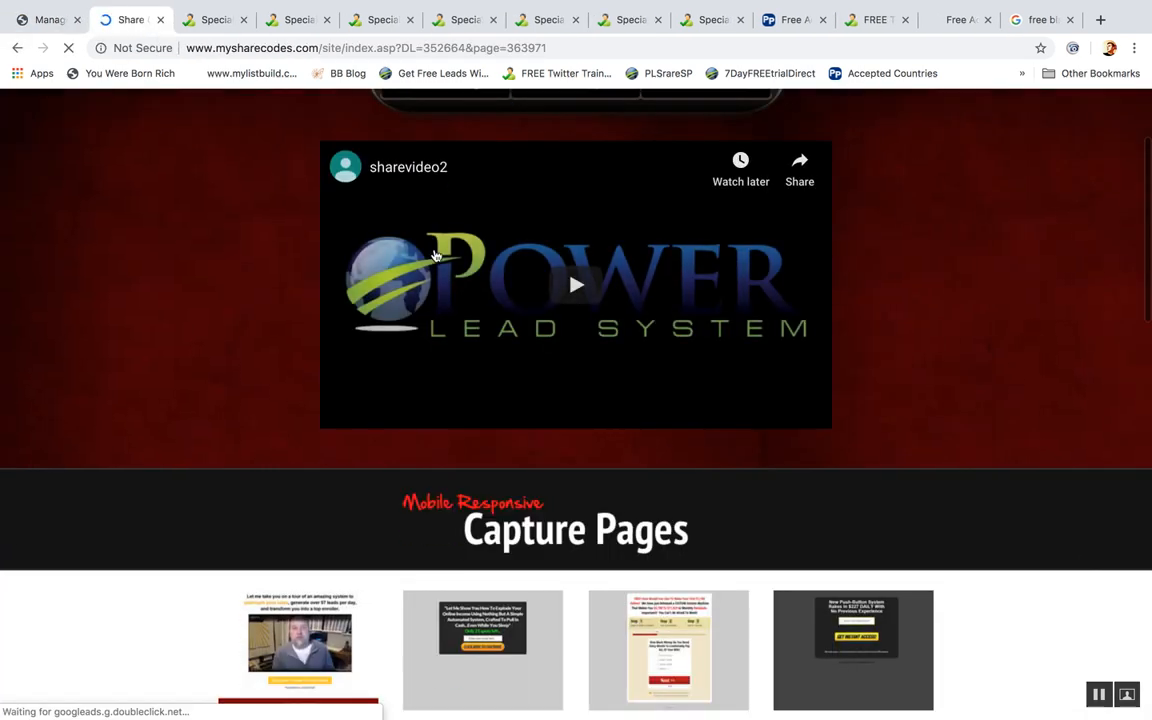
# Scroll down the share-codes page to the Mobile Responsive Capture Pages previews LC1–LC8.
pyautogui.scroll(-3)
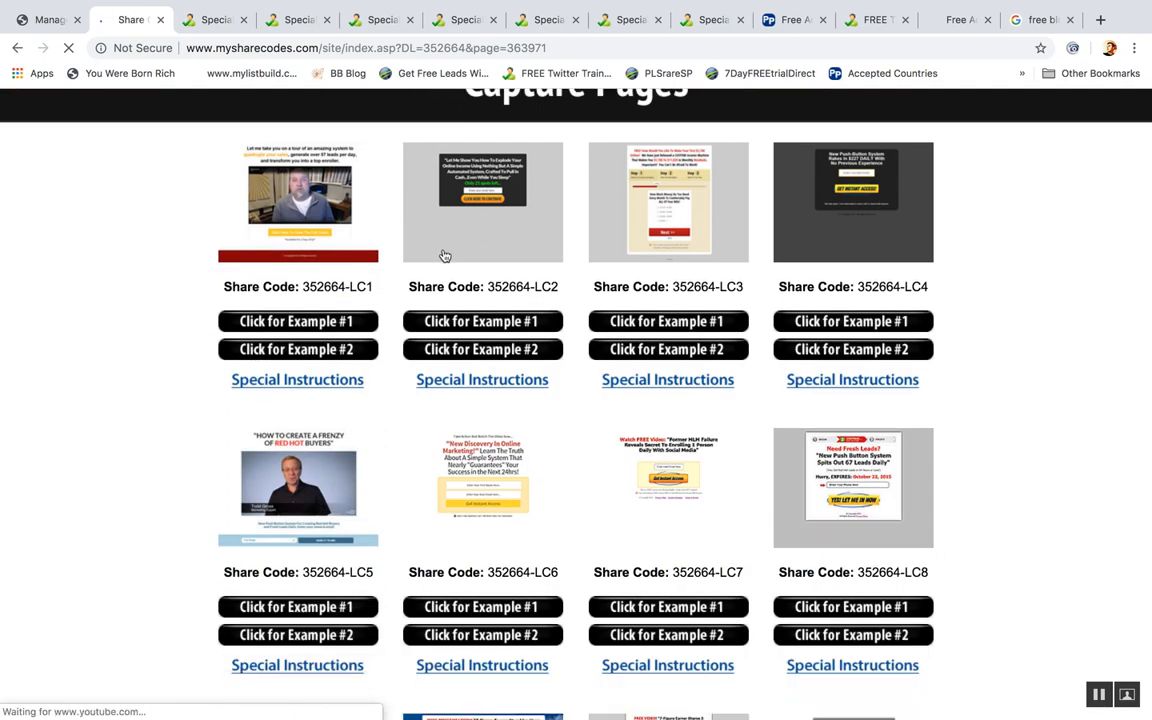
pyautogui.scroll(-3)
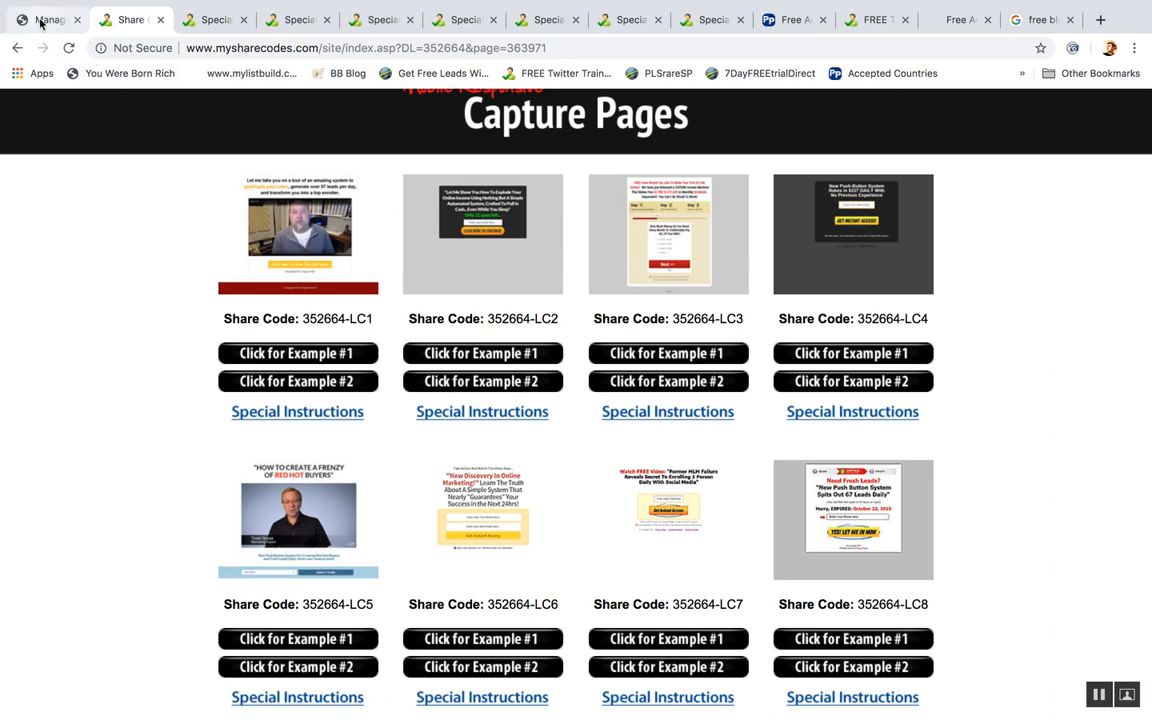
# Return to the Manage Intros domain setup for 10pagesin10min7.twitterforbeginners.com and scroll through funnel options.
pyautogui.click(45, 19)
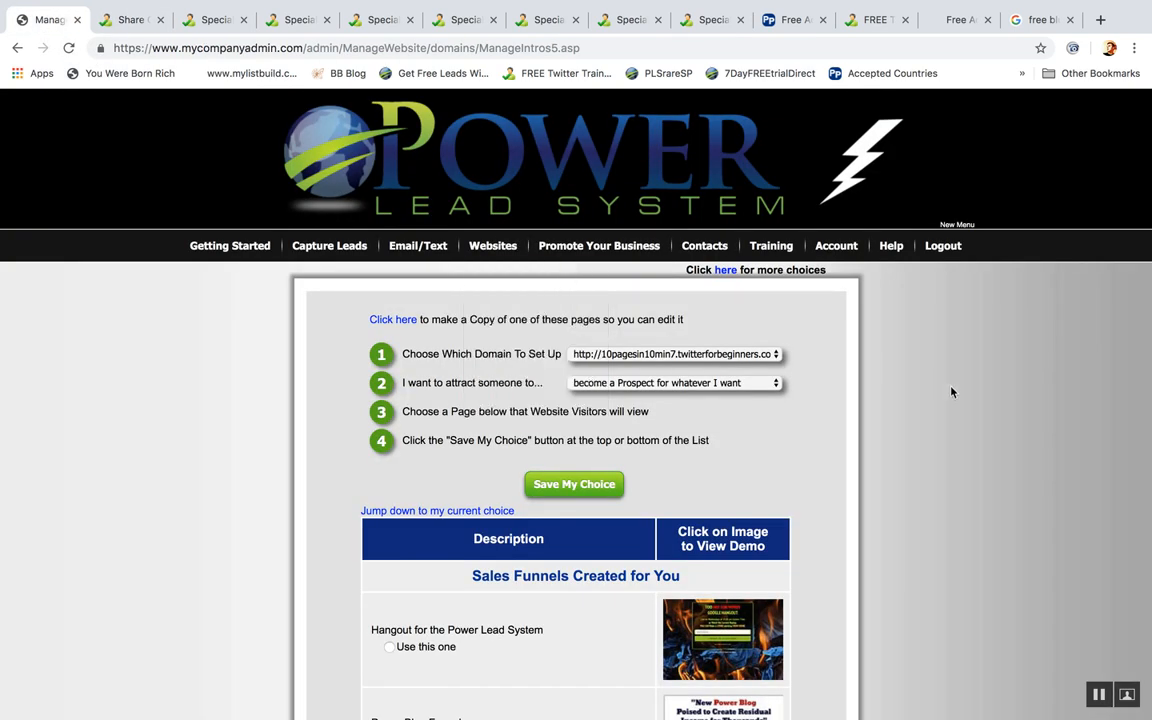
pyautogui.scroll(-3)
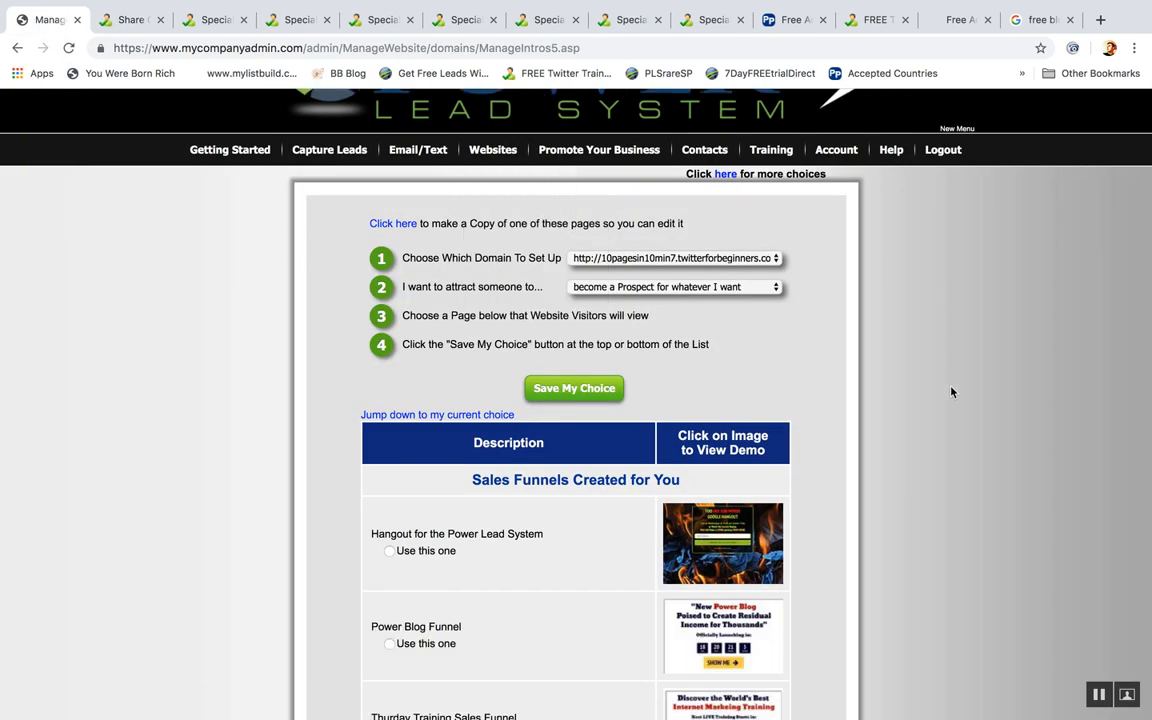
pyautogui.scroll(-3)
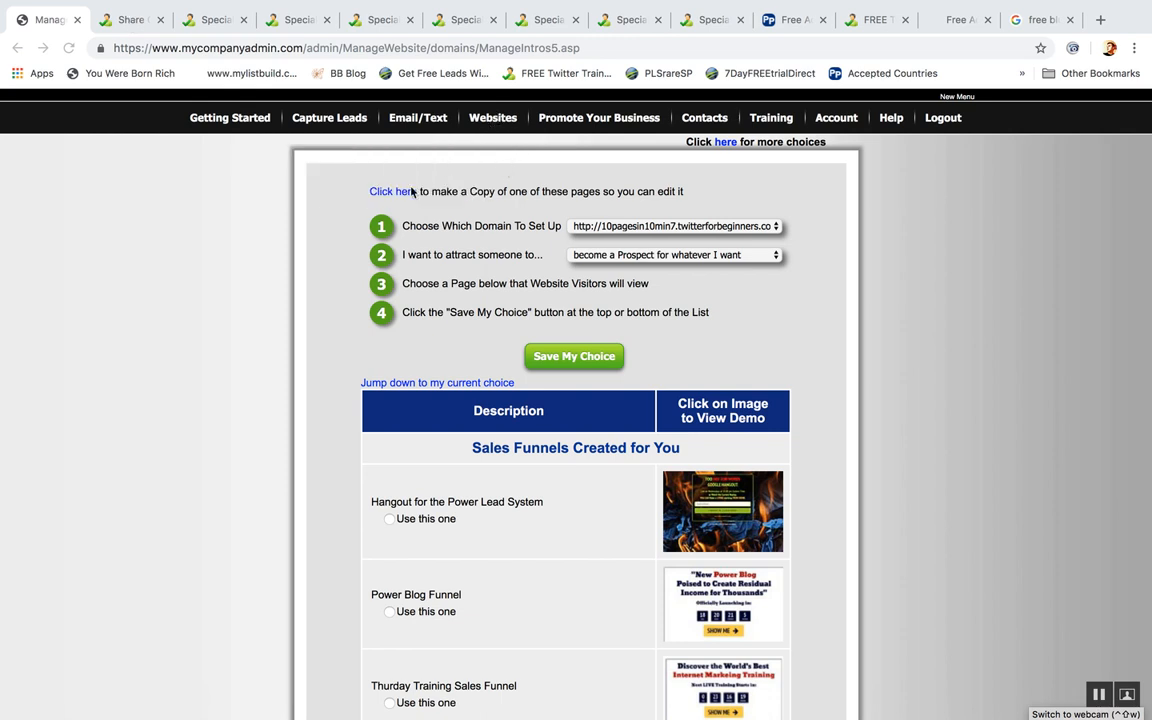
# Open My WebPages and view the edit-basics settings of the LC 1 page.
pyautogui.click(492, 117)
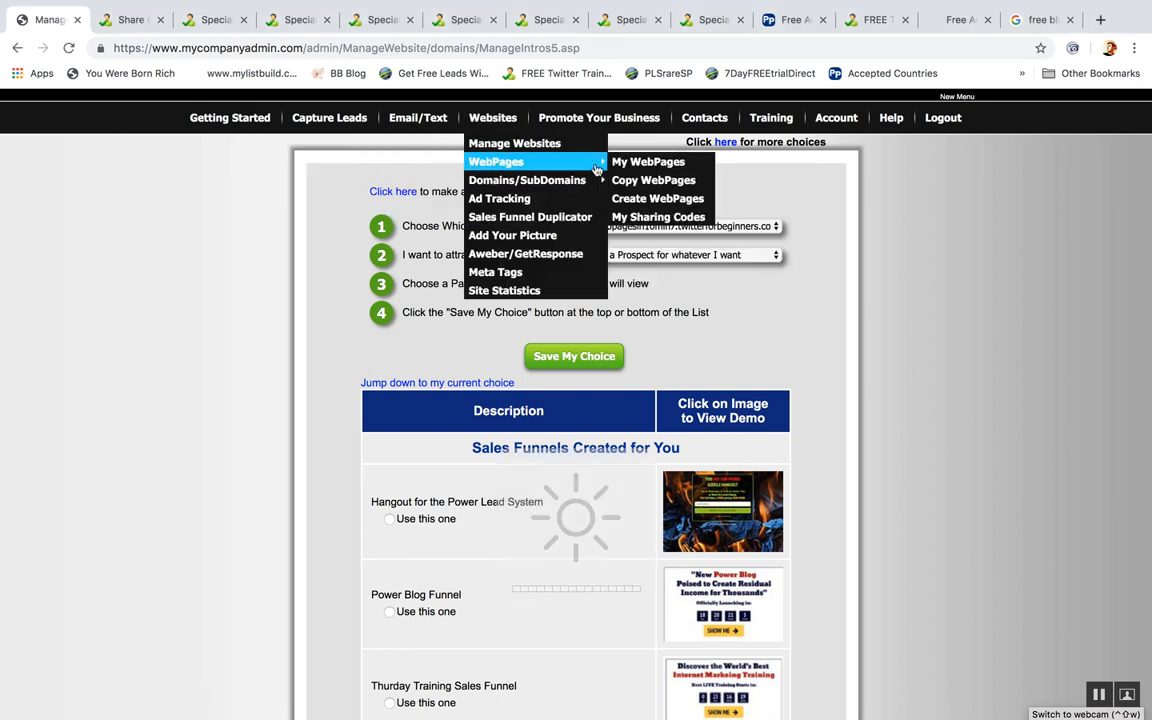
pyautogui.click(648, 161)
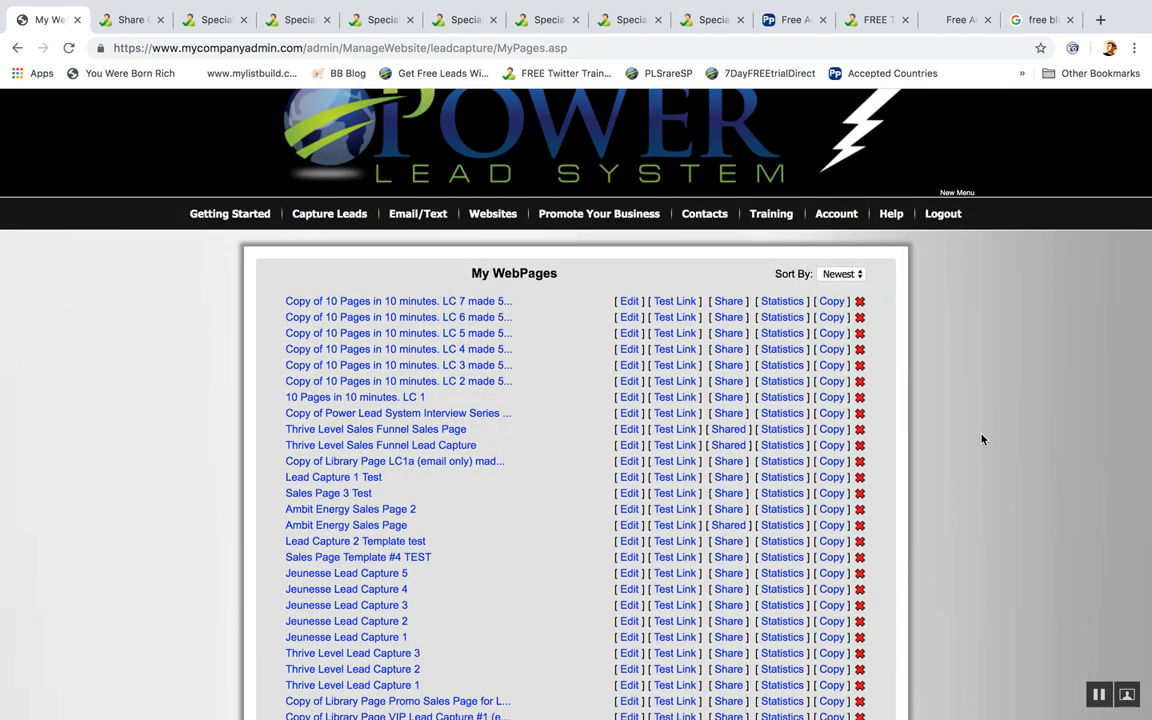
pyautogui.click(629, 397)
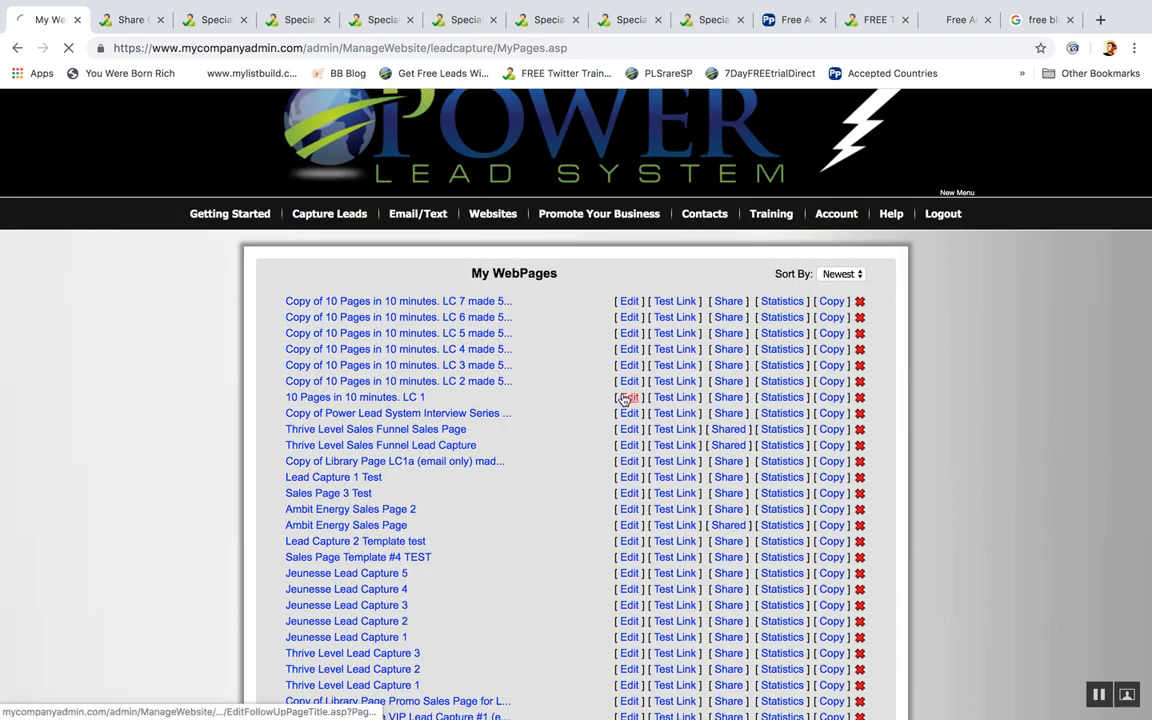
pyautogui.click(628, 397)
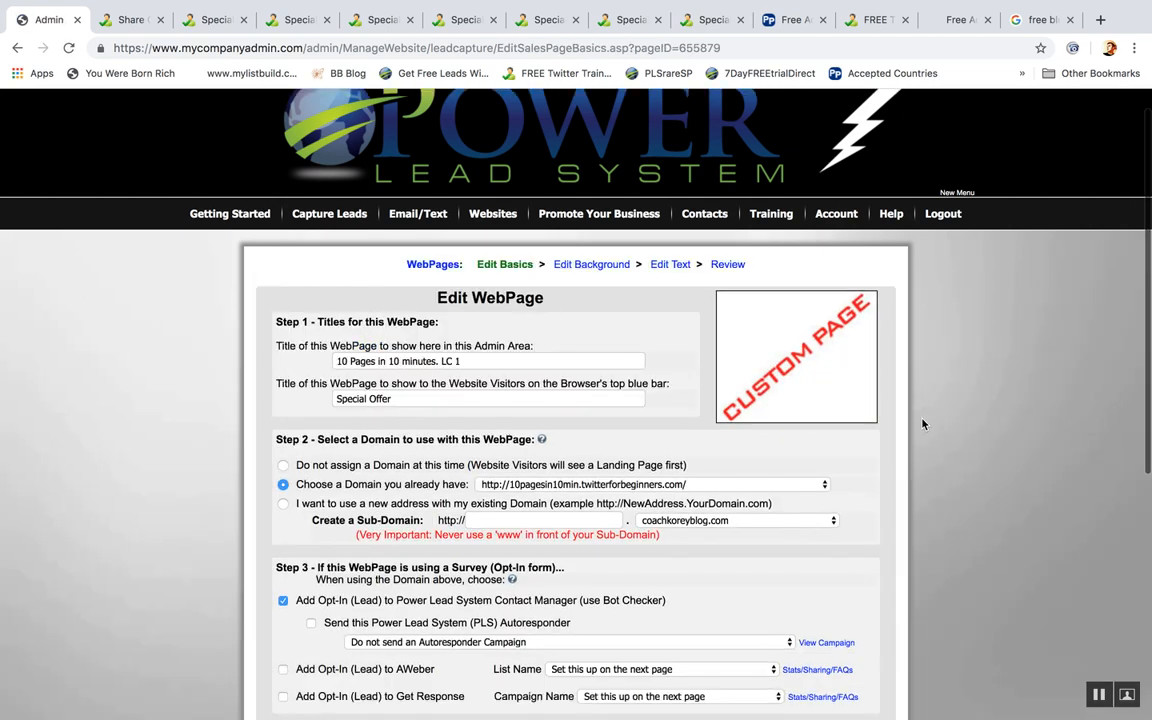
pyautogui.scroll(-3)
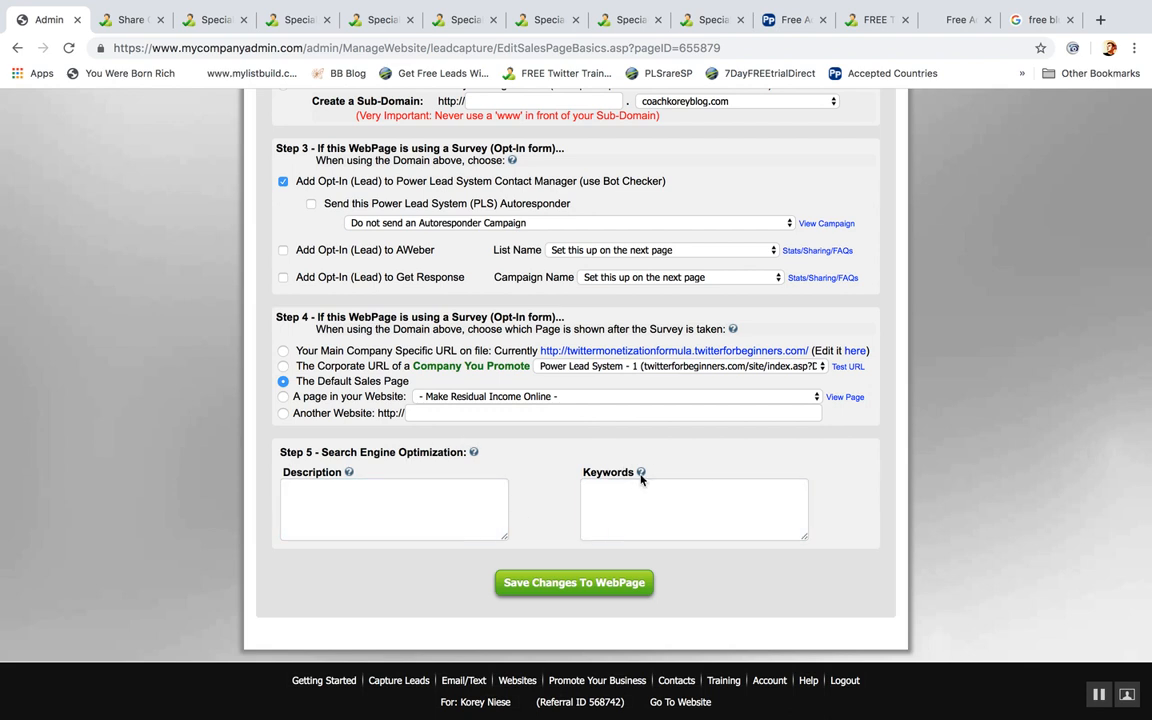
pyautogui.moveTo(350, 477)
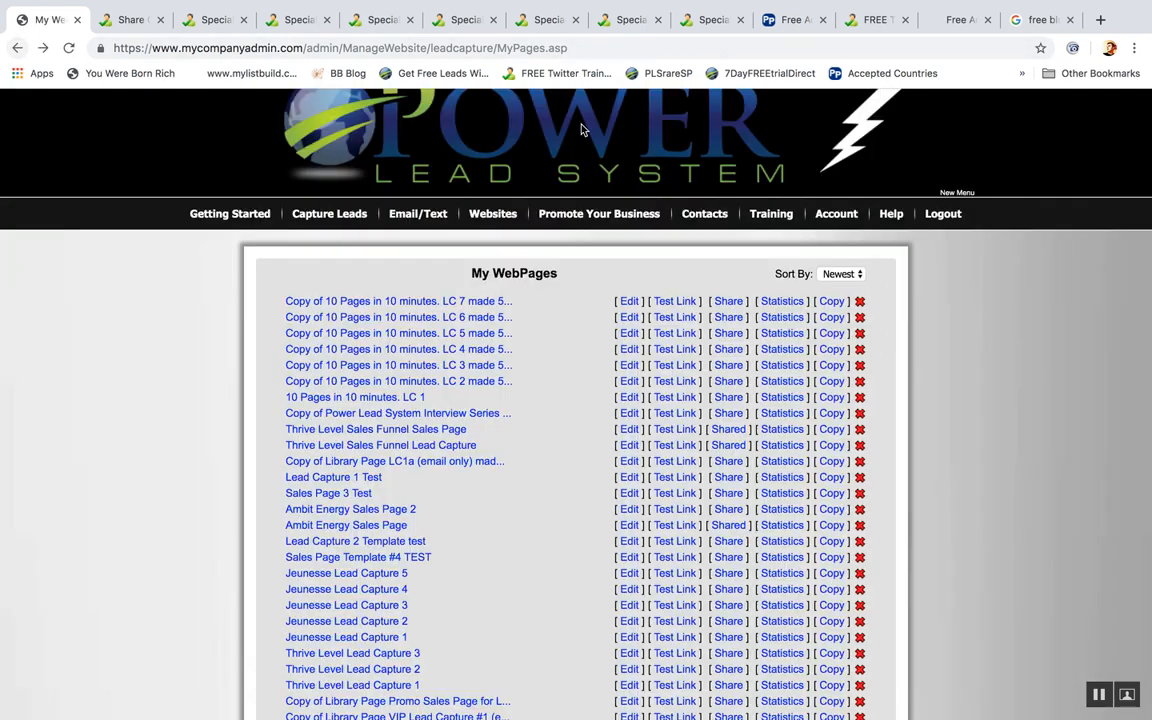
# Go back to the domain setup page and scroll down to the sales funnel options.
pyautogui.click(598, 213)
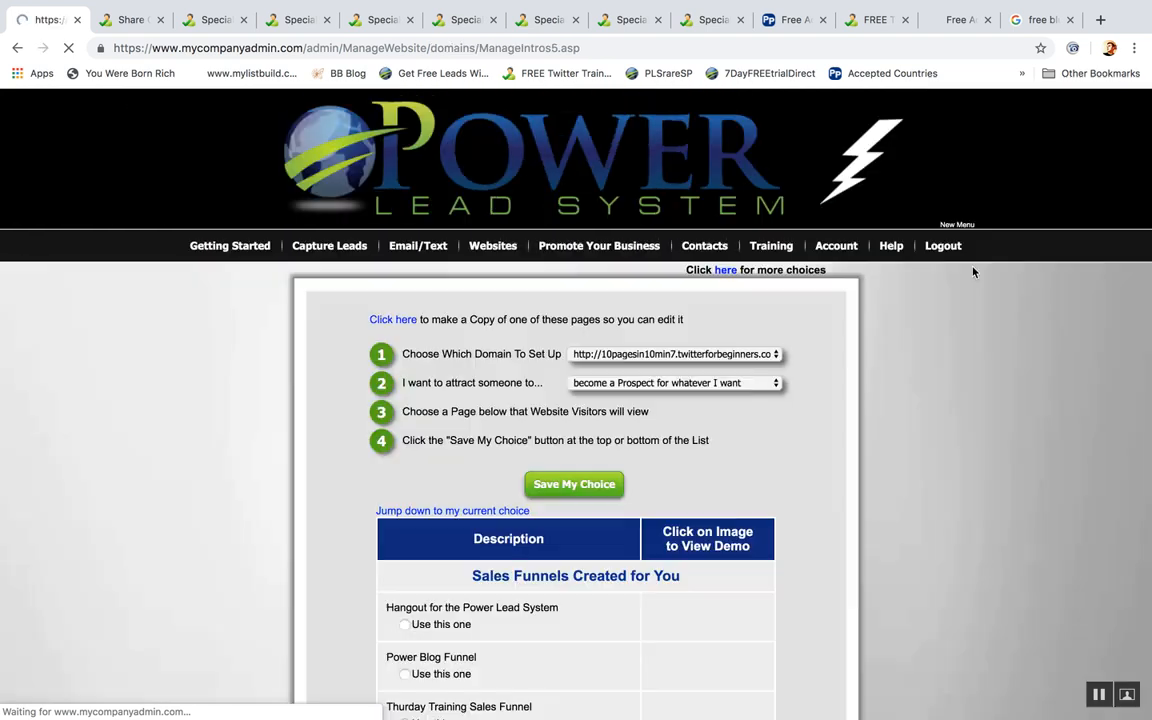
pyautogui.scroll(-3)
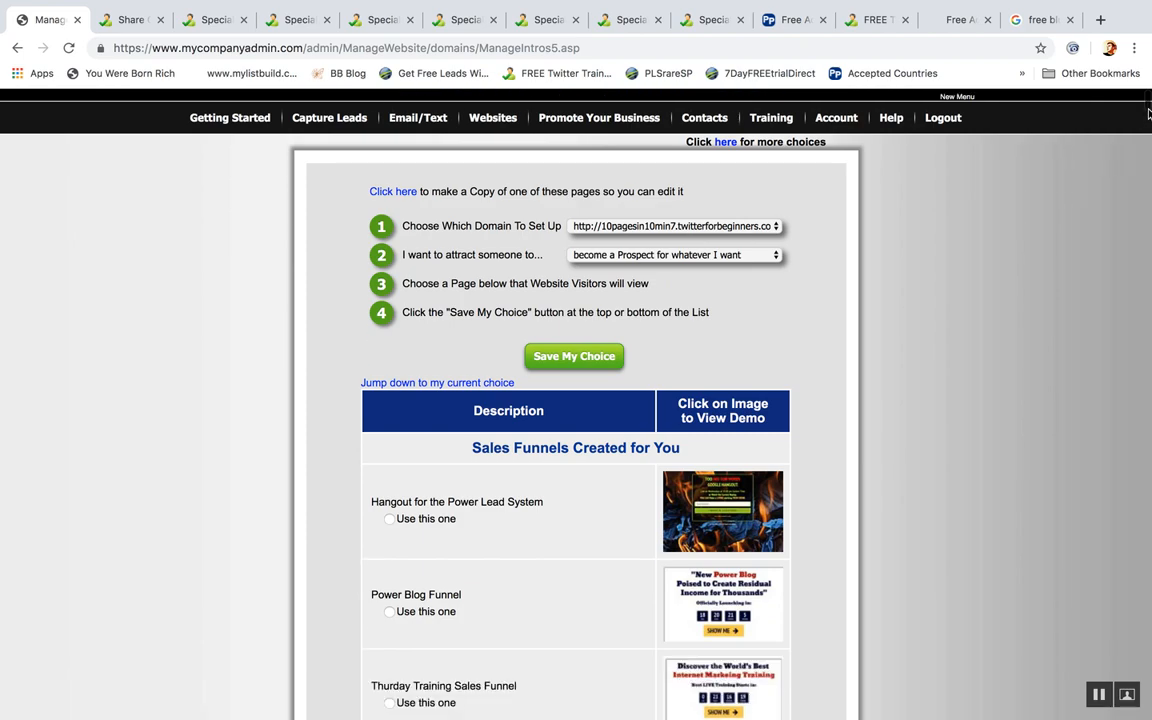